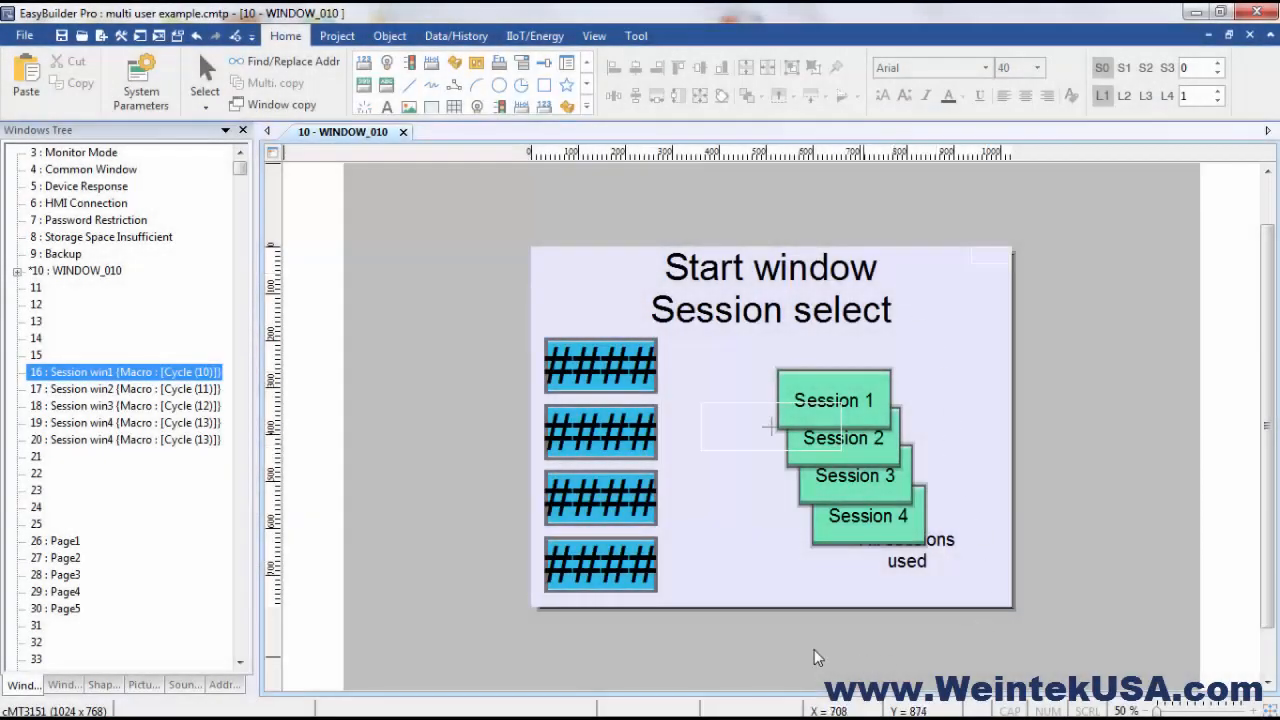
pyautogui.moveTo(435, 391)
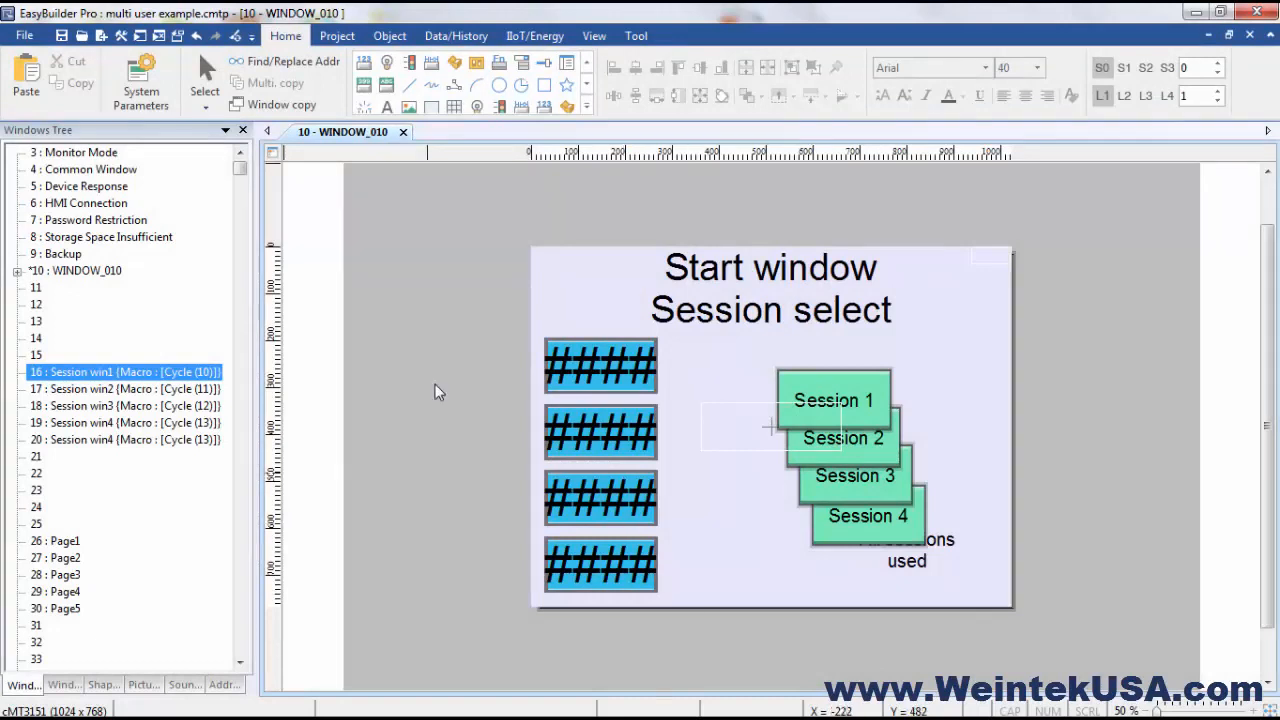
pyautogui.moveTo(817, 657)
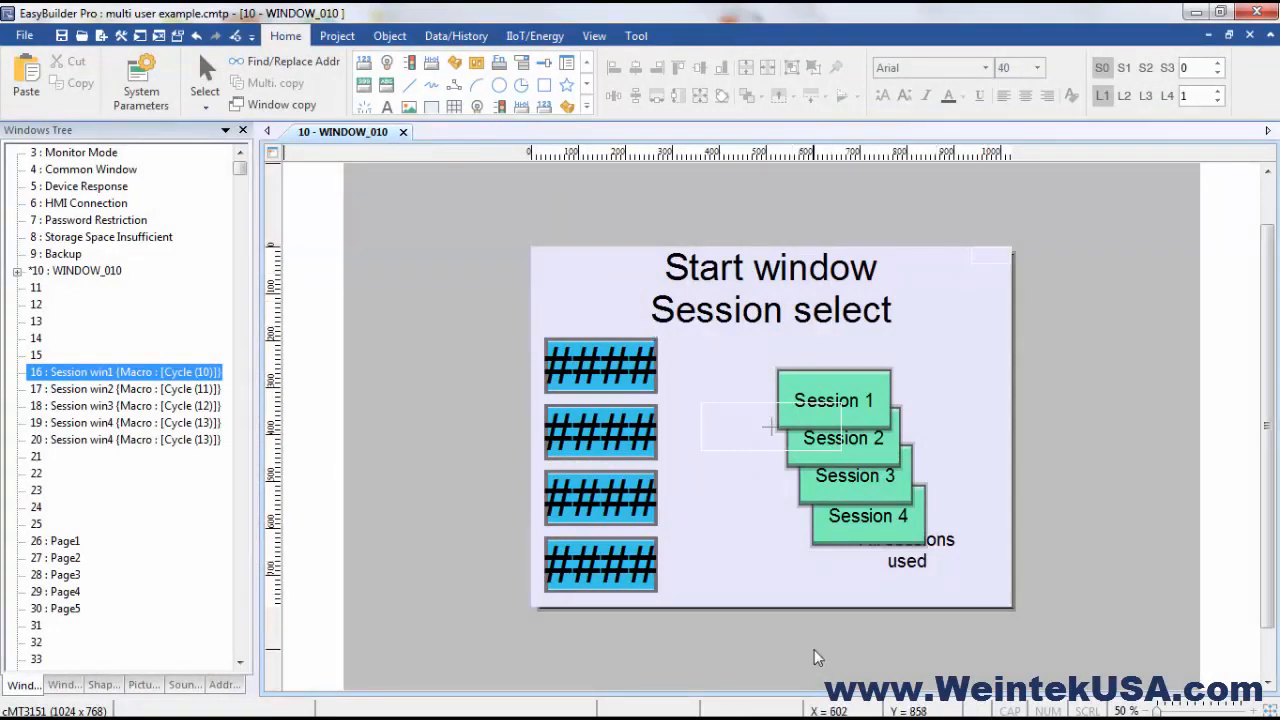
pyautogui.moveTo(635, 432)
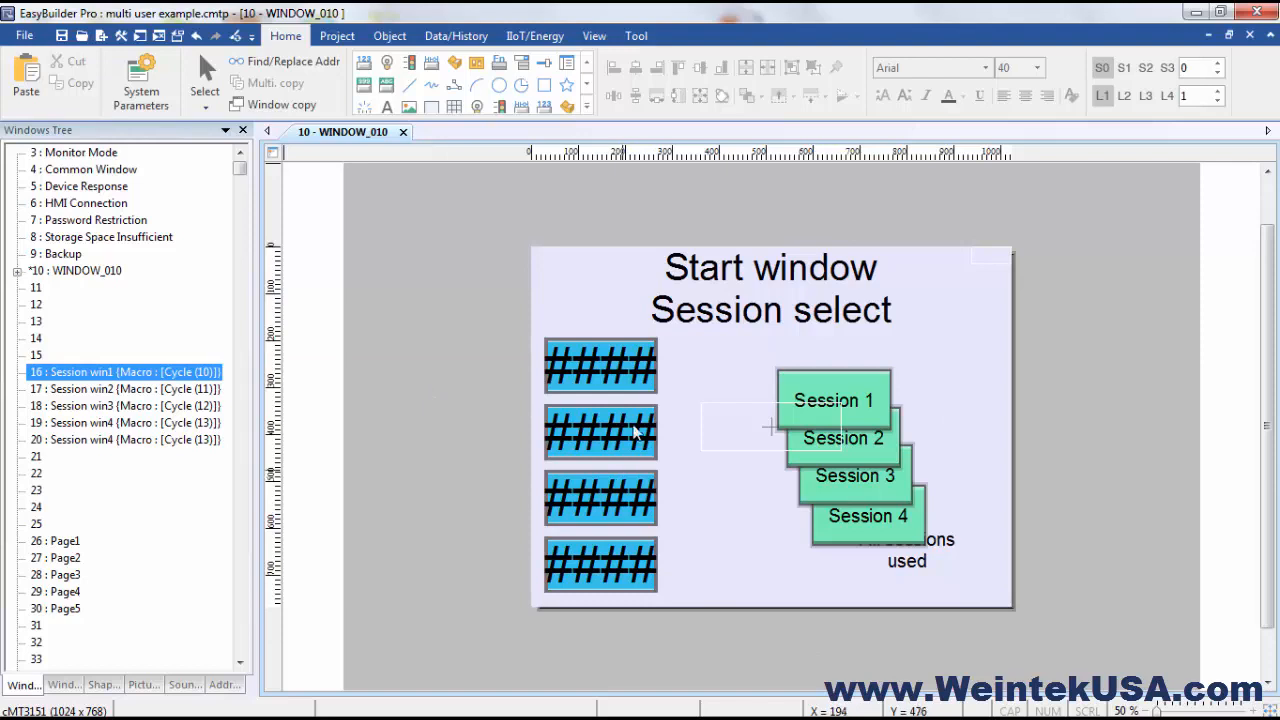
pyautogui.moveTo(881, 606)
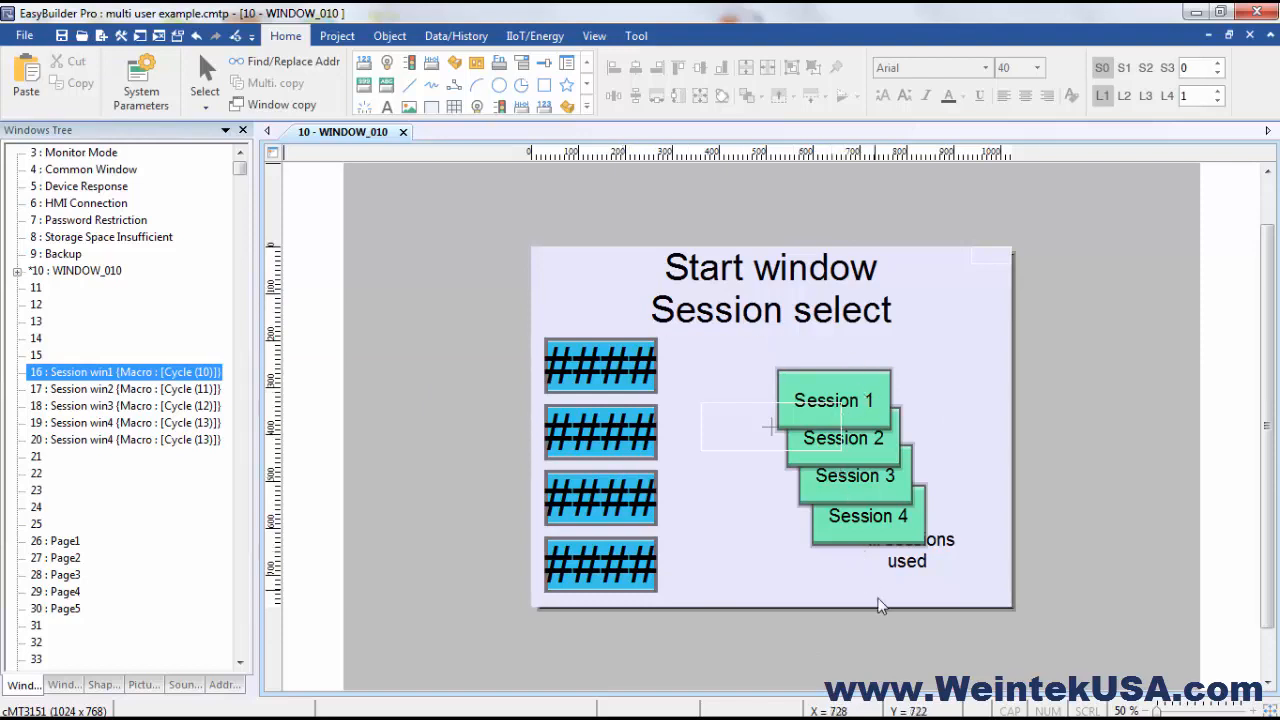
pyautogui.moveTo(868, 408)
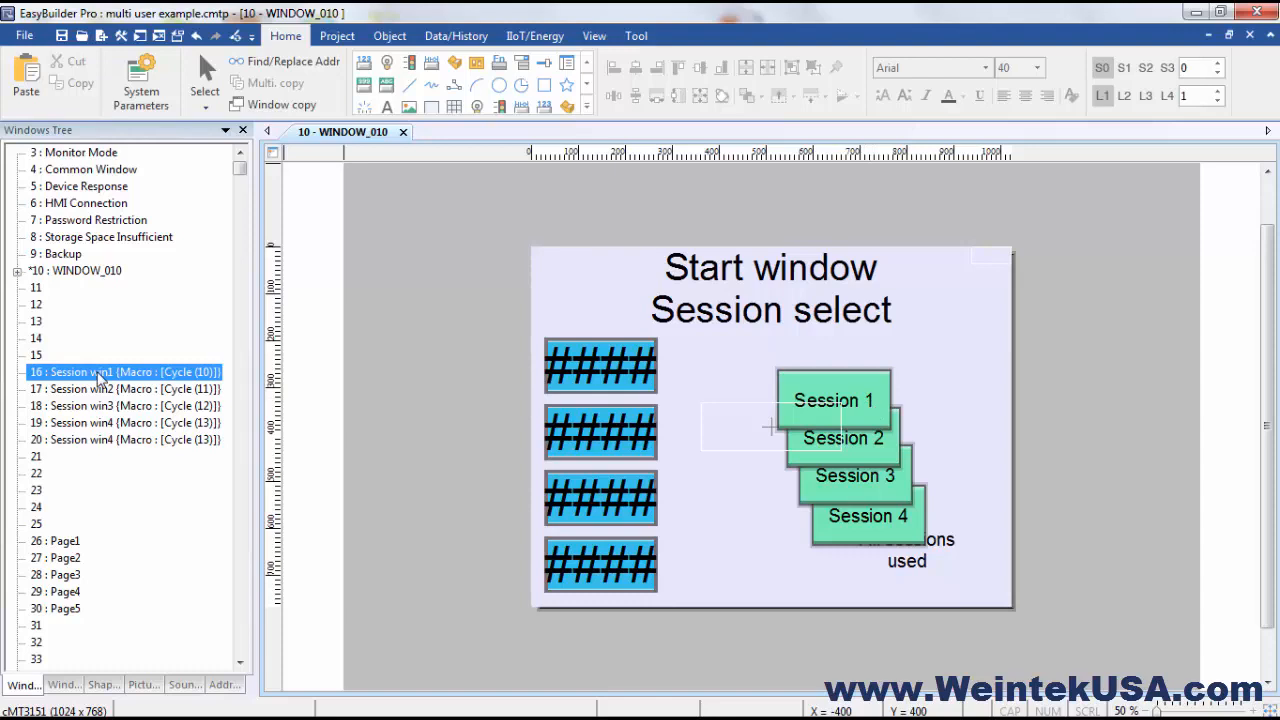
# Open '16 : Session win1' from the Windows Tree to show its Close, Open and Home keys.
pyautogui.doubleClick(120, 372)
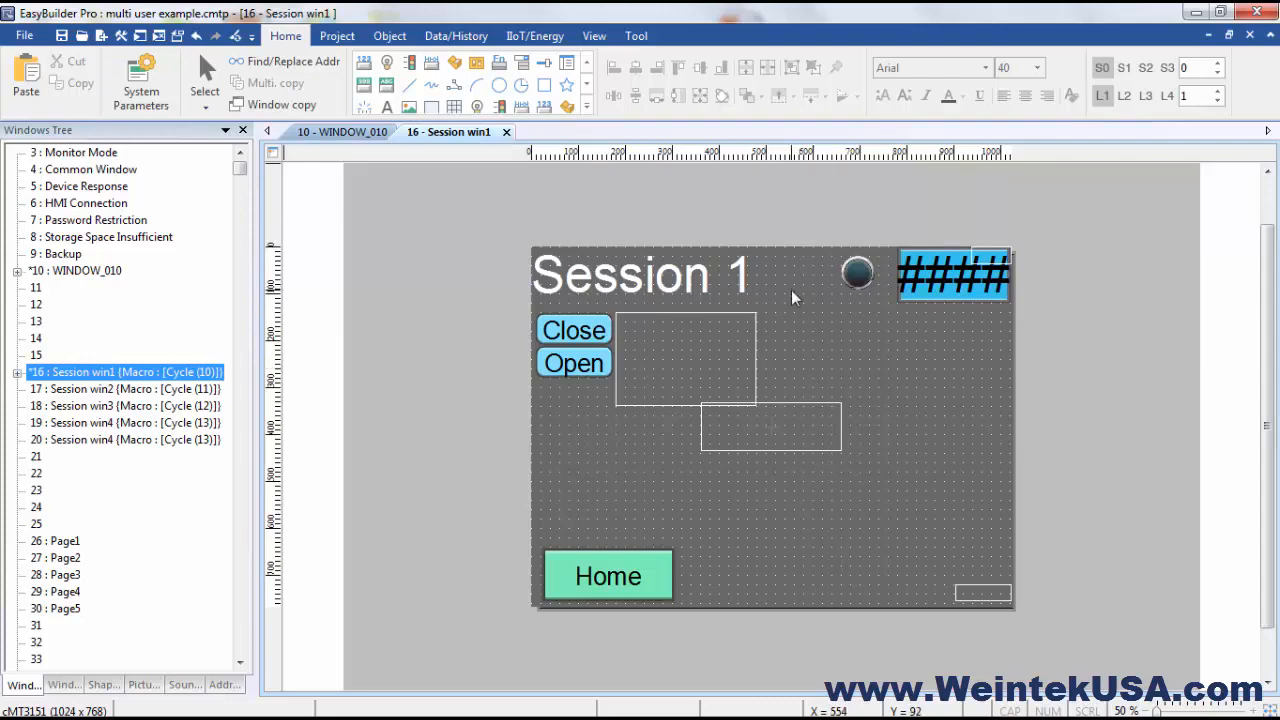
pyautogui.moveTo(937, 394)
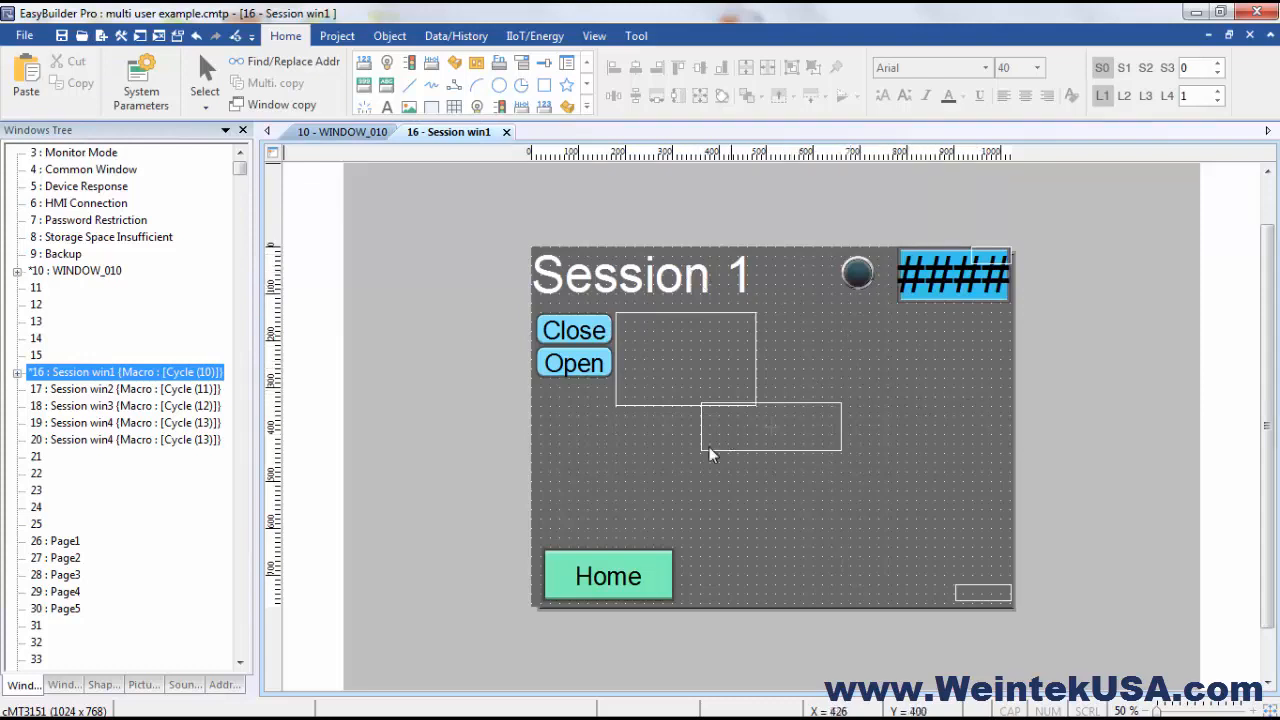
pyautogui.moveTo(645, 525)
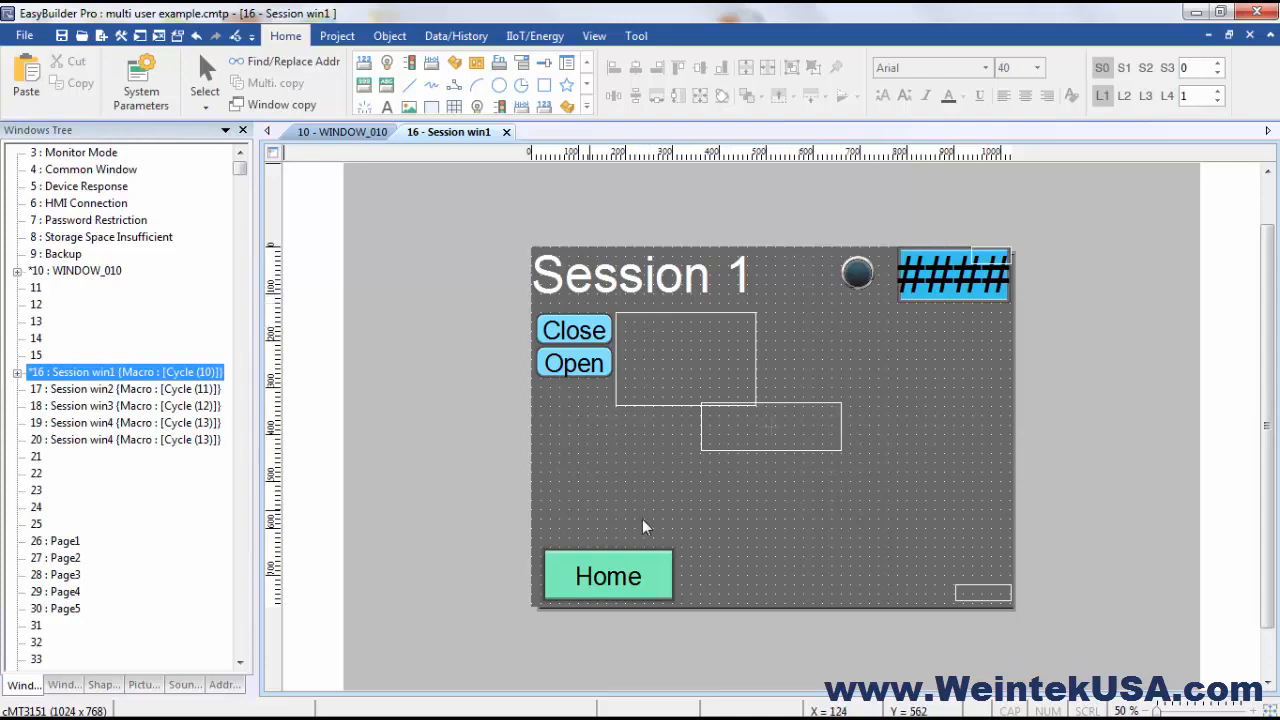
pyautogui.moveTo(643, 490)
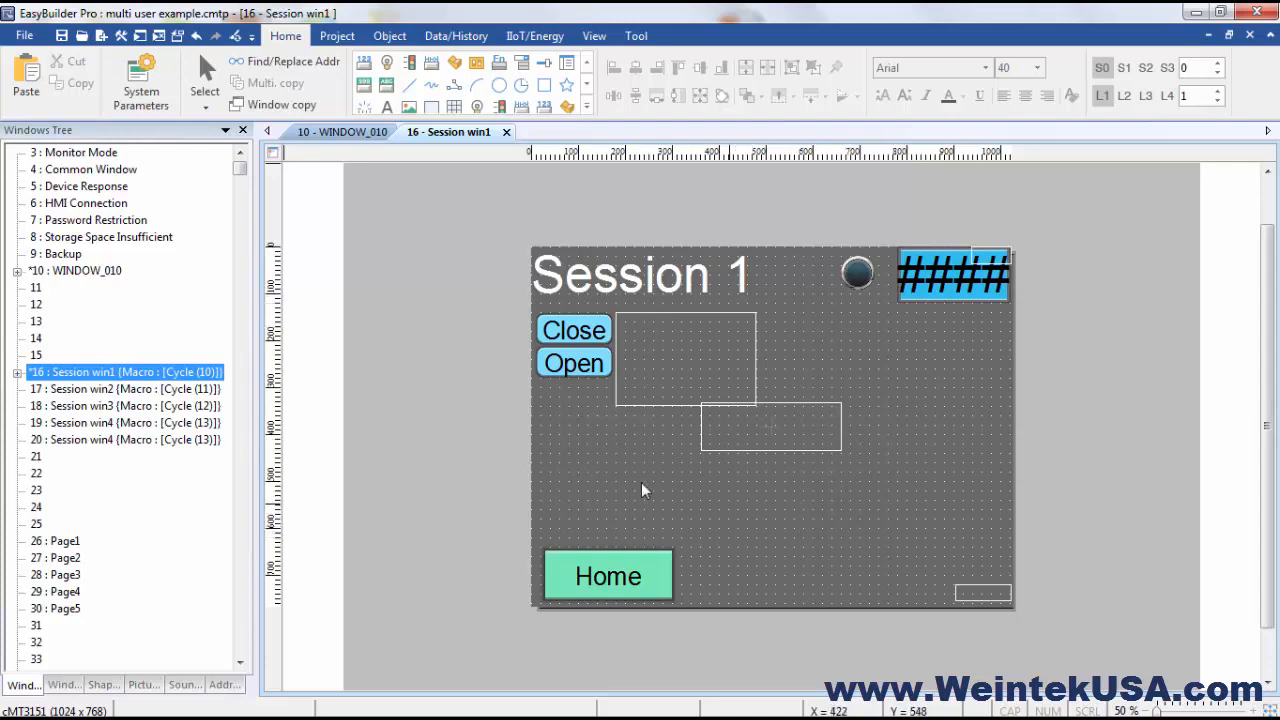
pyautogui.moveTo(648, 461)
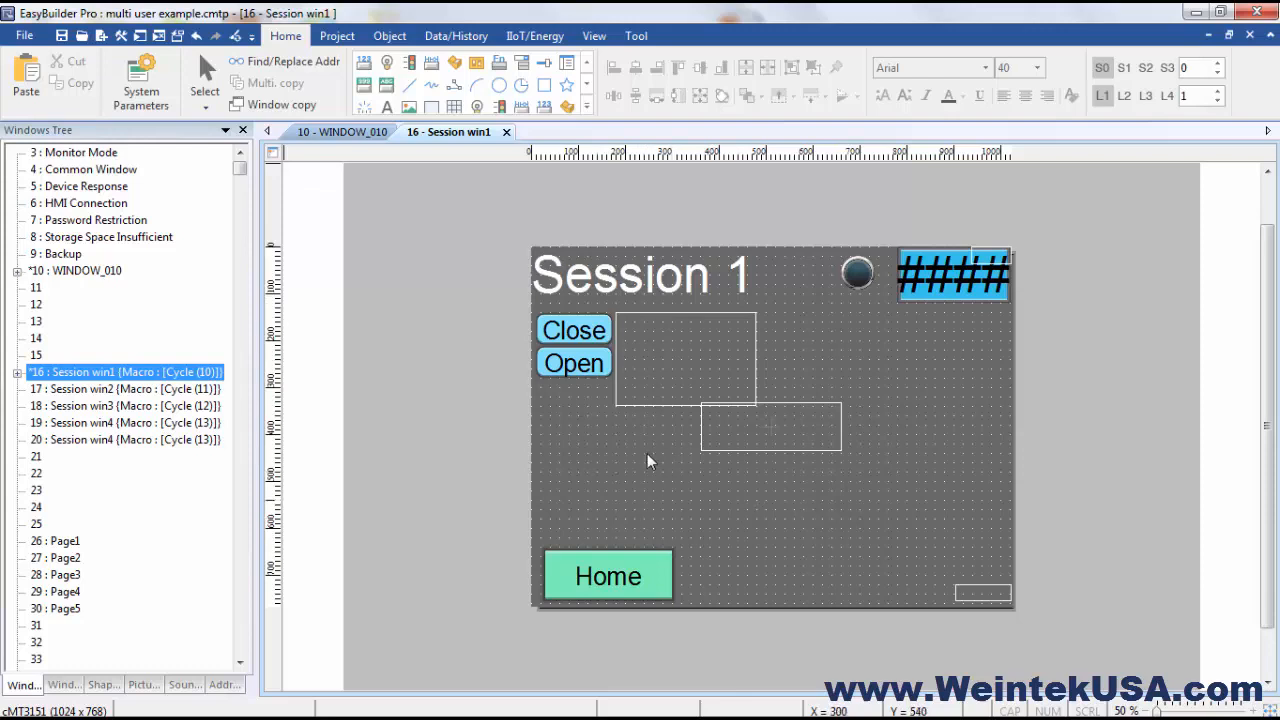
pyautogui.moveTo(677, 440)
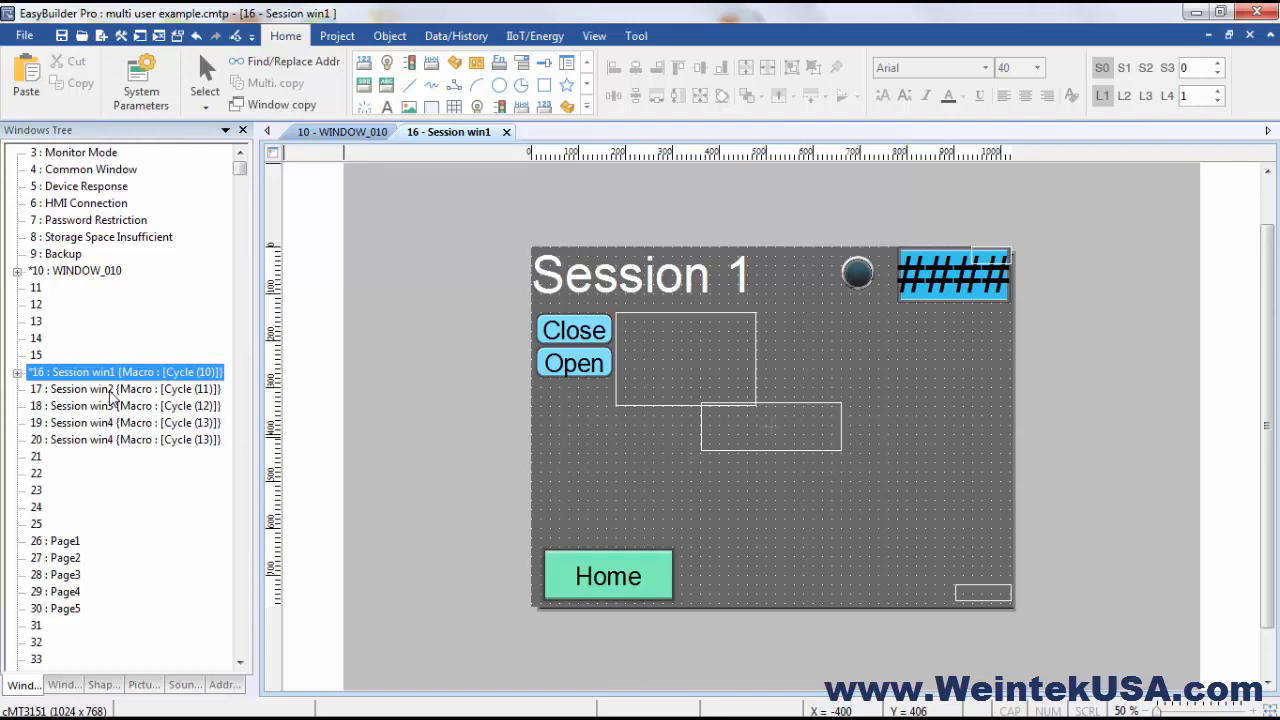
pyautogui.moveTo(107, 434)
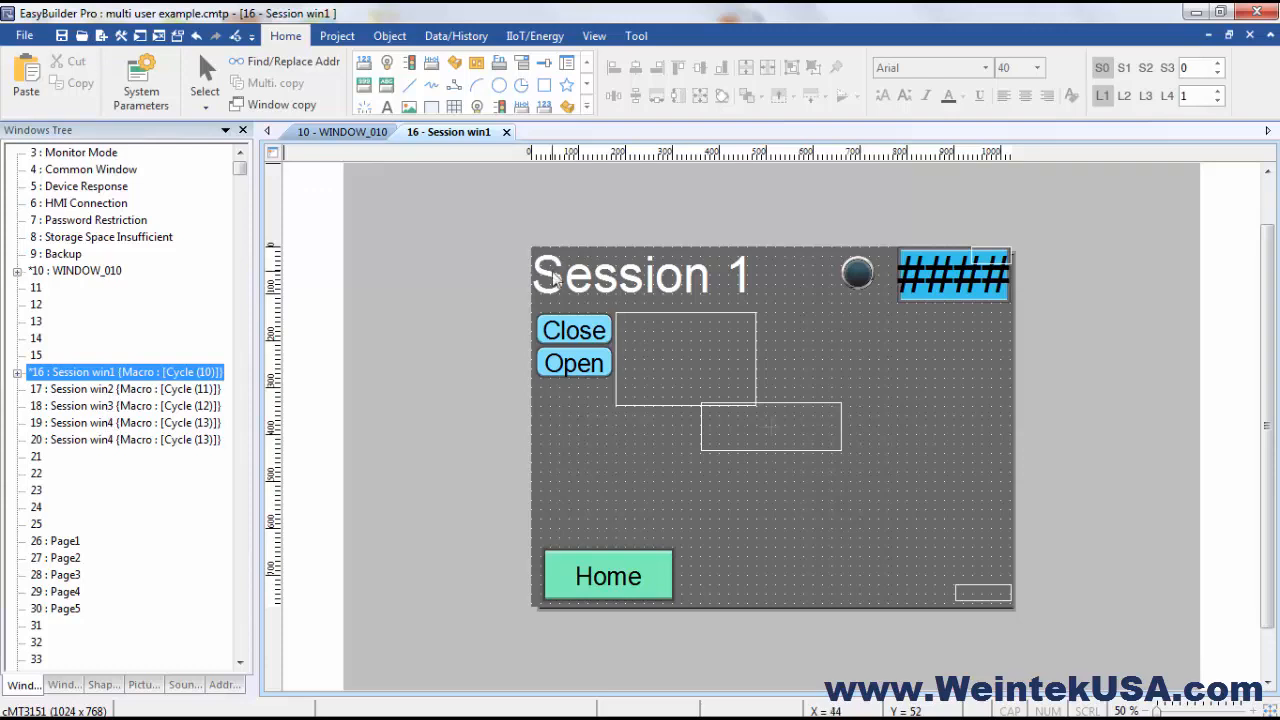
pyautogui.moveTo(617, 438)
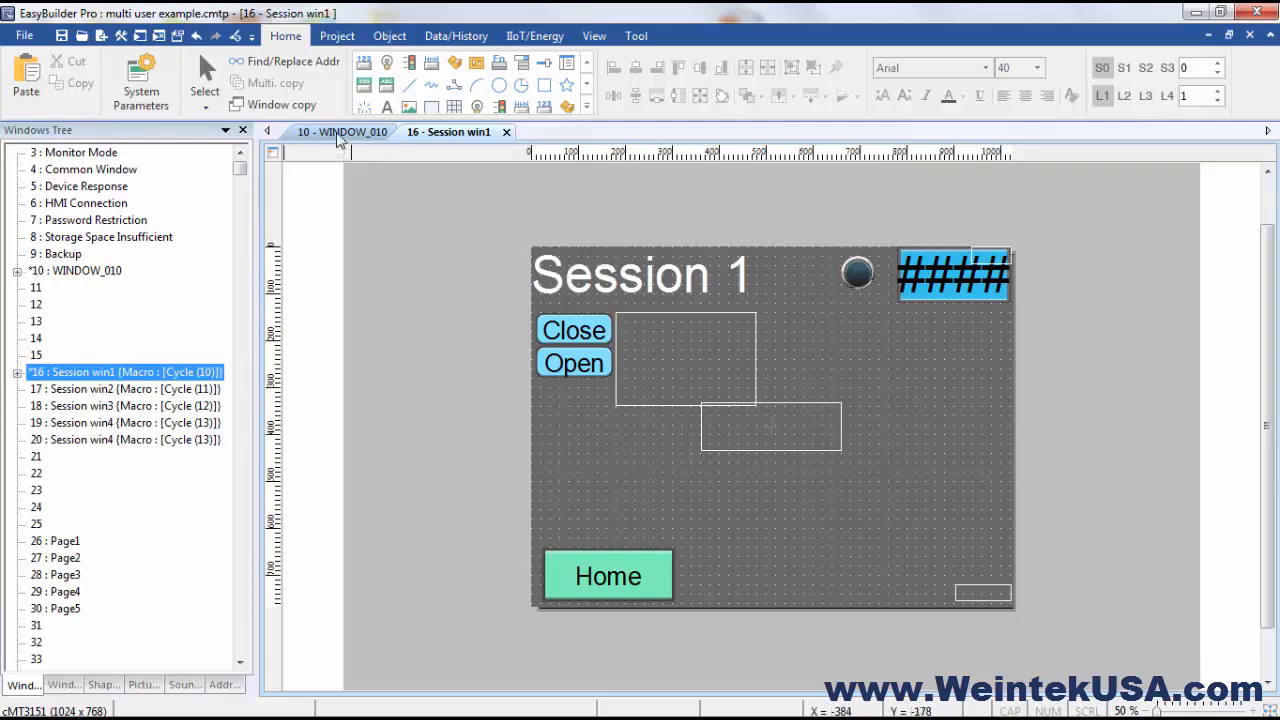
# Switch back to the WINDOW_010 Start window and select the Session 1 key.
pyautogui.click(343, 131)
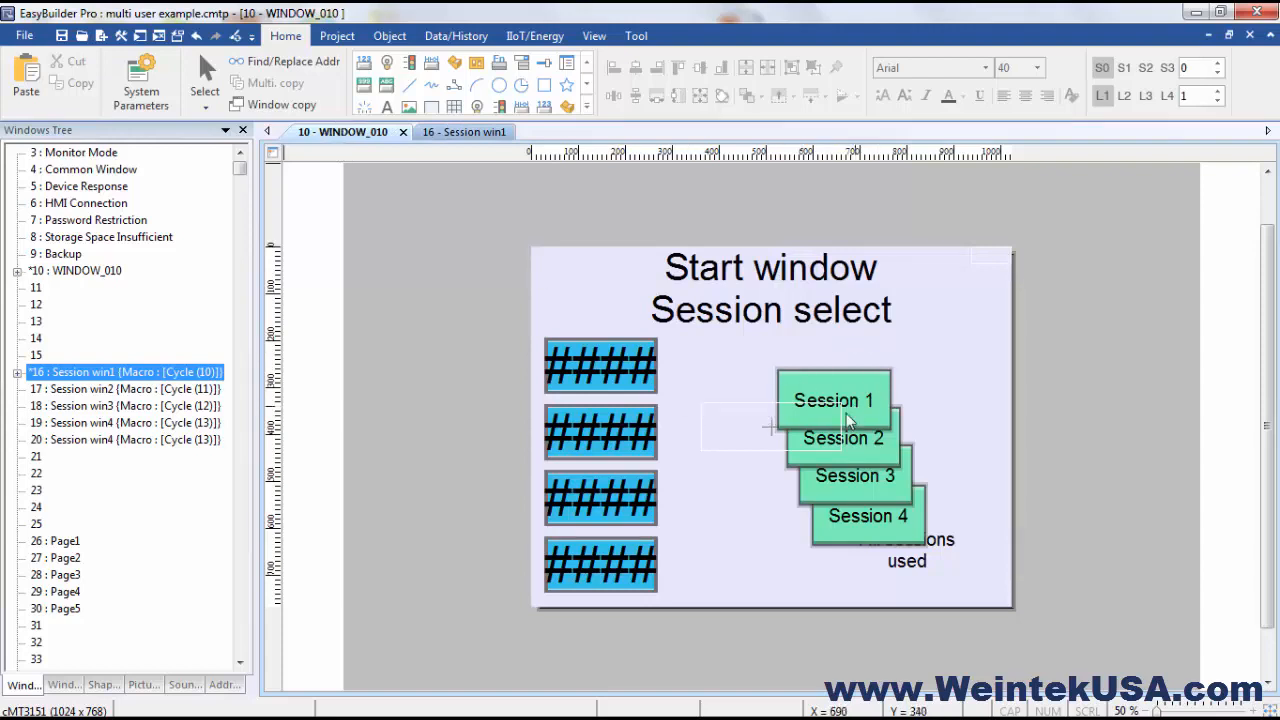
pyautogui.moveTo(797, 388)
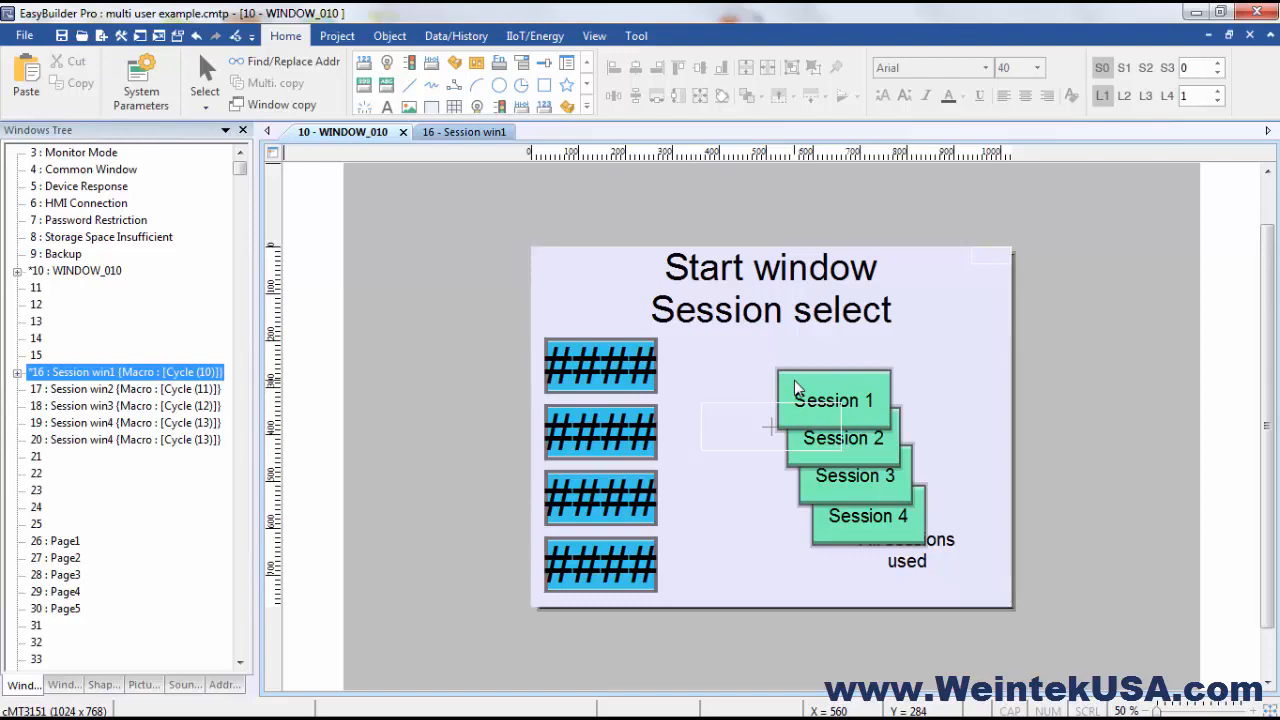
pyautogui.moveTo(757, 354)
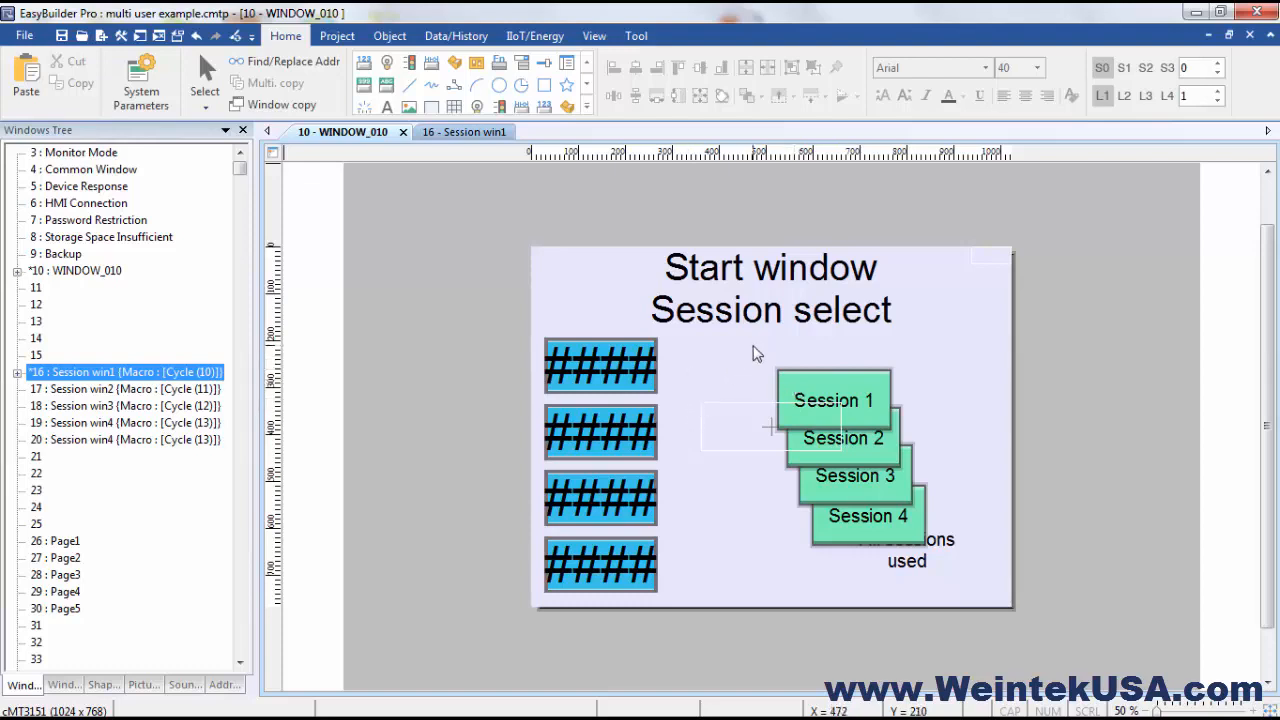
pyautogui.moveTo(805, 385)
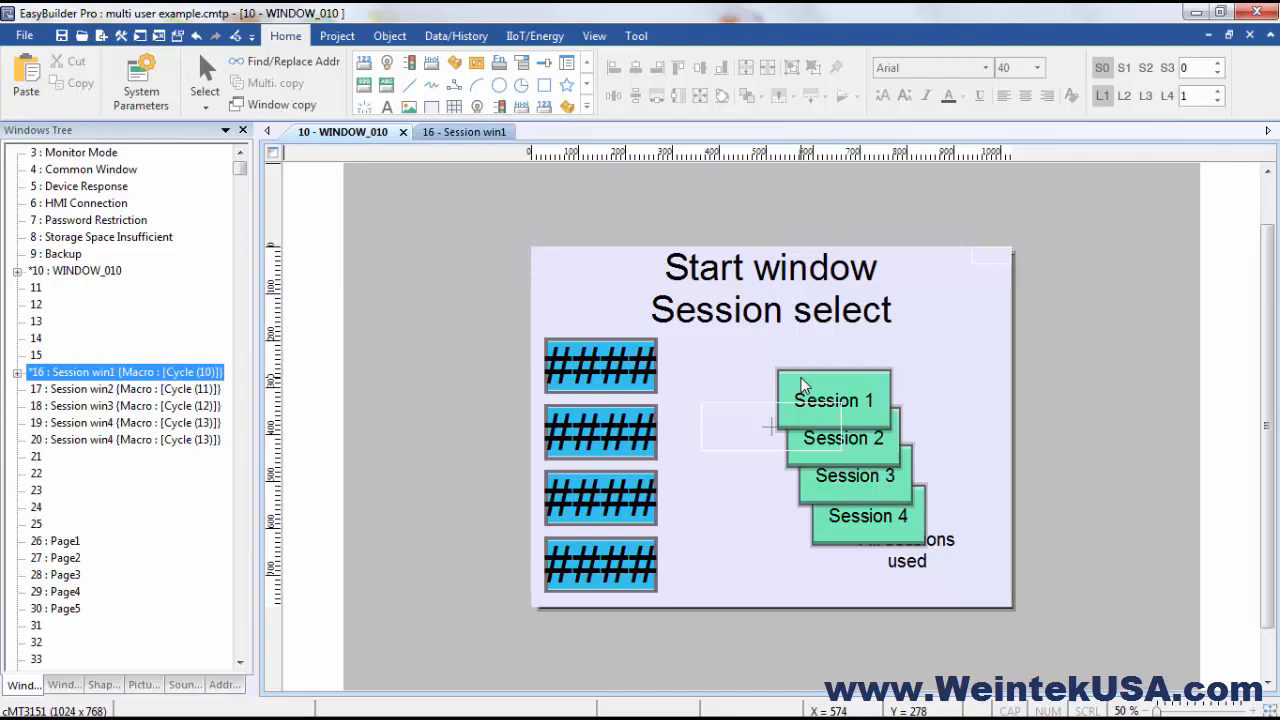
pyautogui.click(120, 371)
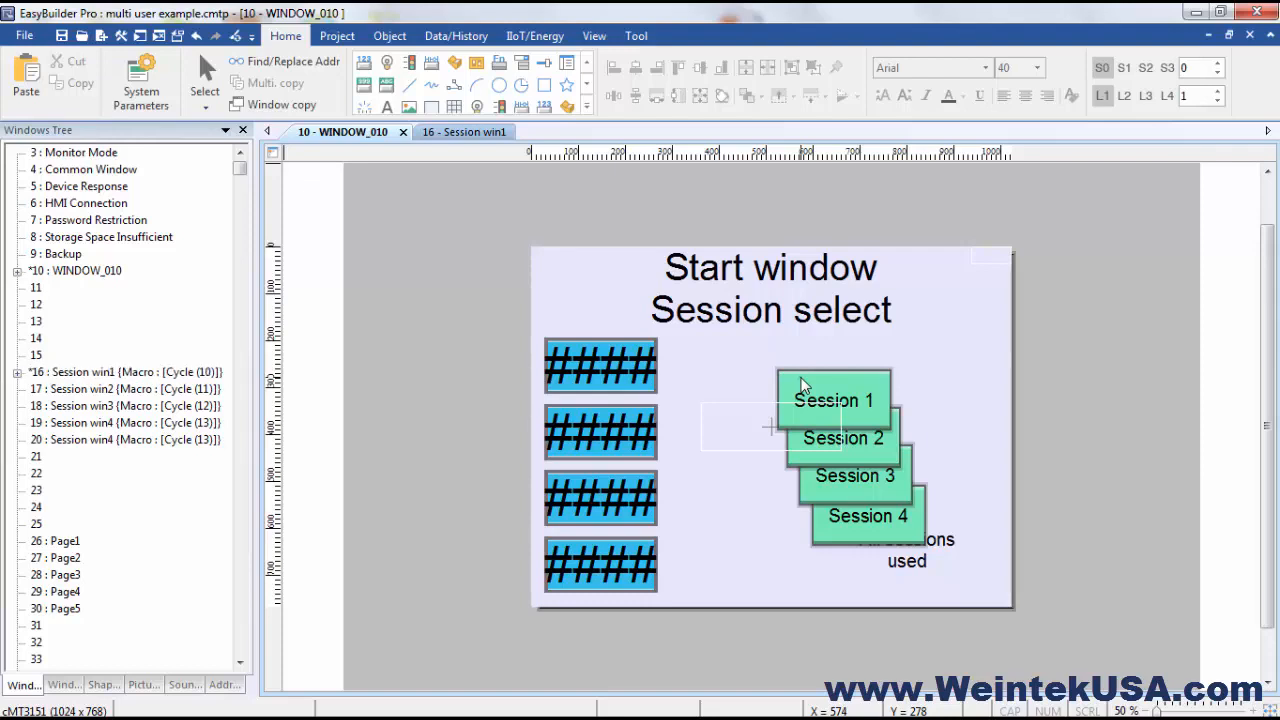
# Review the Session 1 key's settings: opens Session win1, hides when Local HMI bit 1000 is on.
pyautogui.doubleClick(834, 400)
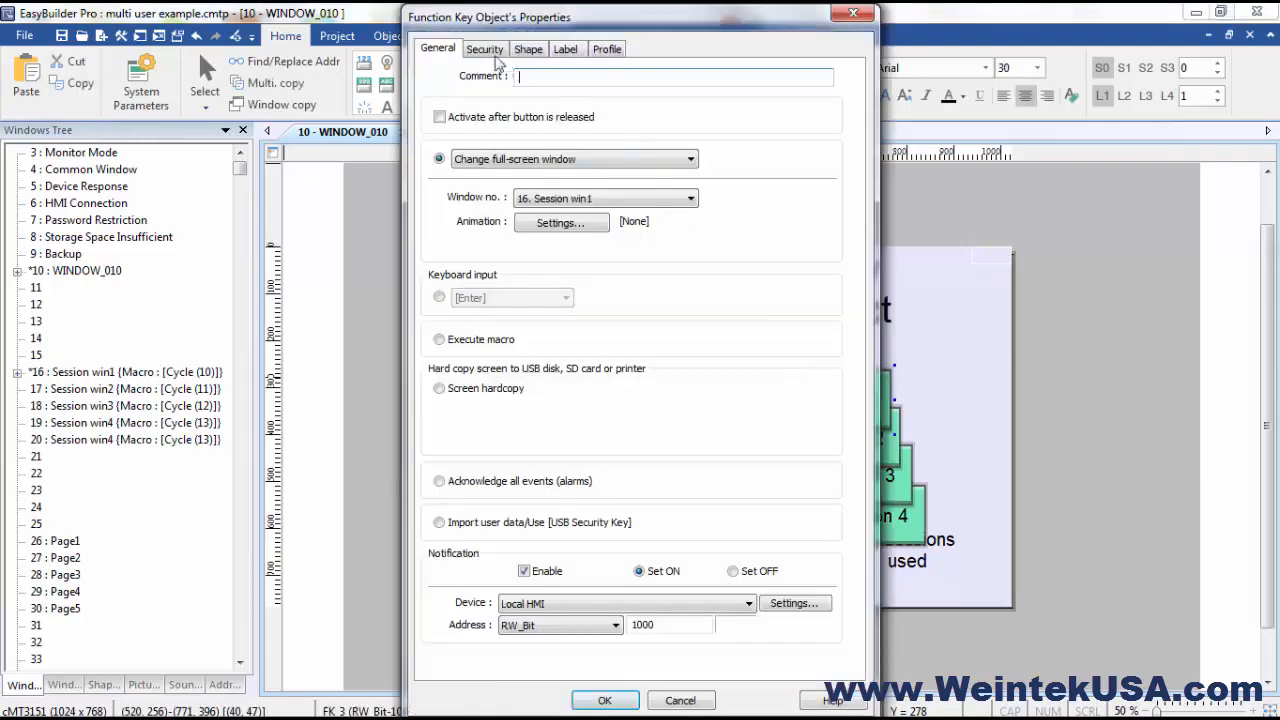
pyautogui.click(484, 48)
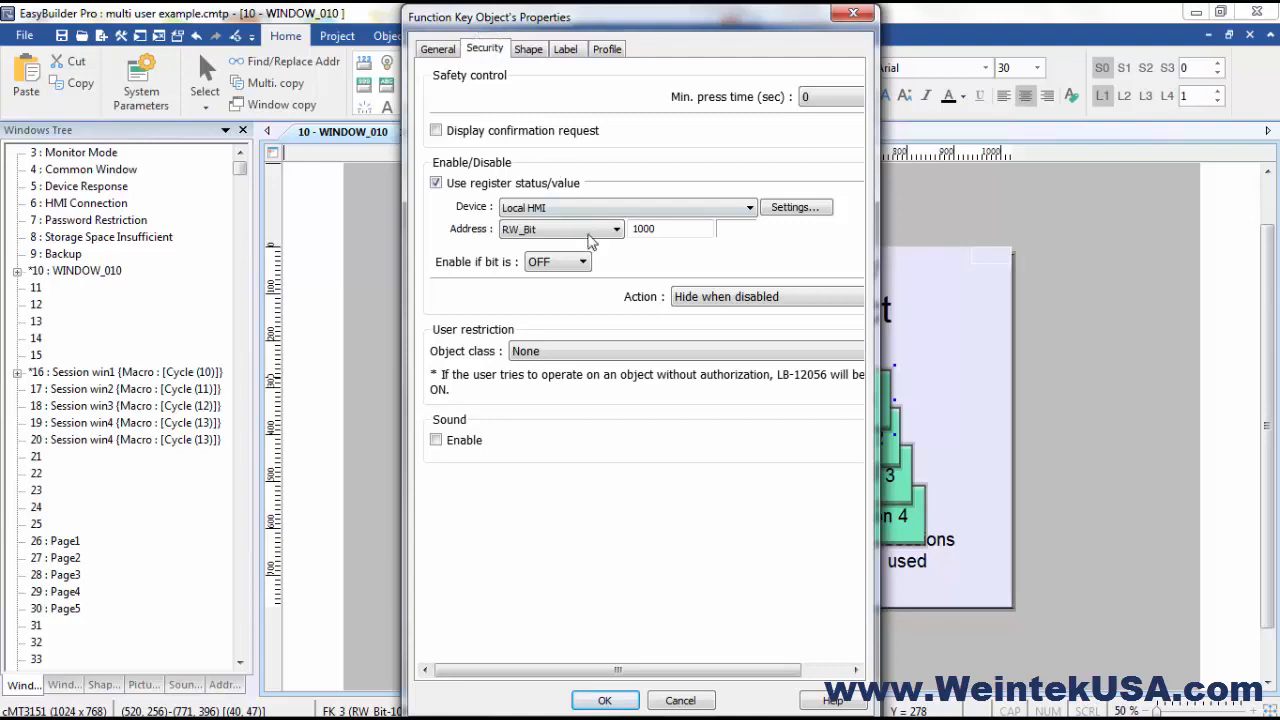
pyautogui.moveTo(535, 185)
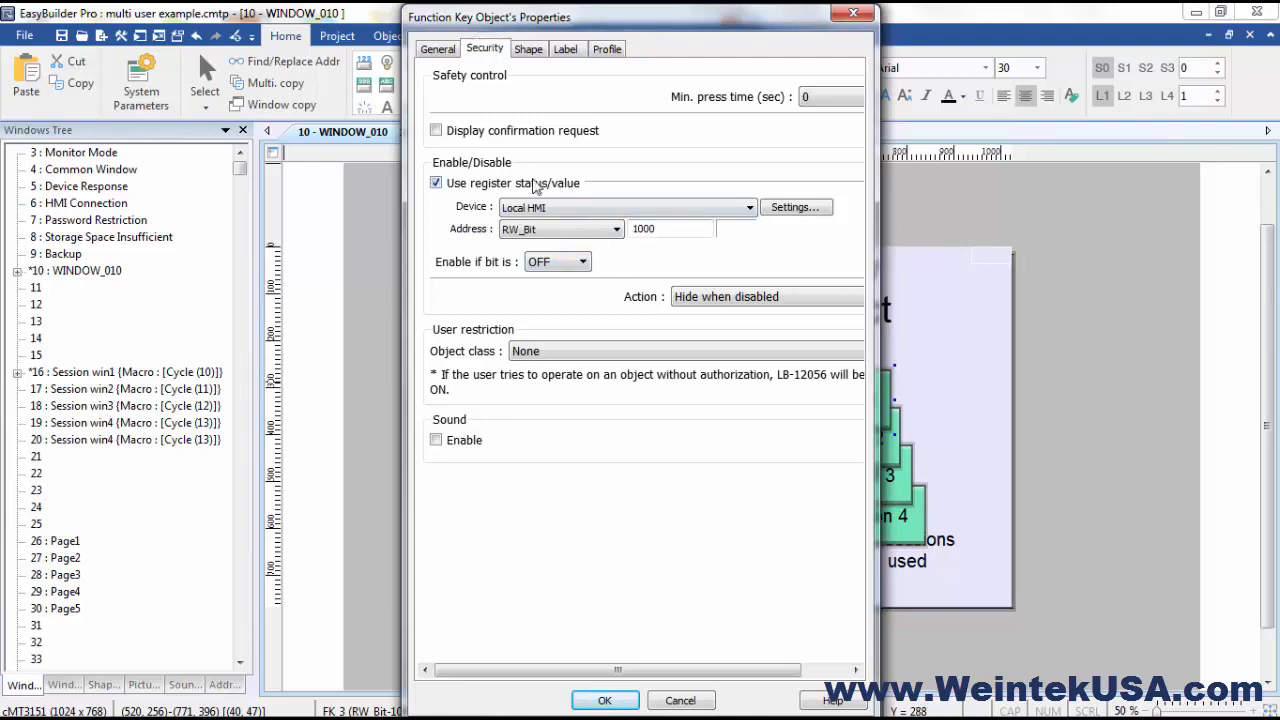
pyautogui.moveTo(487, 263)
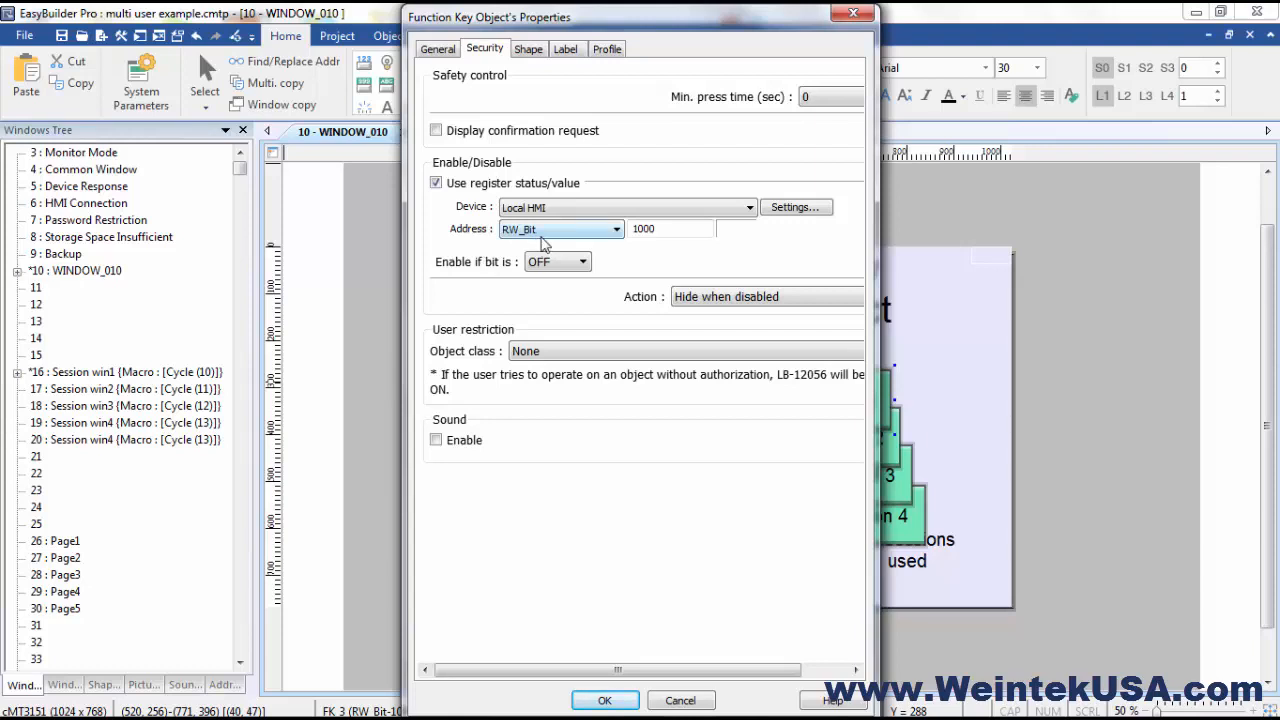
pyautogui.moveTo(601, 271)
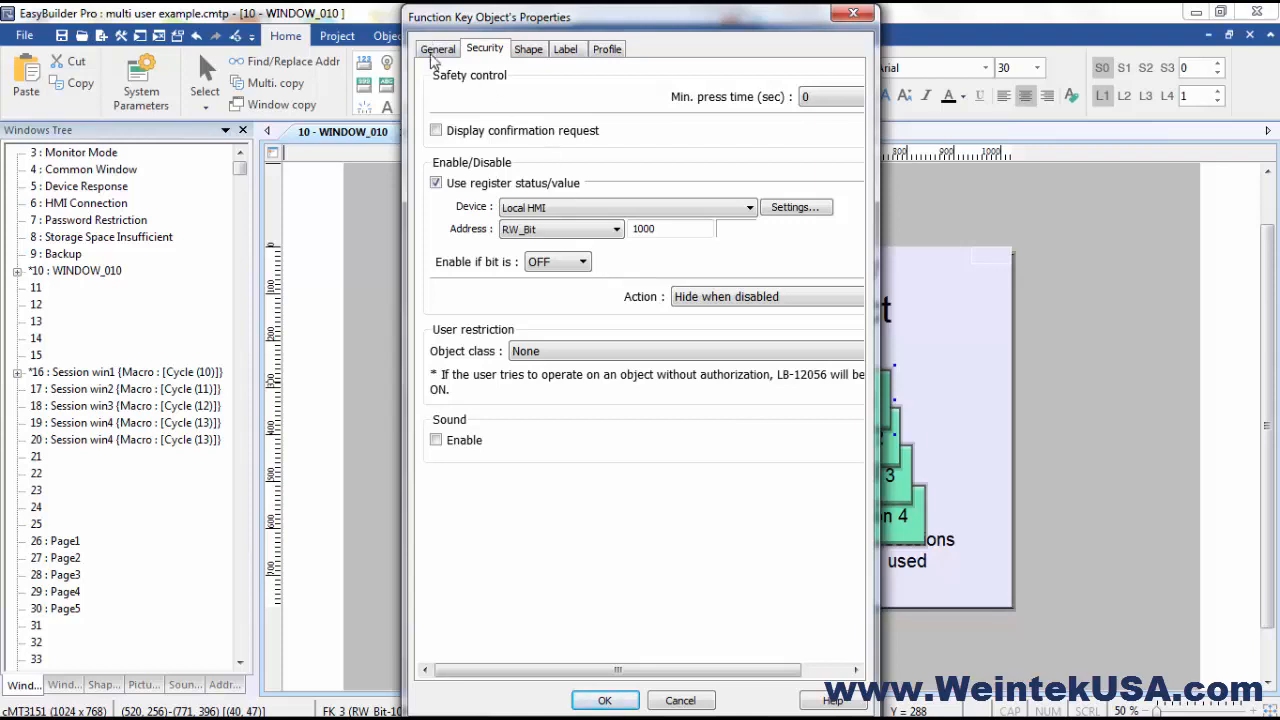
pyautogui.click(437, 48)
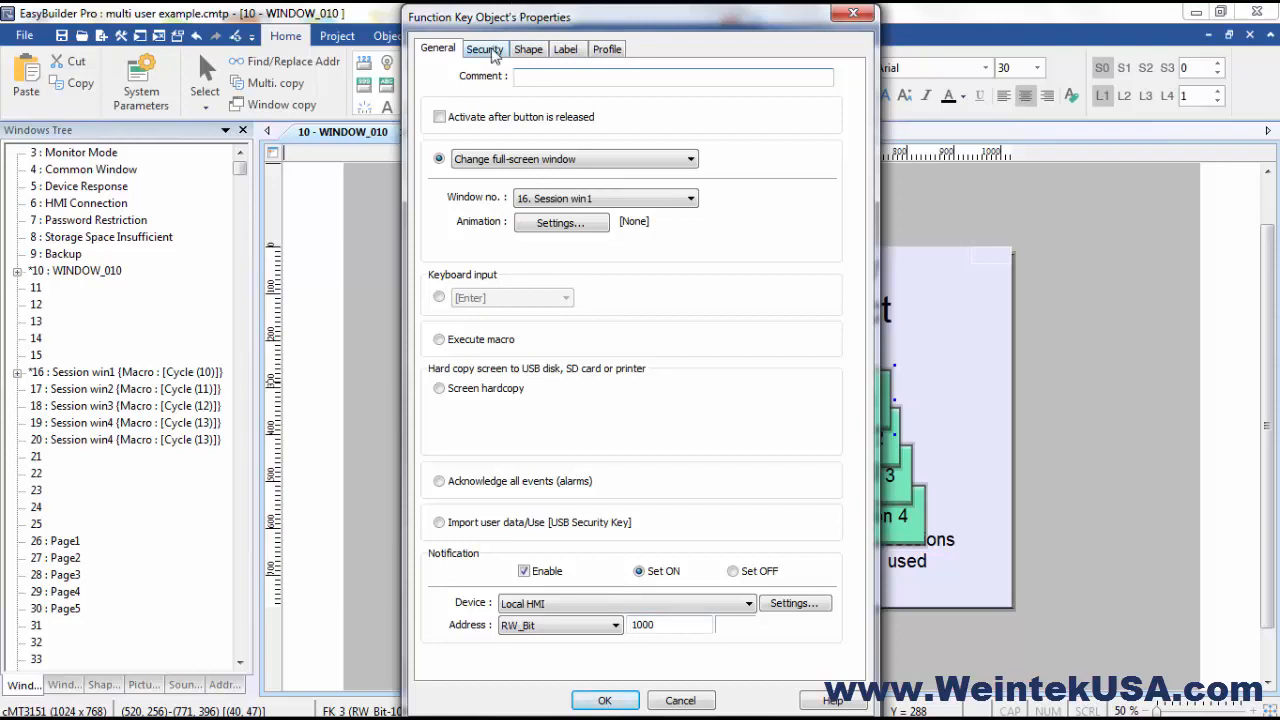
pyautogui.click(484, 48)
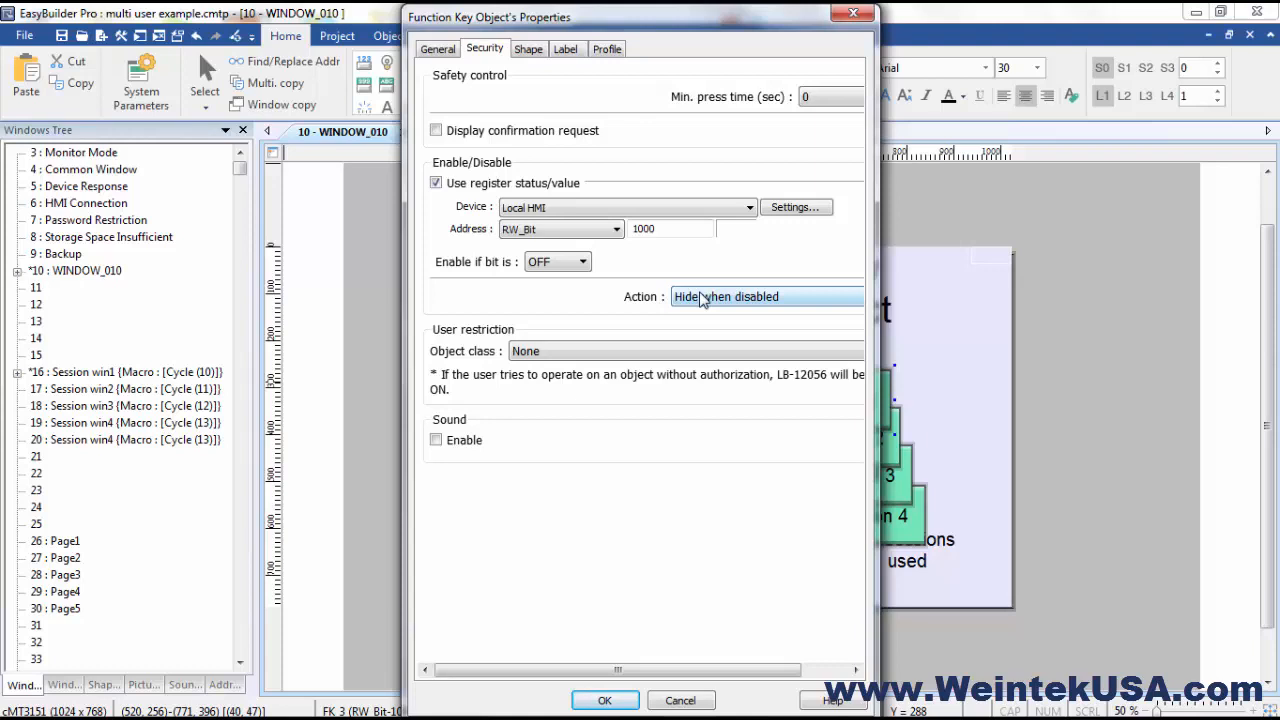
pyautogui.click(604, 700)
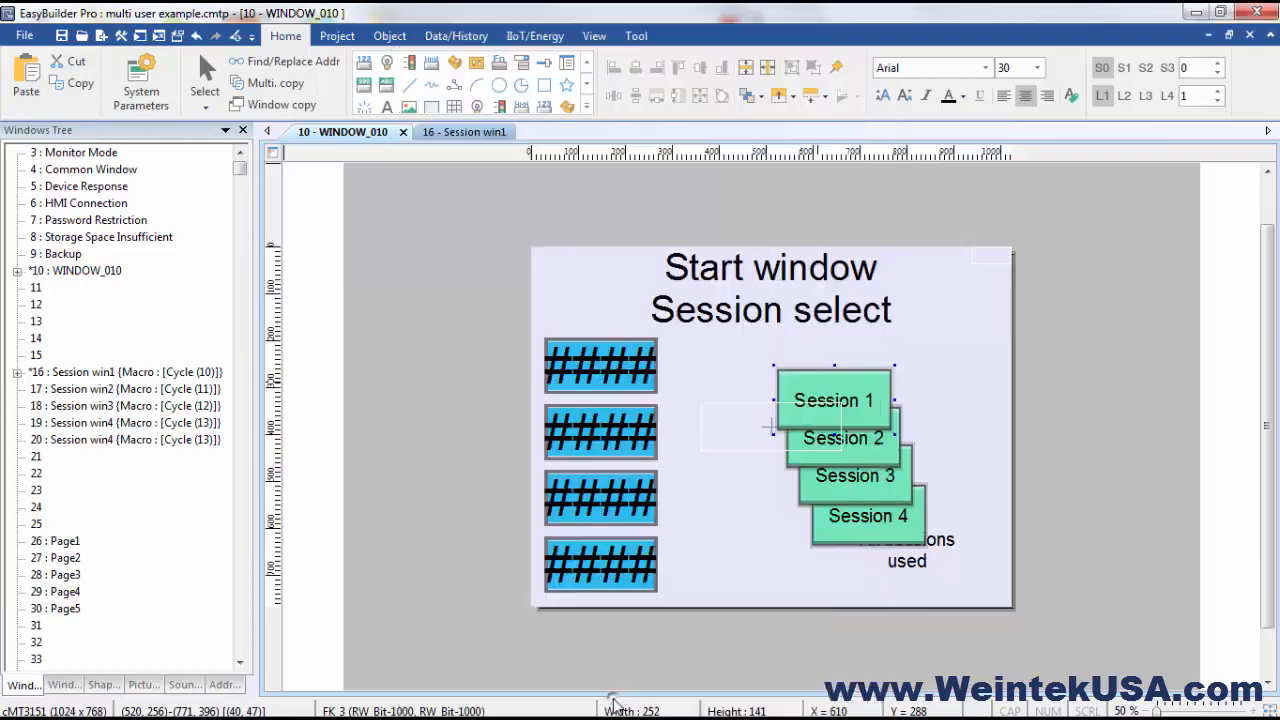
pyautogui.moveTo(860, 381)
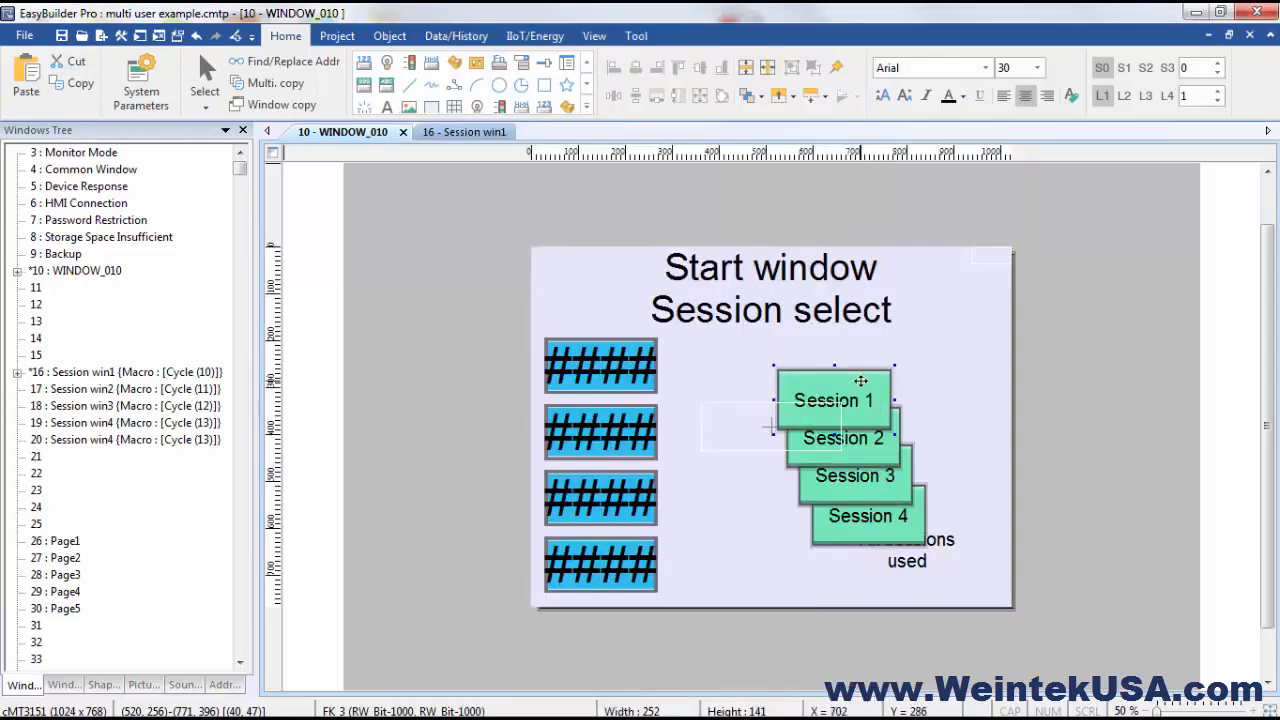
pyautogui.moveTo(883, 537)
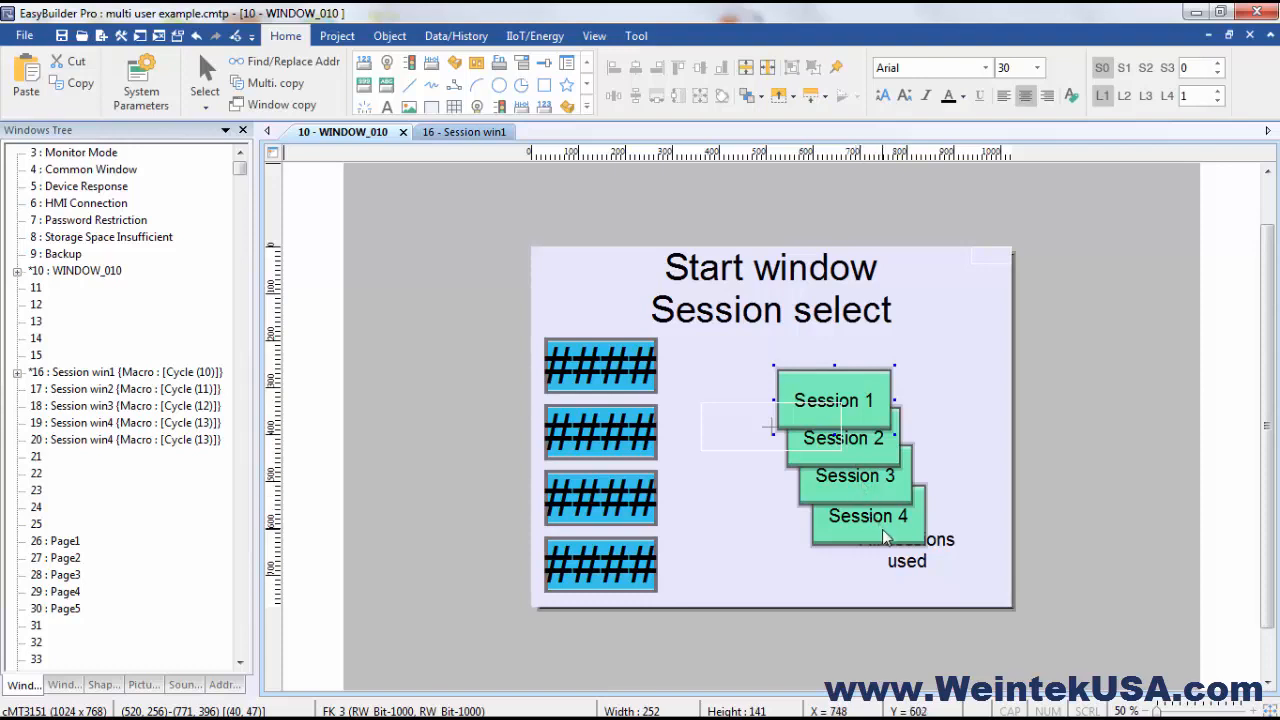
pyautogui.moveTo(865, 453)
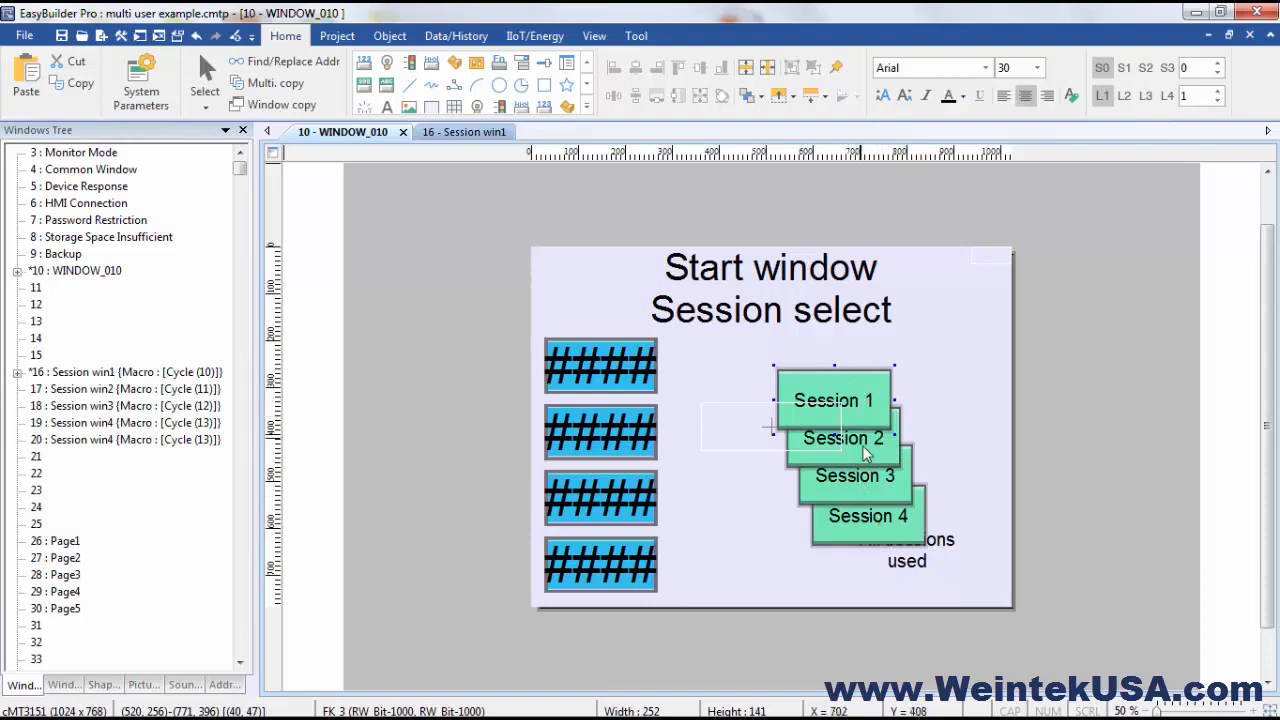
pyautogui.moveTo(845, 433)
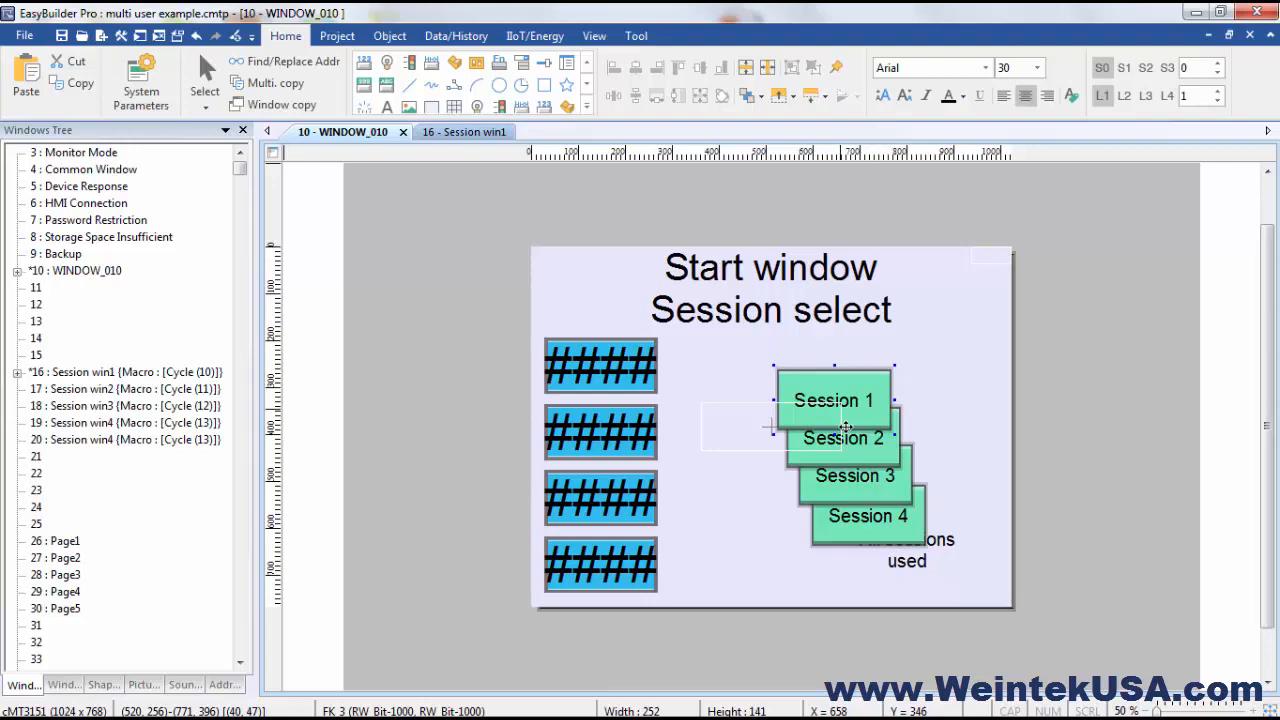
pyautogui.moveTo(851, 380)
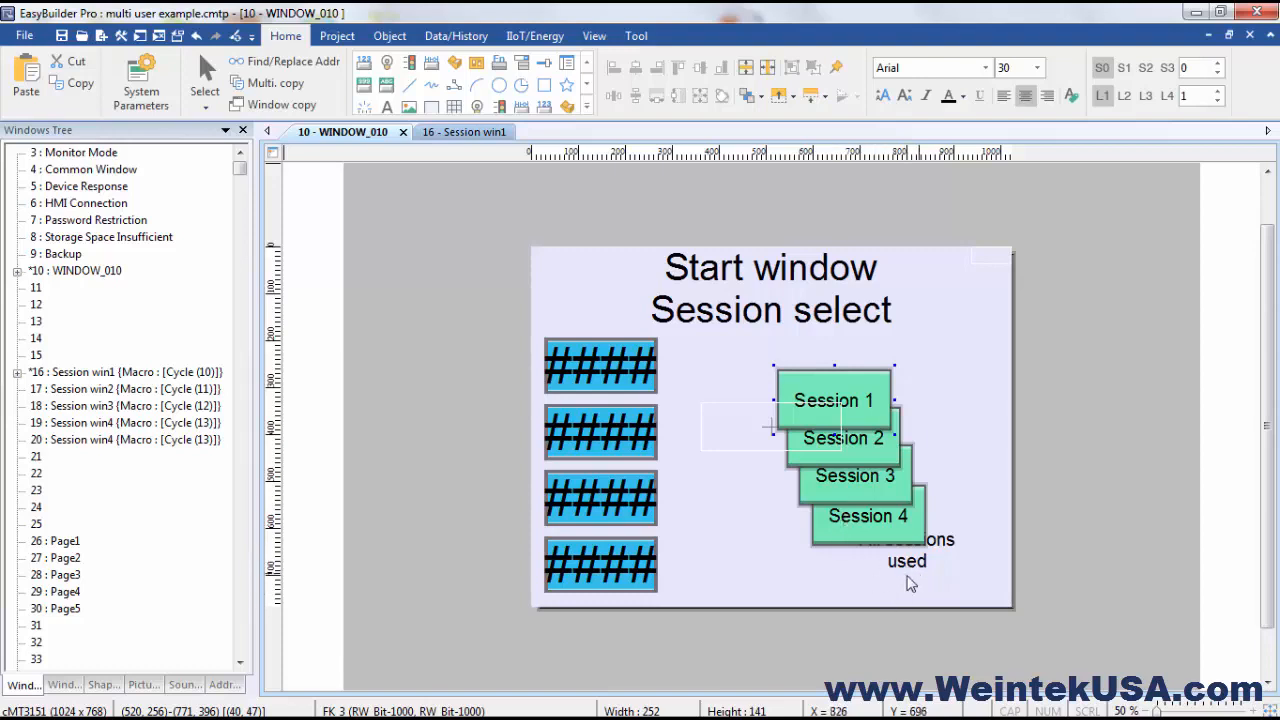
pyautogui.moveTo(910, 567)
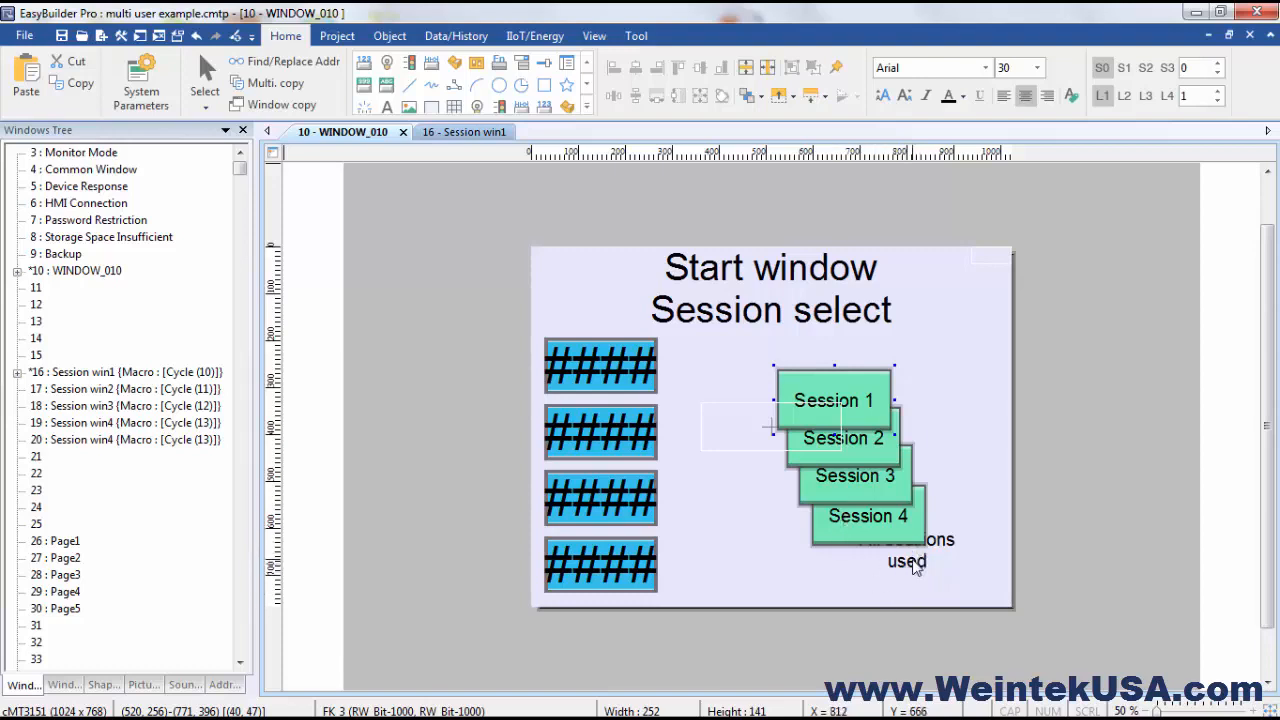
pyautogui.moveTo(475, 158)
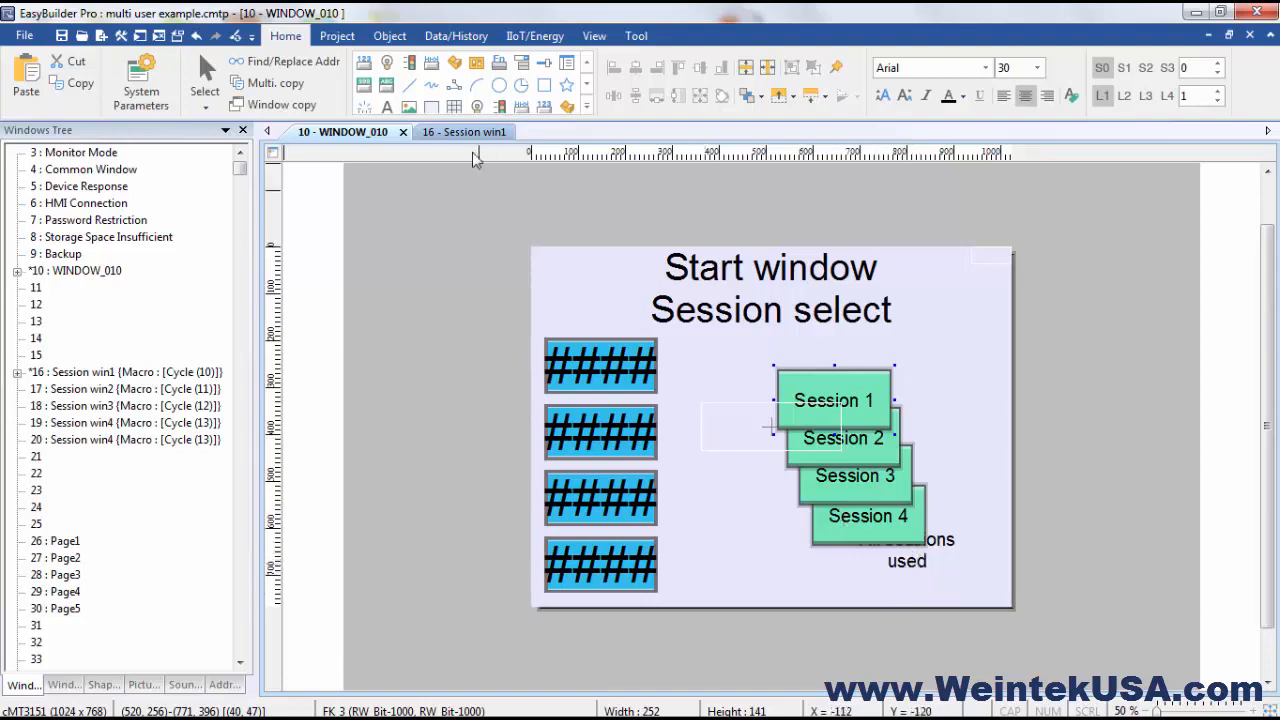
# On Session win1, inspect the Set Bit object that turns off RW_Bit 1000 on close.
pyautogui.click(463, 131)
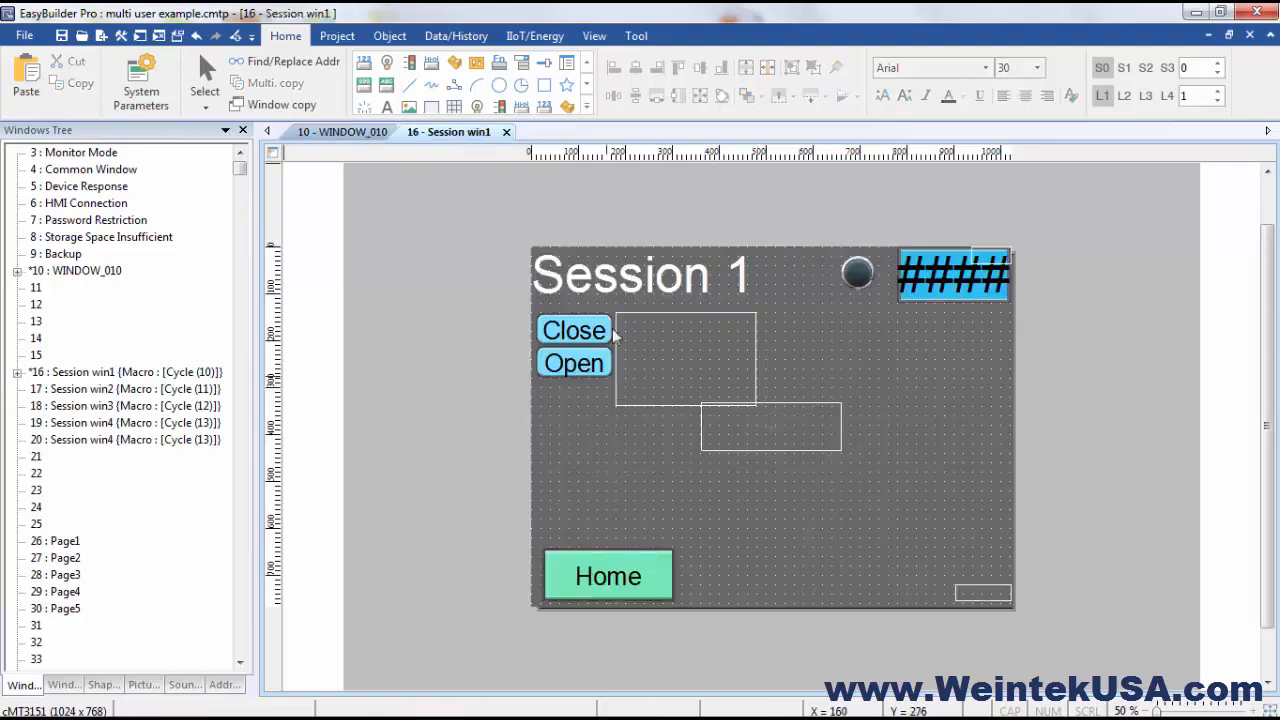
pyautogui.moveTo(758, 514)
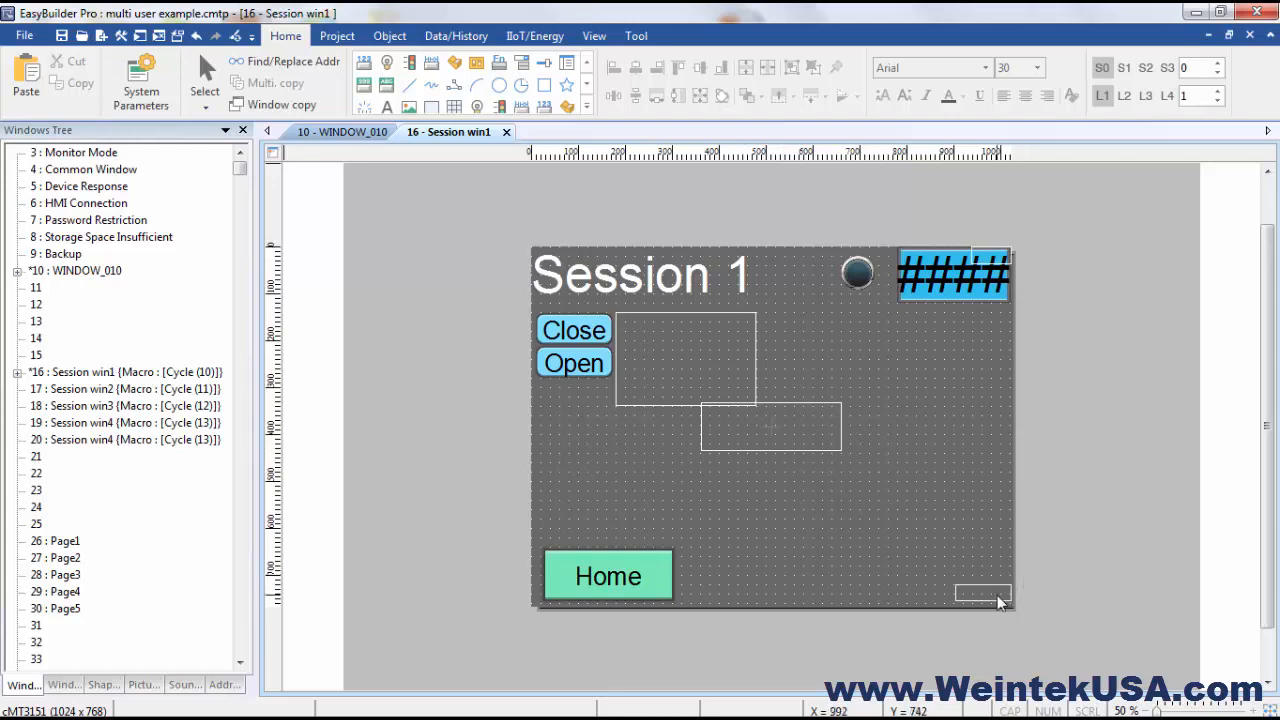
pyautogui.moveTo(997, 592)
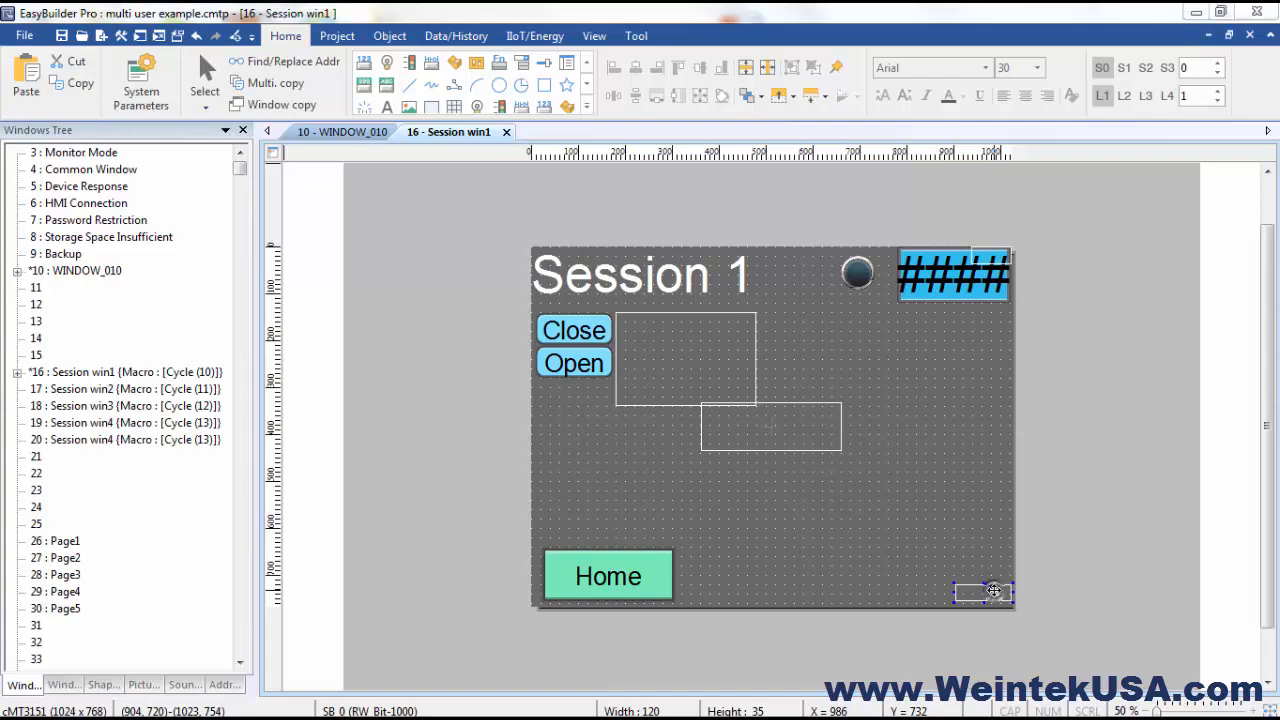
pyautogui.doubleClick(983, 591)
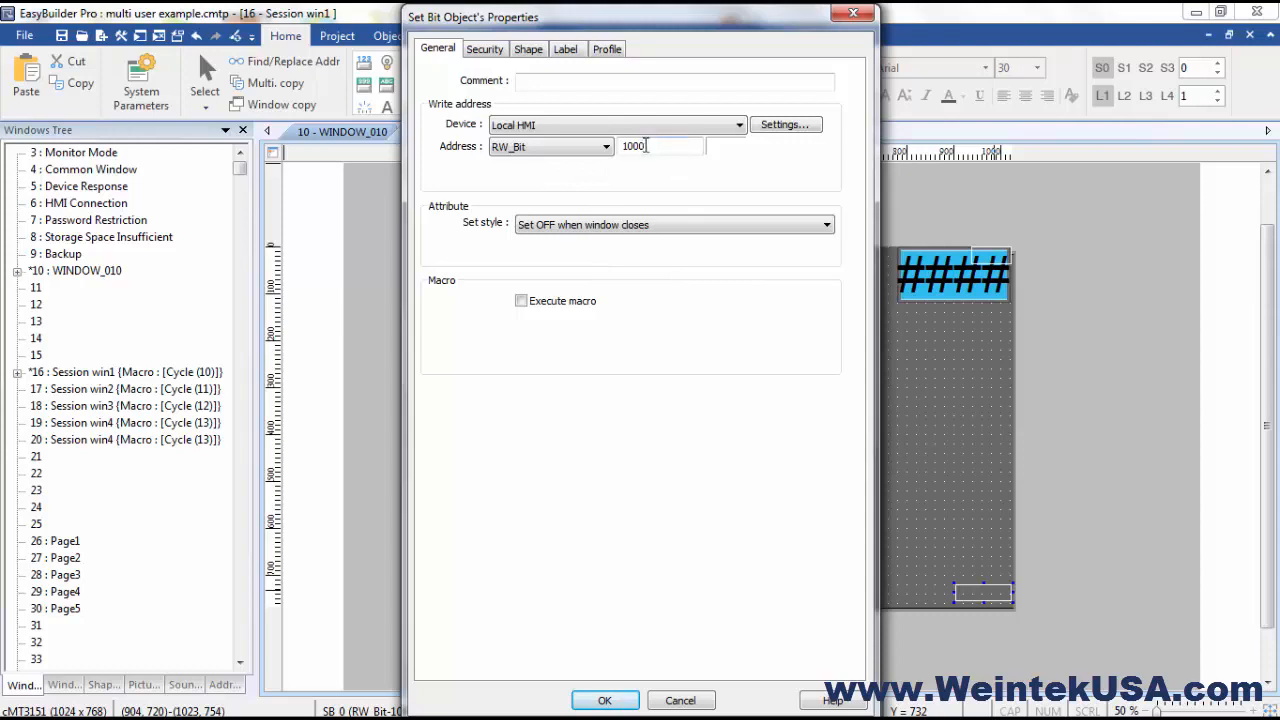
pyautogui.moveTo(690, 530)
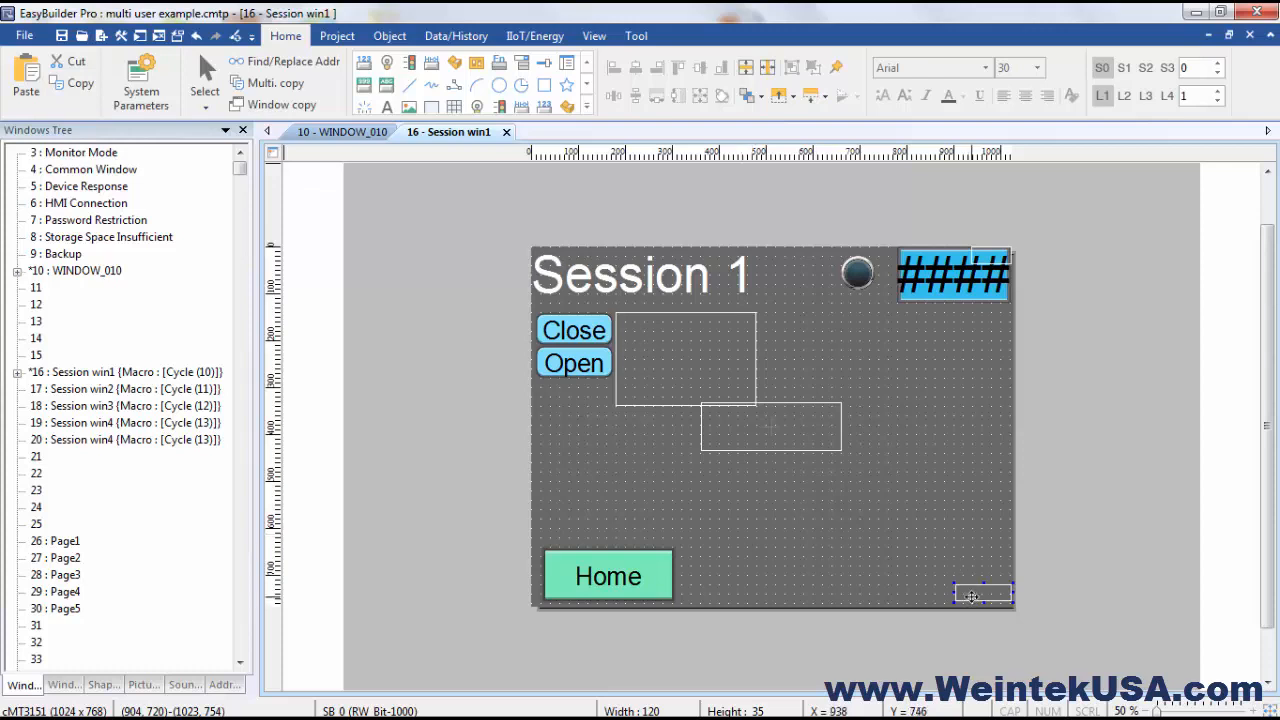
pyautogui.moveTo(925, 570)
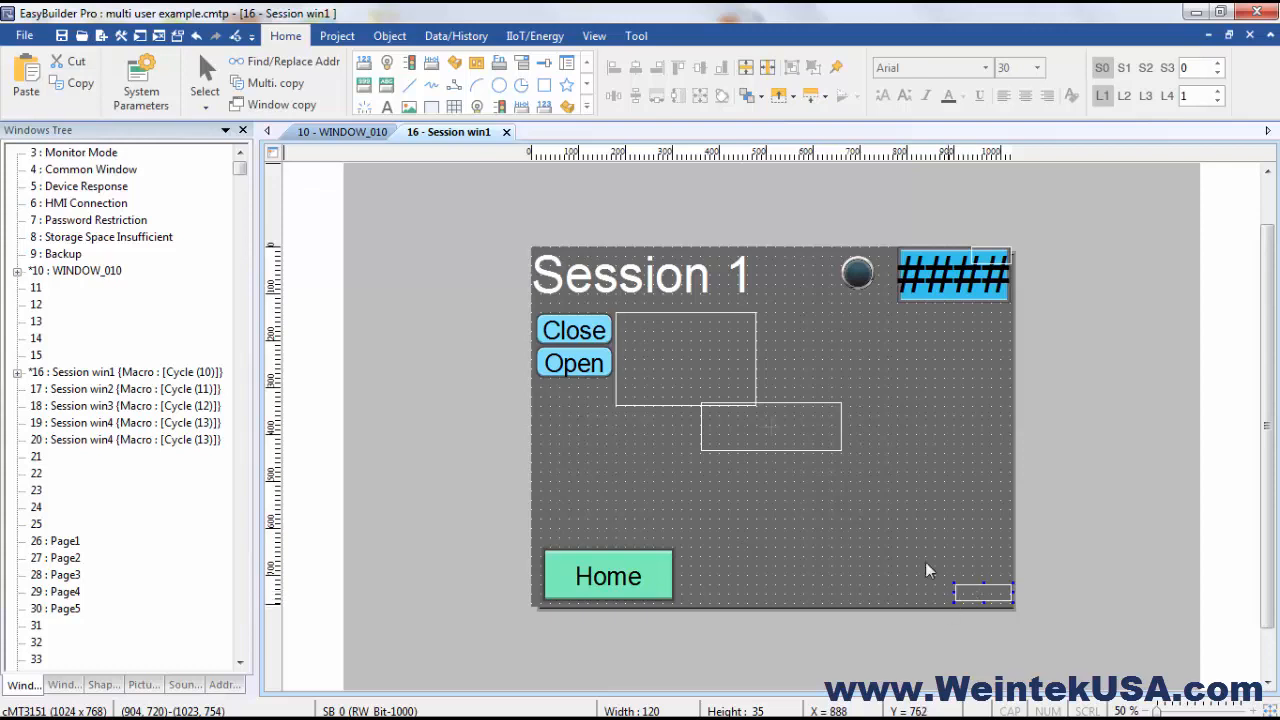
pyautogui.moveTo(849, 487)
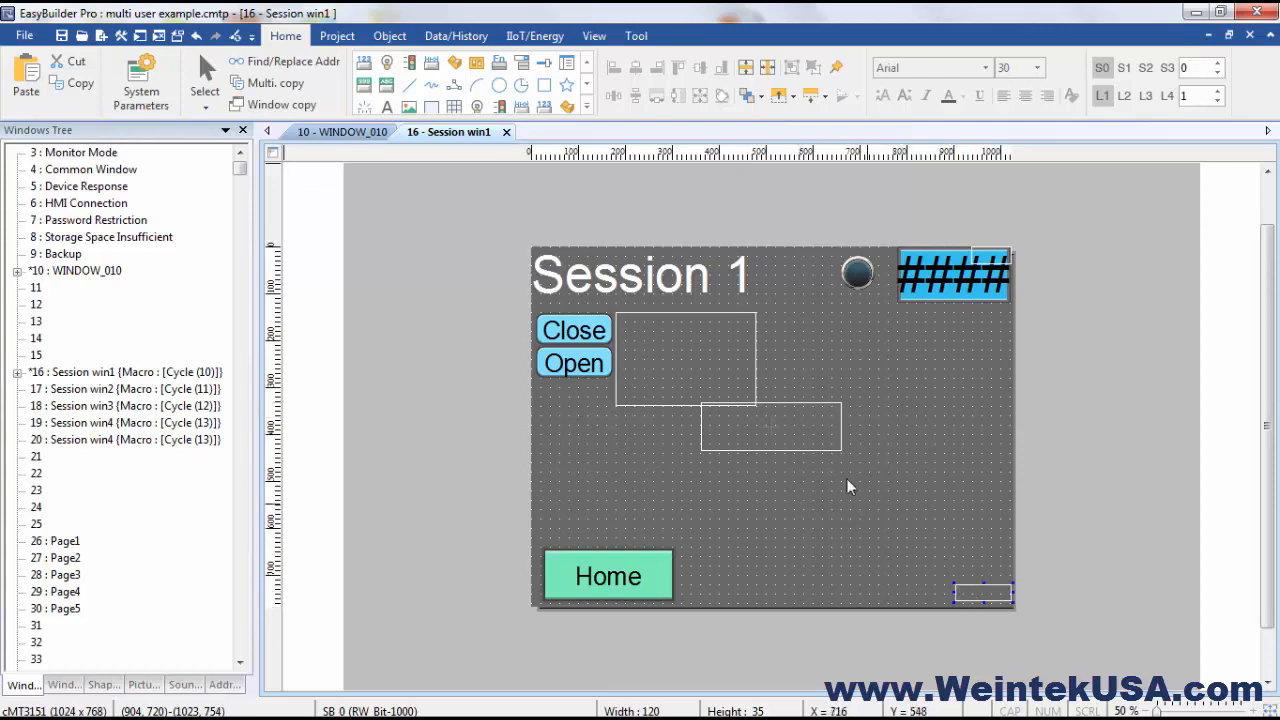
pyautogui.moveTo(647, 372)
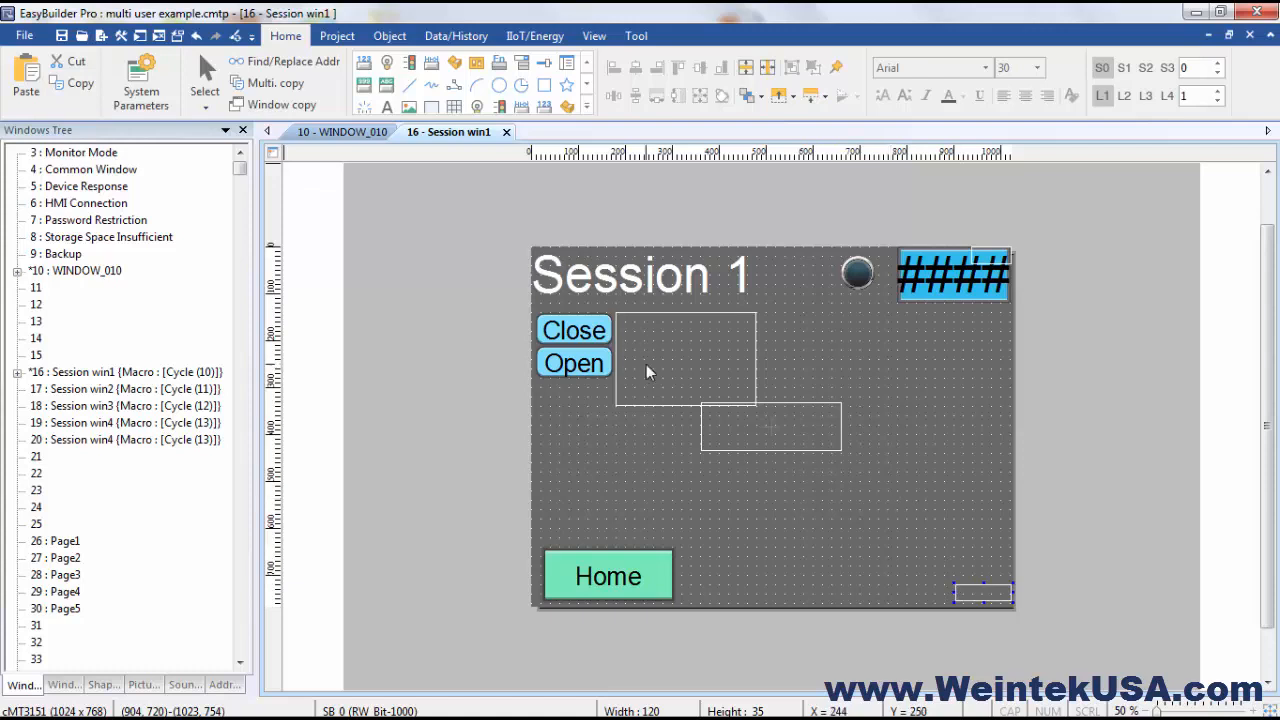
pyautogui.moveTo(337, 35)
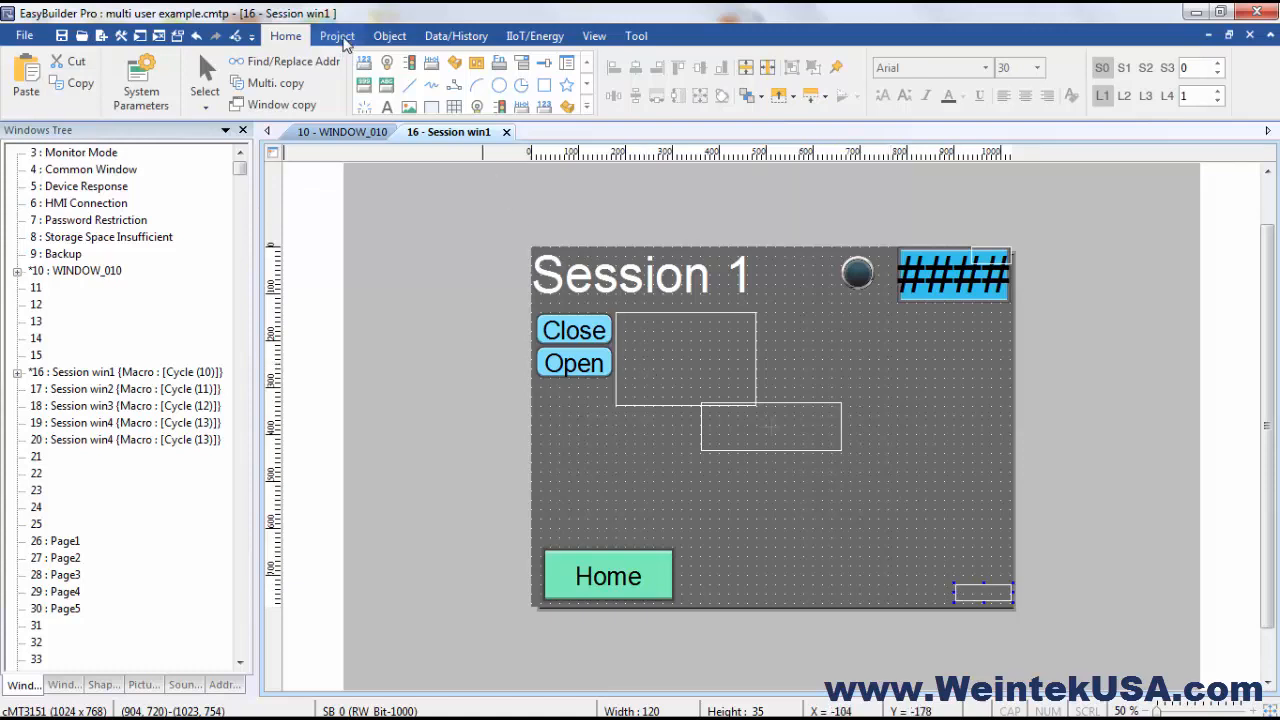
# Open the Active_1 macro from Macro Manager, showing it sets LB 100 and RW_Bit 1000.
pyautogui.click(337, 35)
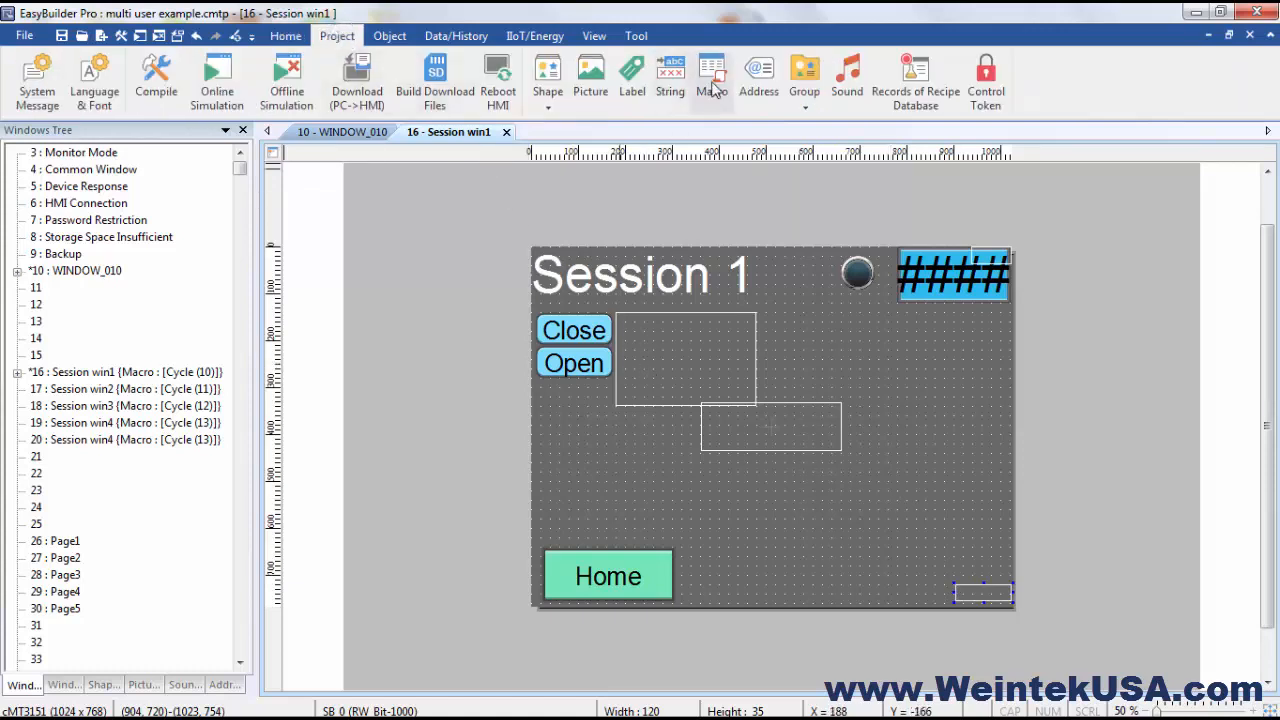
pyautogui.click(711, 75)
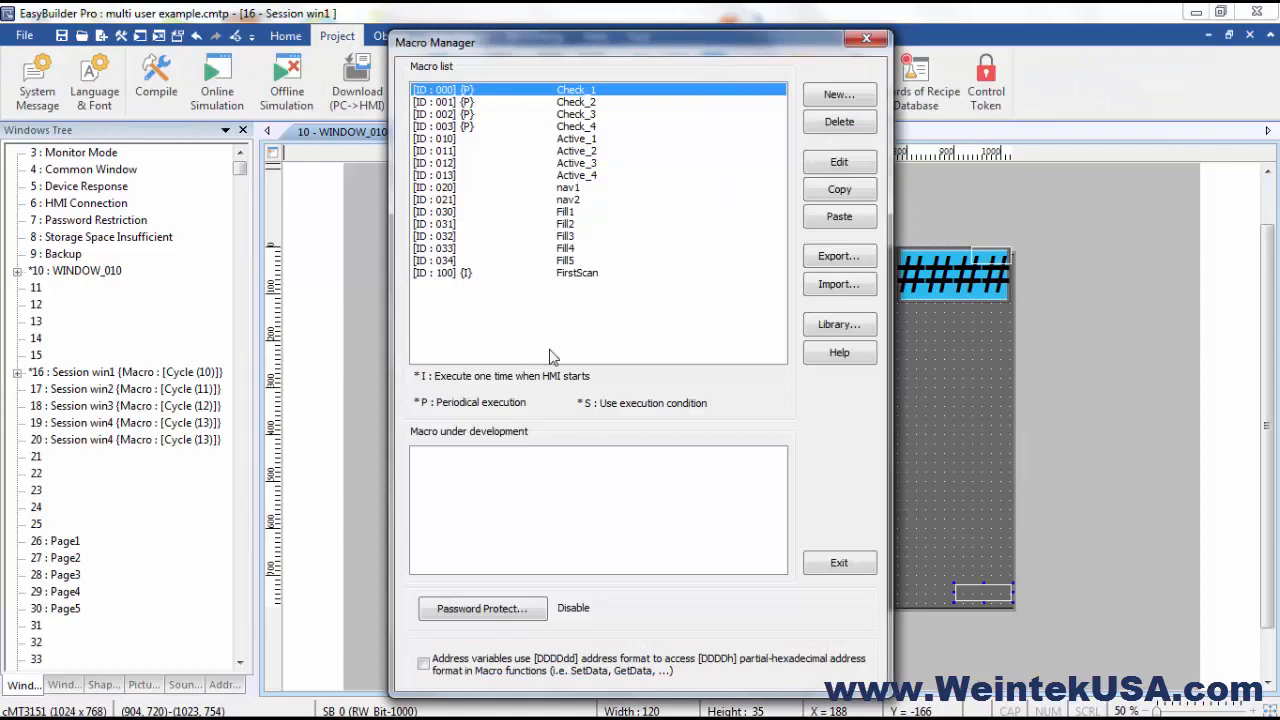
pyautogui.moveTo(117, 388)
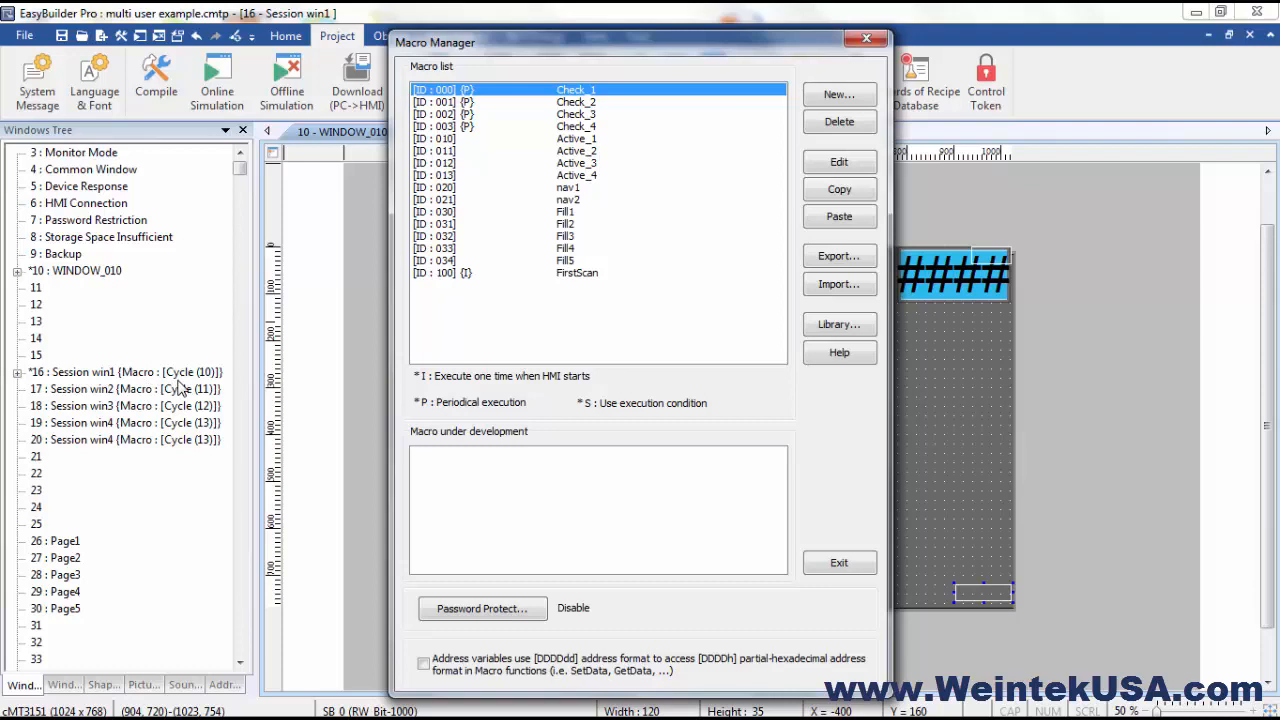
pyautogui.moveTo(455, 145)
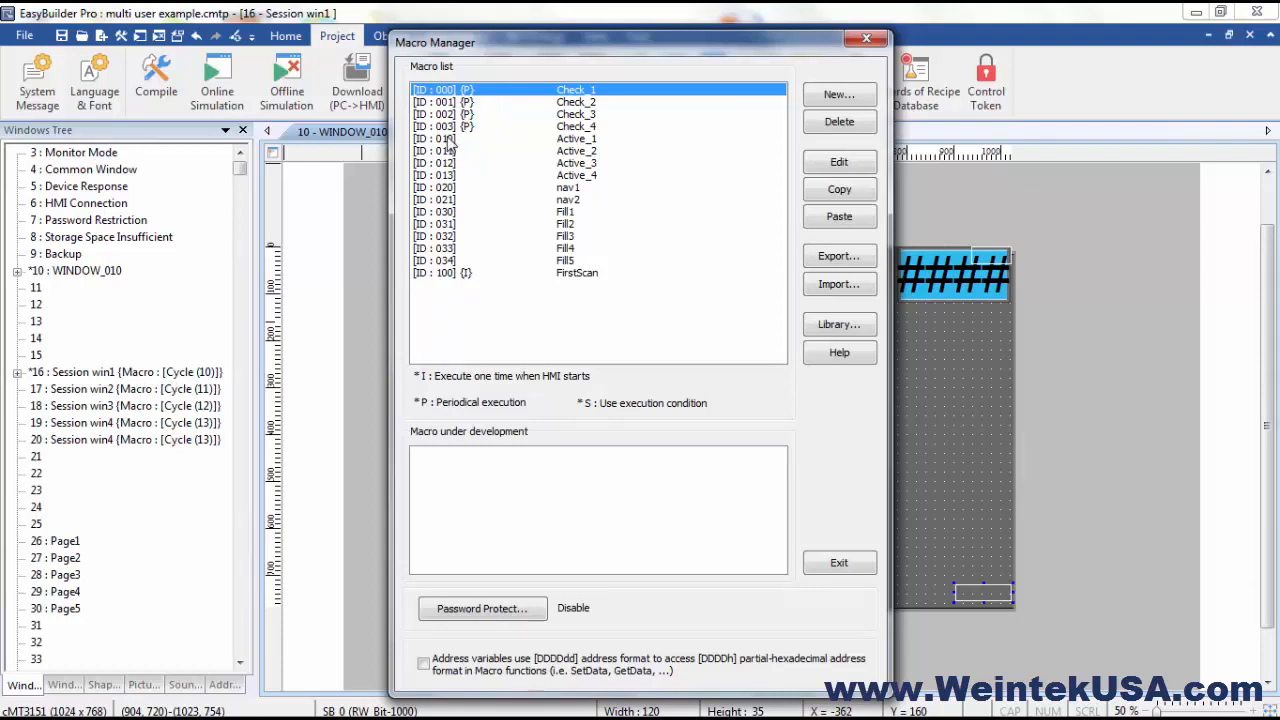
pyautogui.click(839, 162)
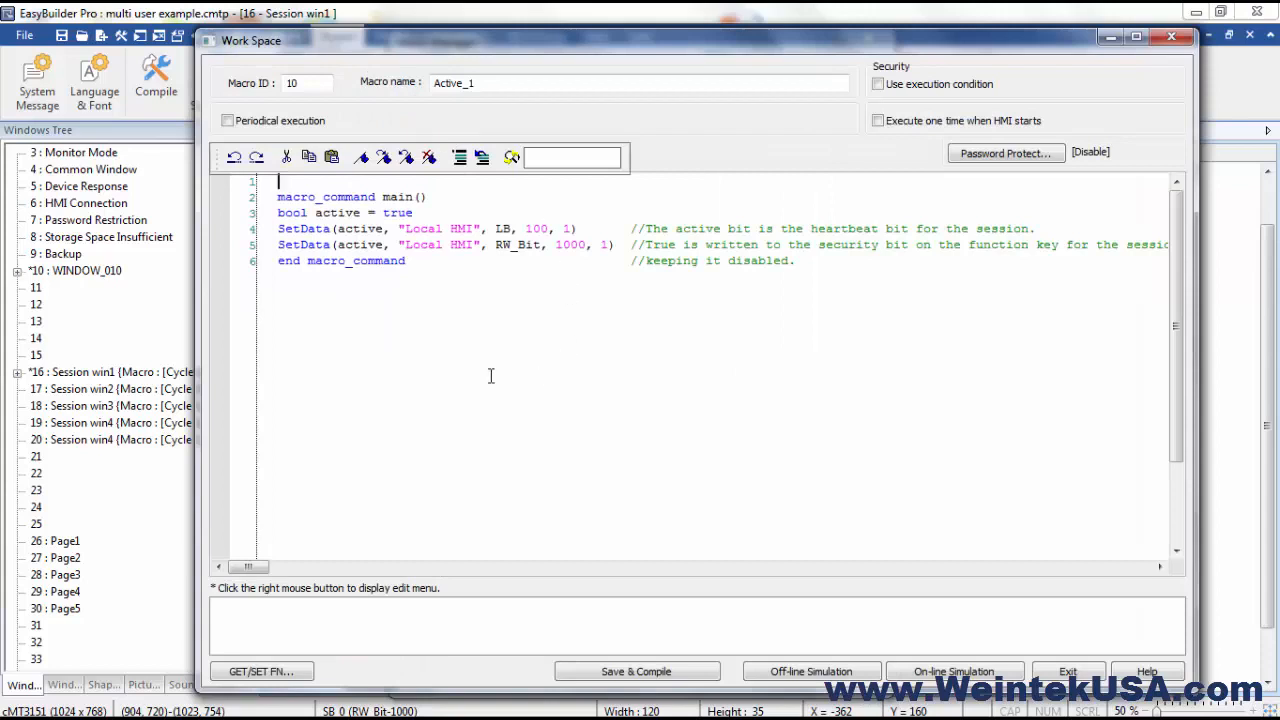
pyautogui.moveTo(623, 218)
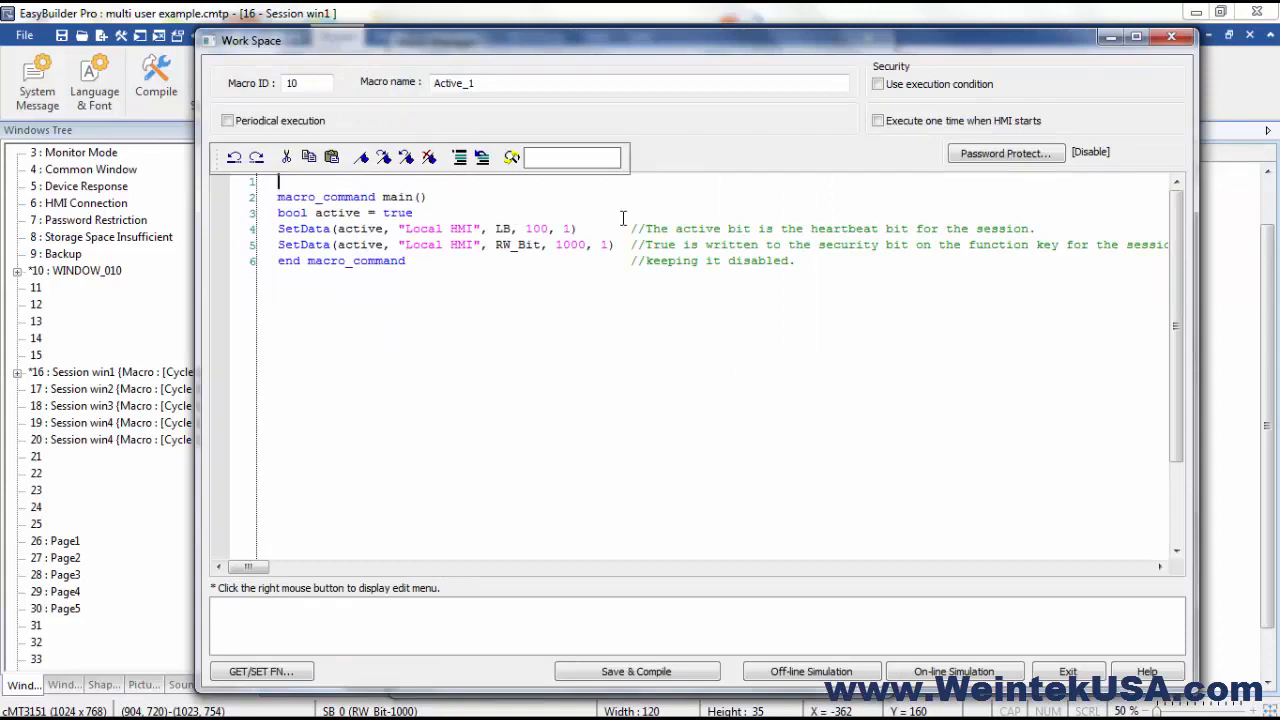
pyautogui.moveTo(669, 298)
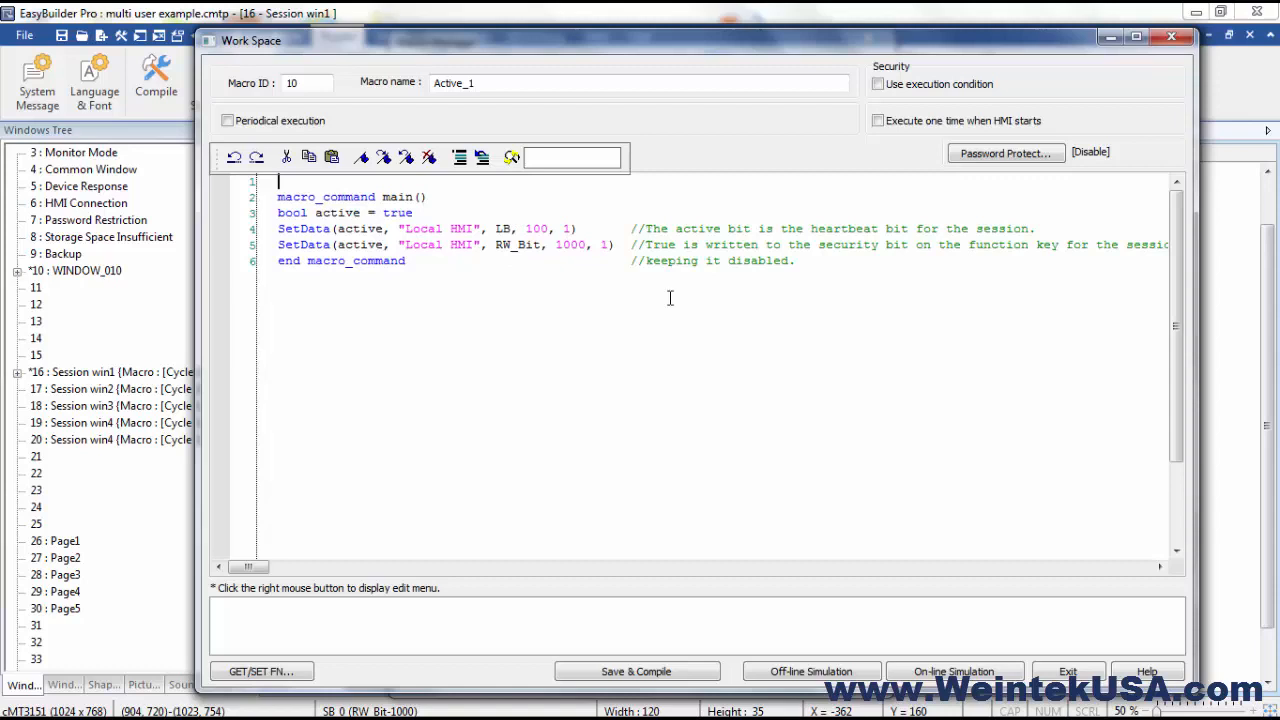
pyautogui.moveTo(748, 50)
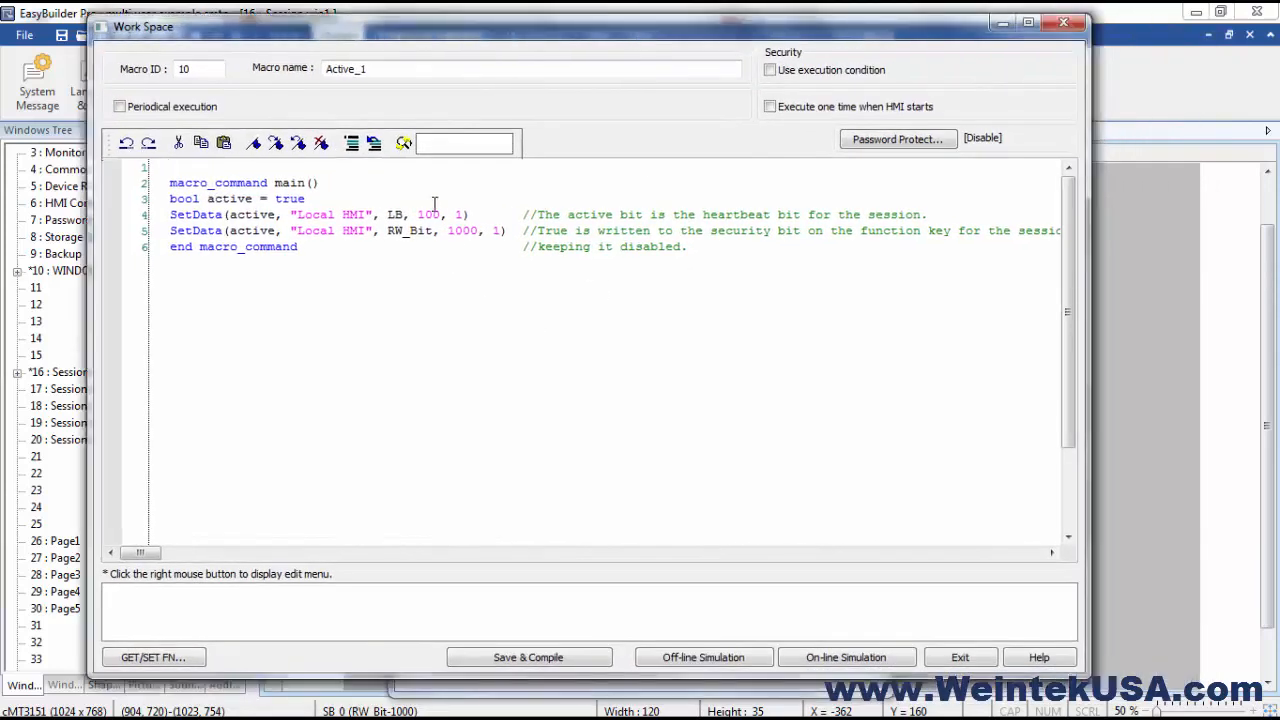
pyautogui.moveTo(730, 214)
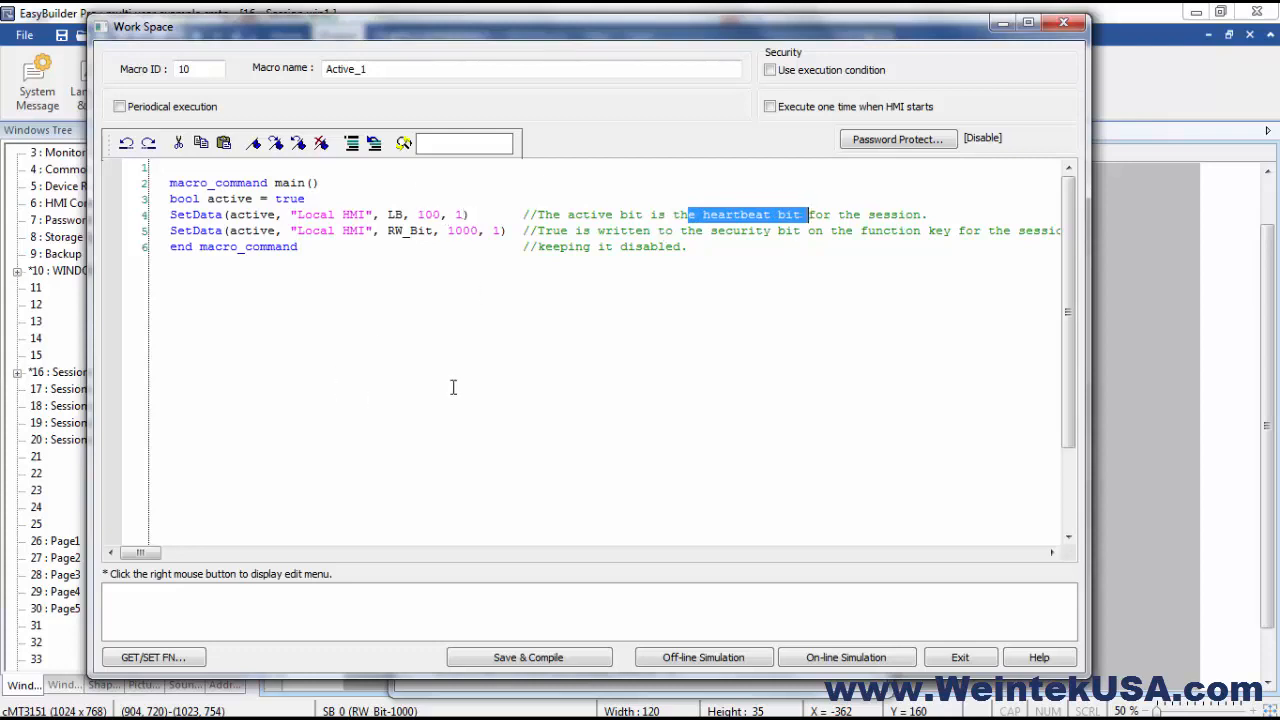
pyautogui.moveTo(465, 300)
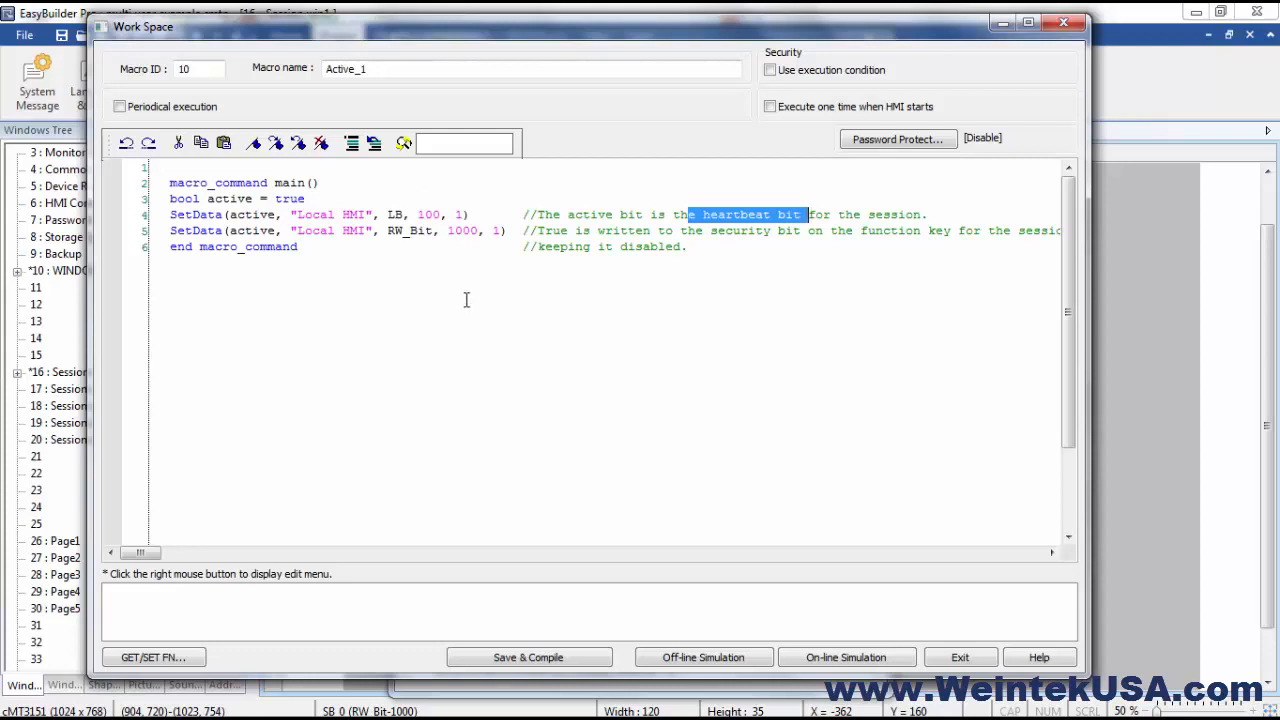
pyautogui.moveTo(502, 364)
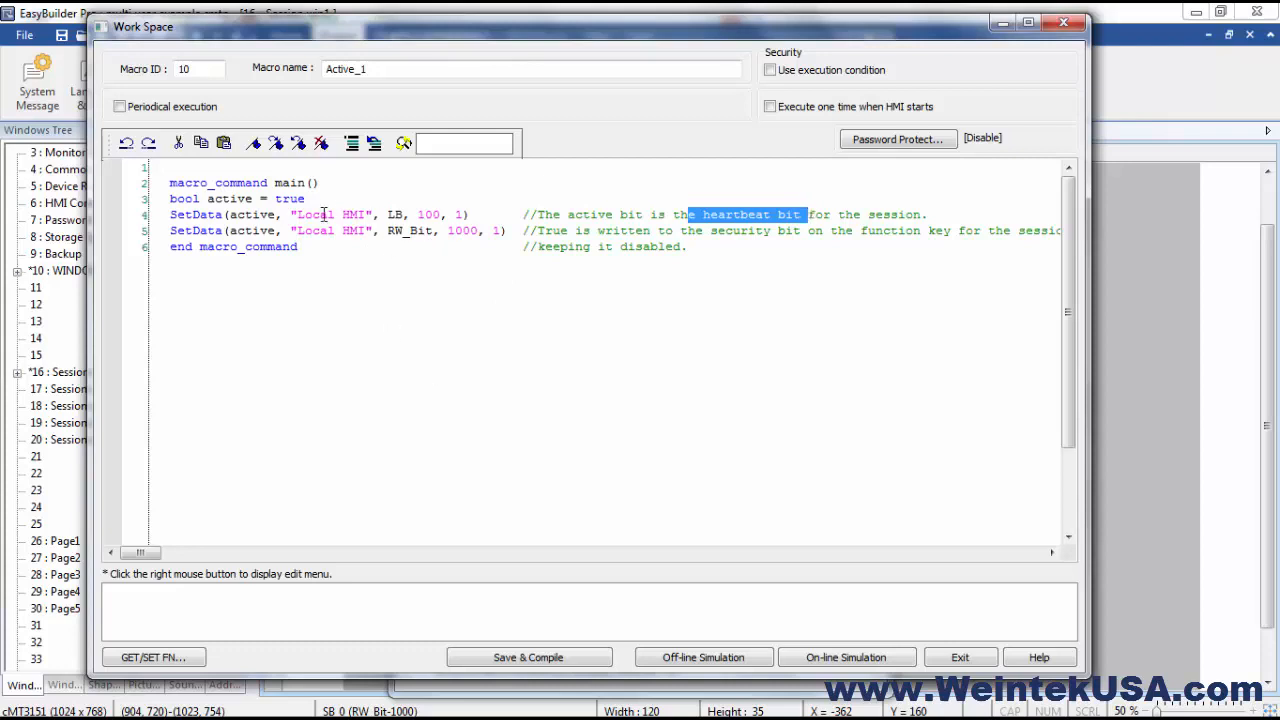
pyautogui.moveTo(332, 238)
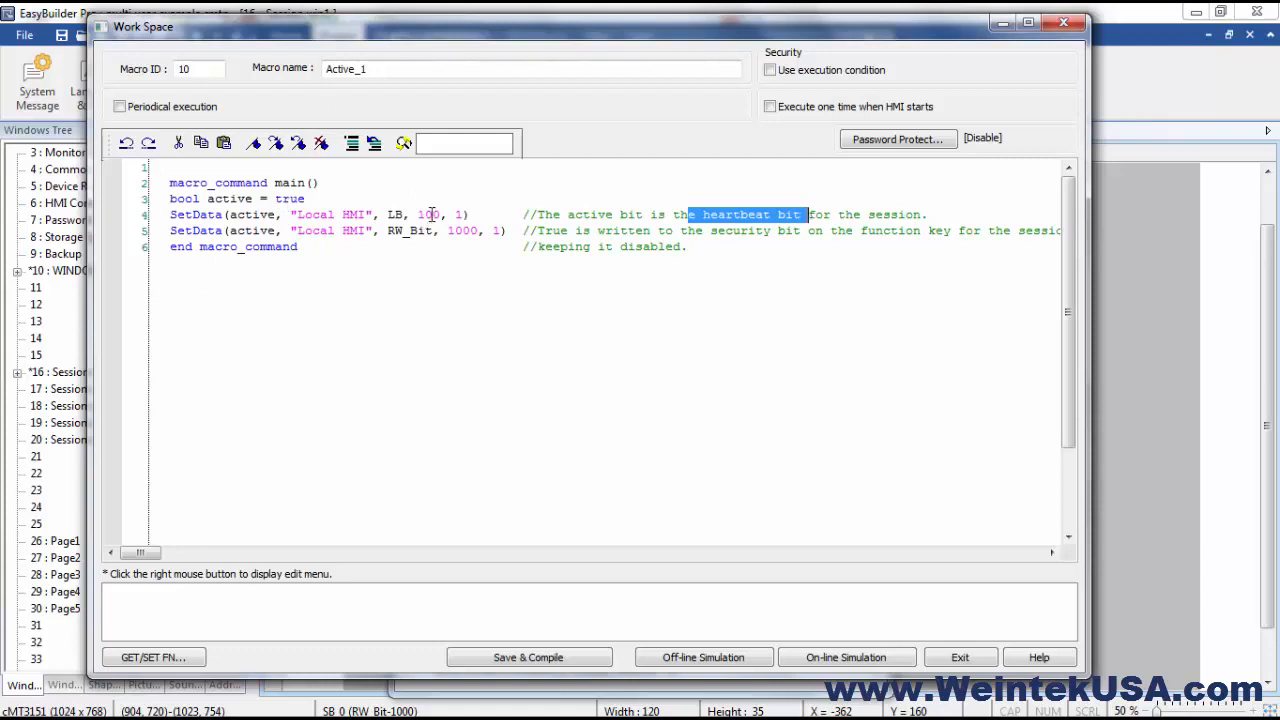
pyautogui.moveTo(570, 389)
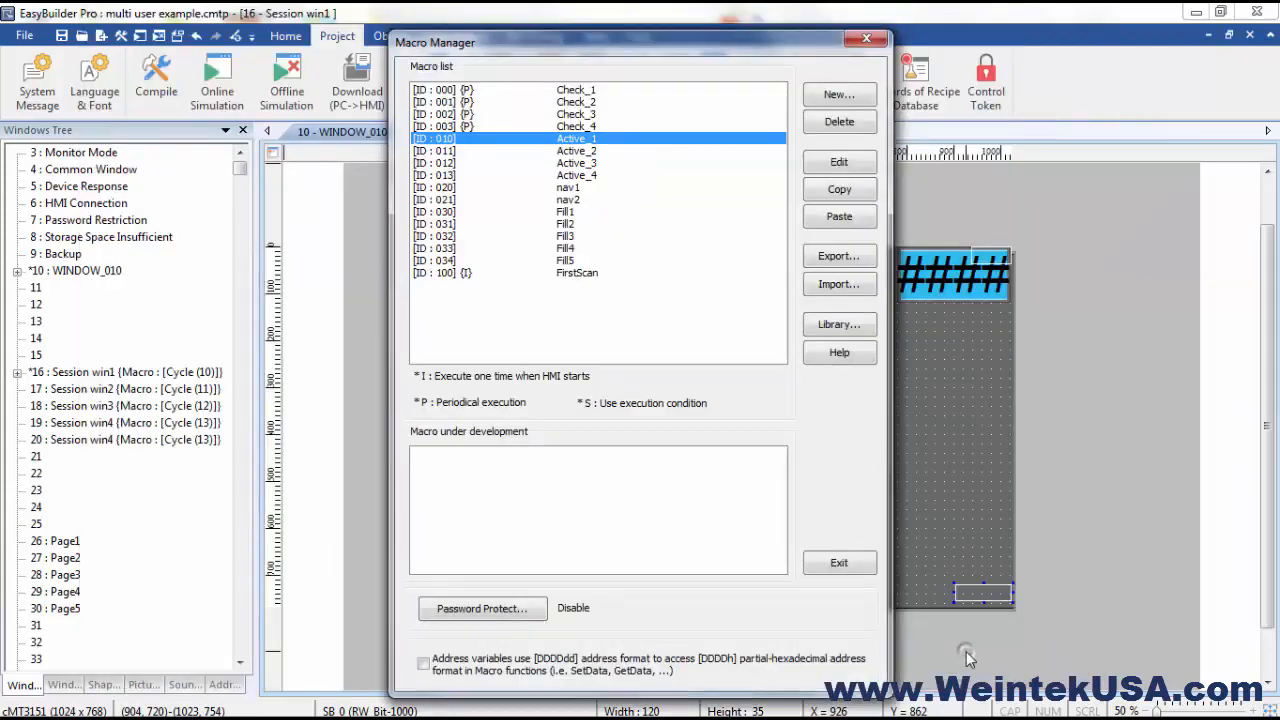
pyautogui.moveTo(645, 248)
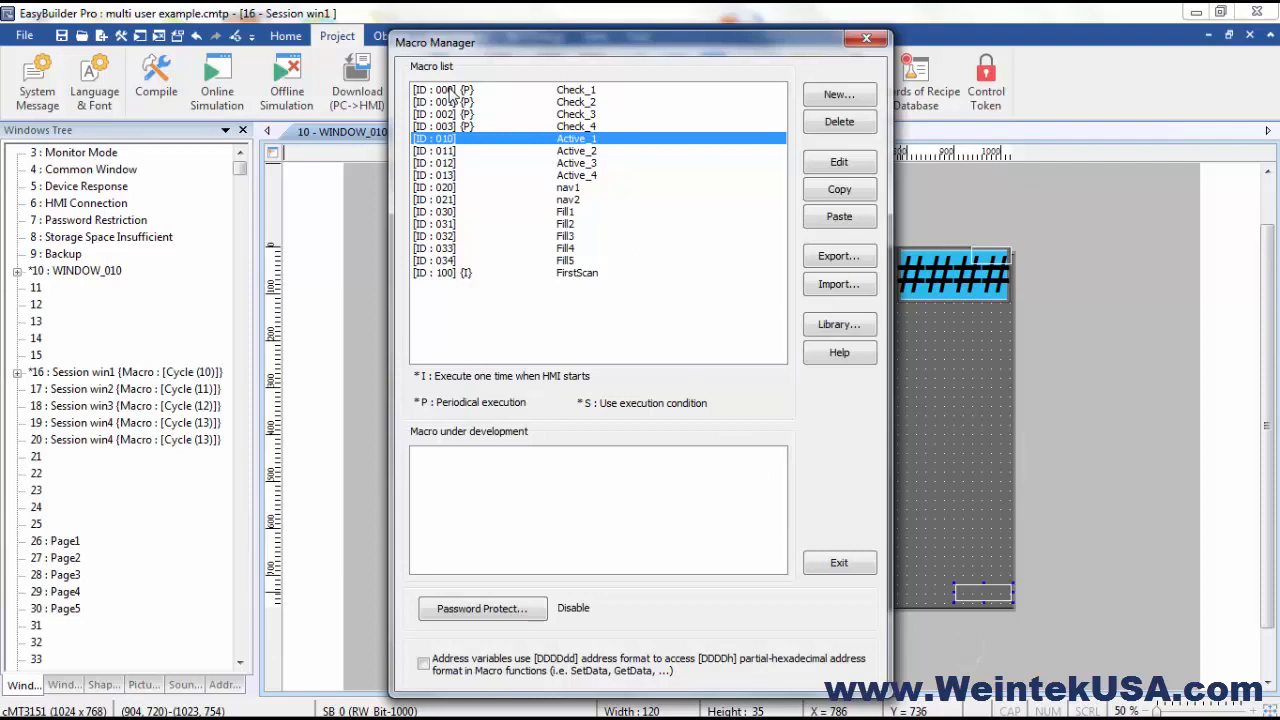
pyautogui.click(839, 161)
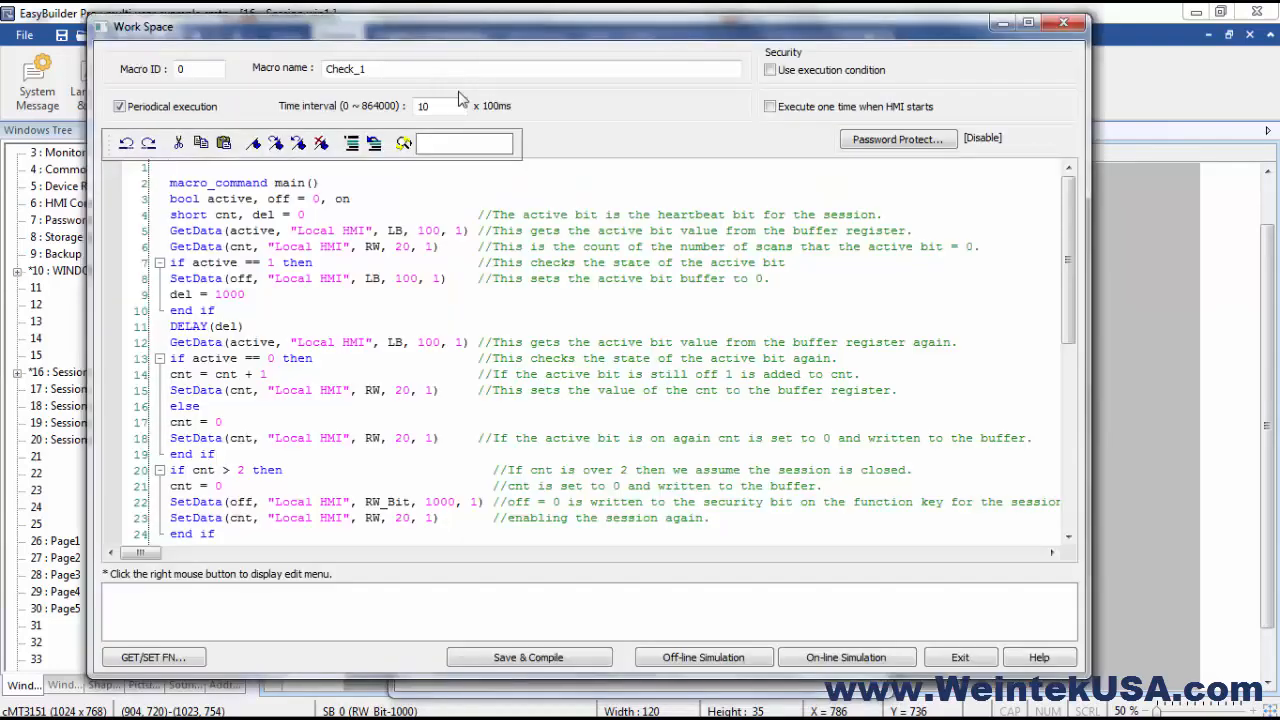
pyautogui.scroll(-3)
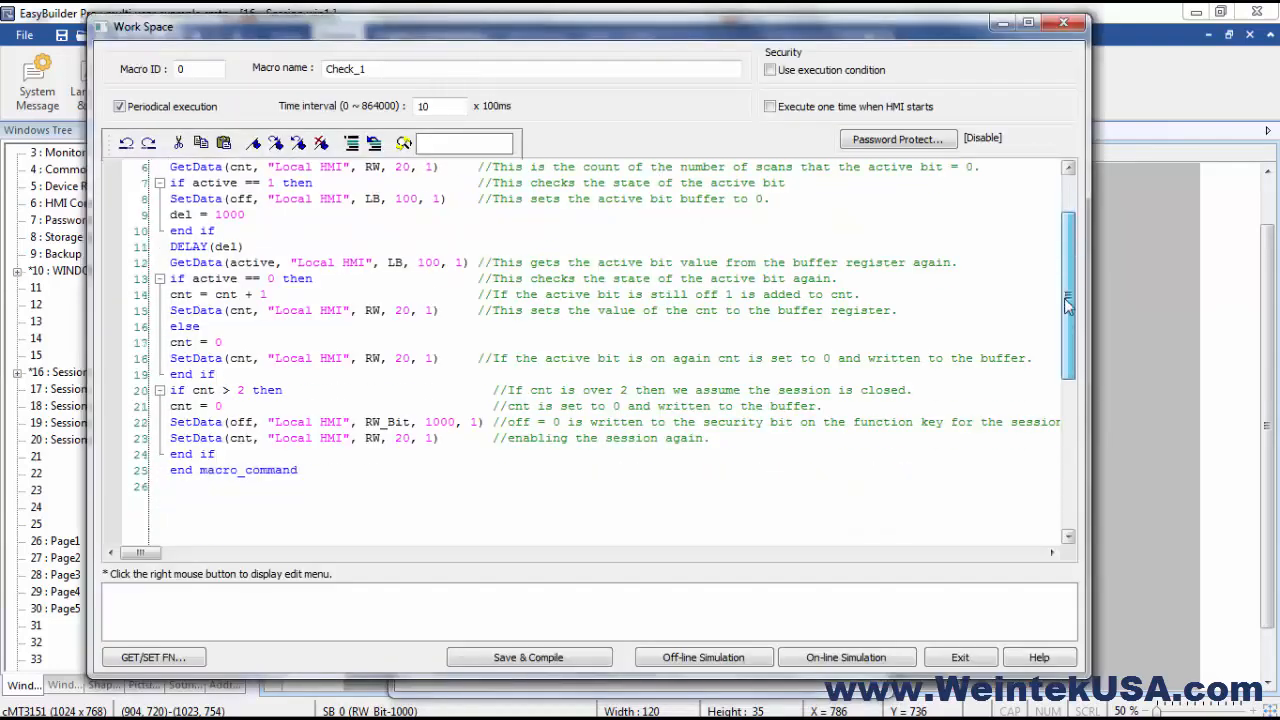
pyautogui.scroll(3)
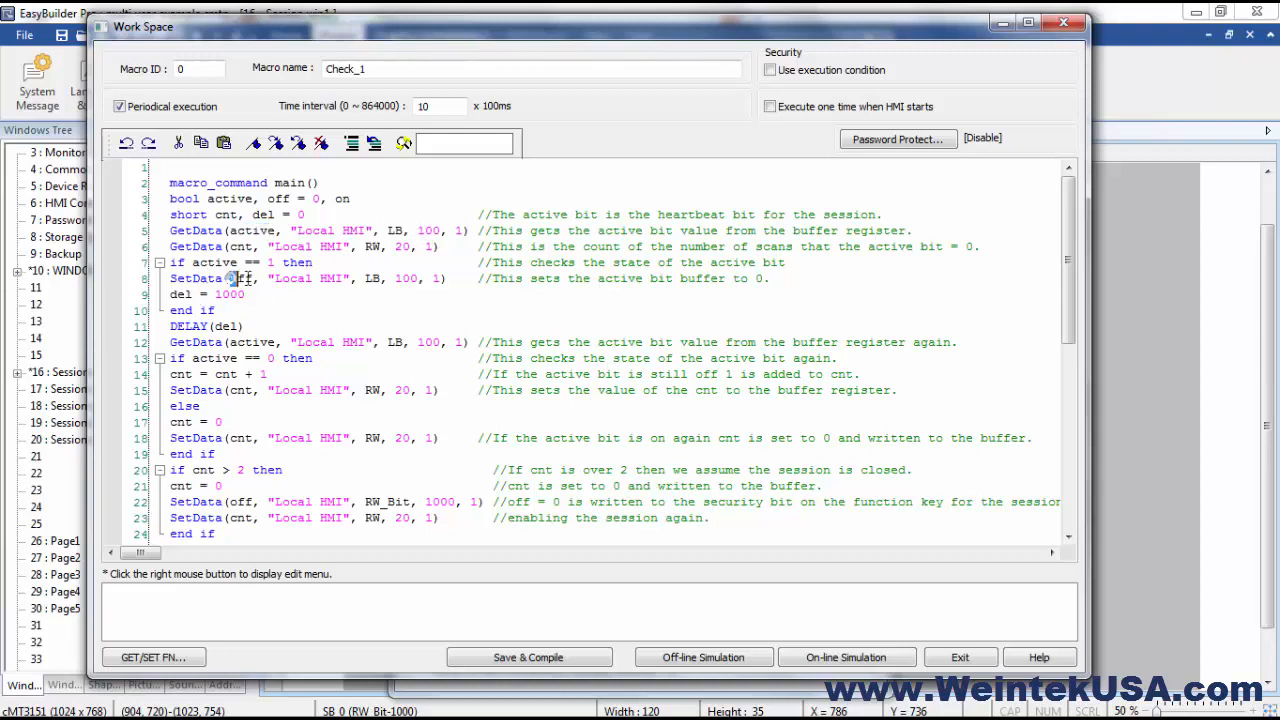
pyautogui.doubleClick(240, 278)
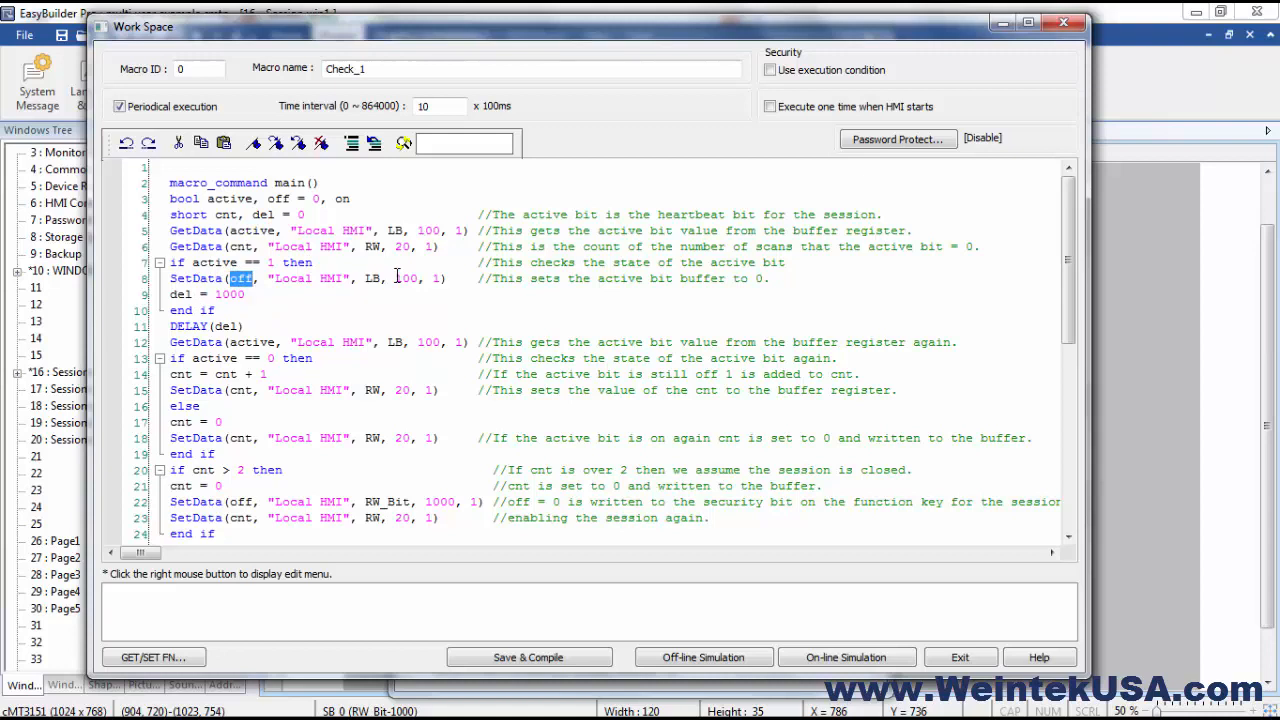
pyautogui.doubleClick(407, 278)
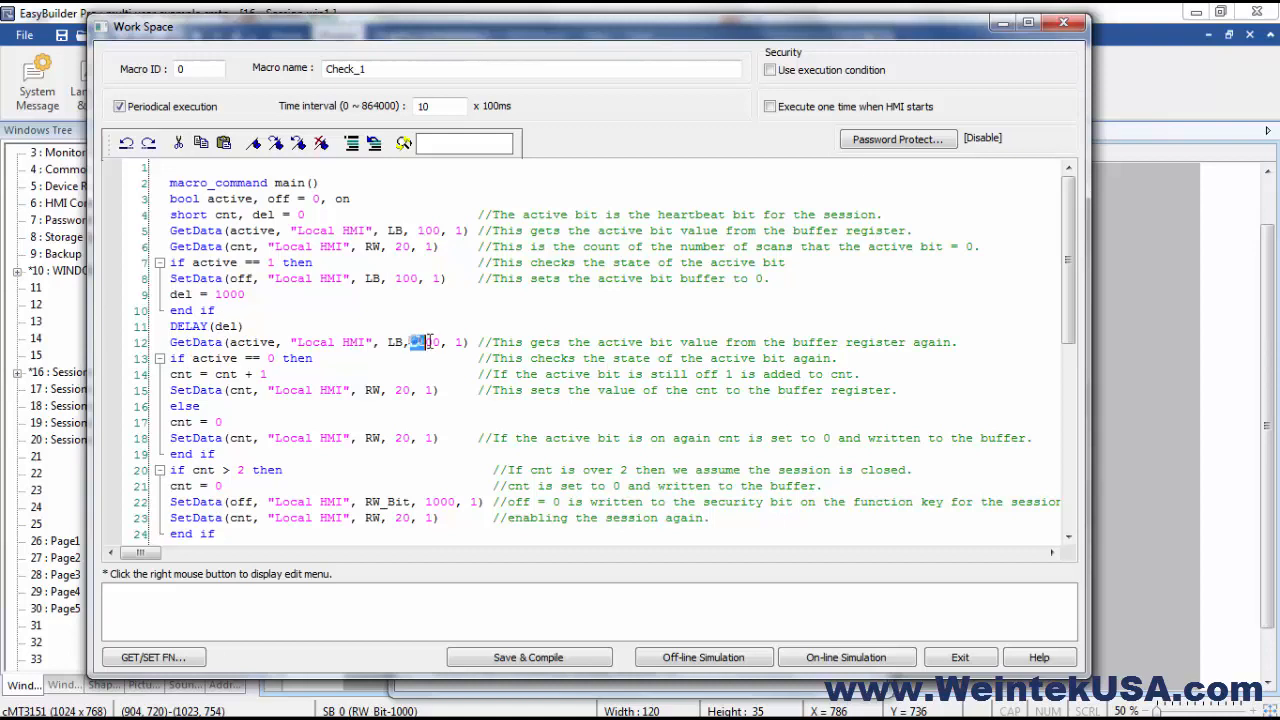
pyautogui.doubleClick(425, 342)
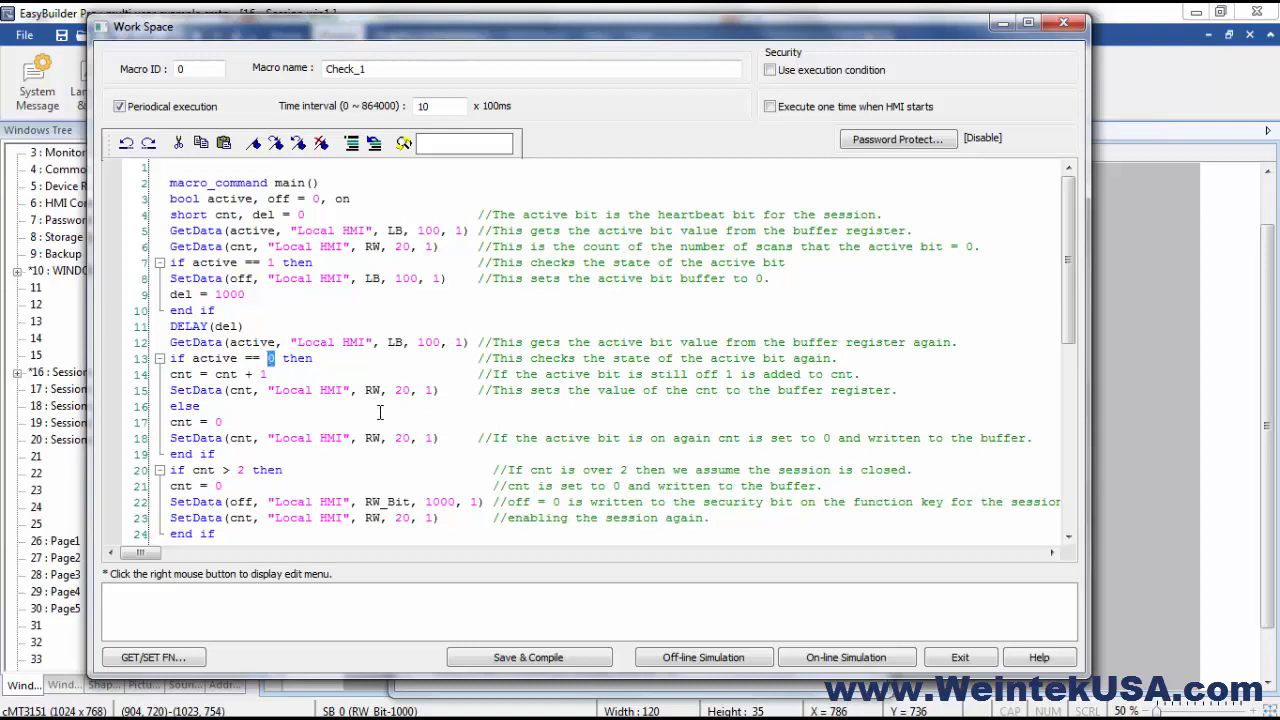
pyautogui.moveTo(338, 457)
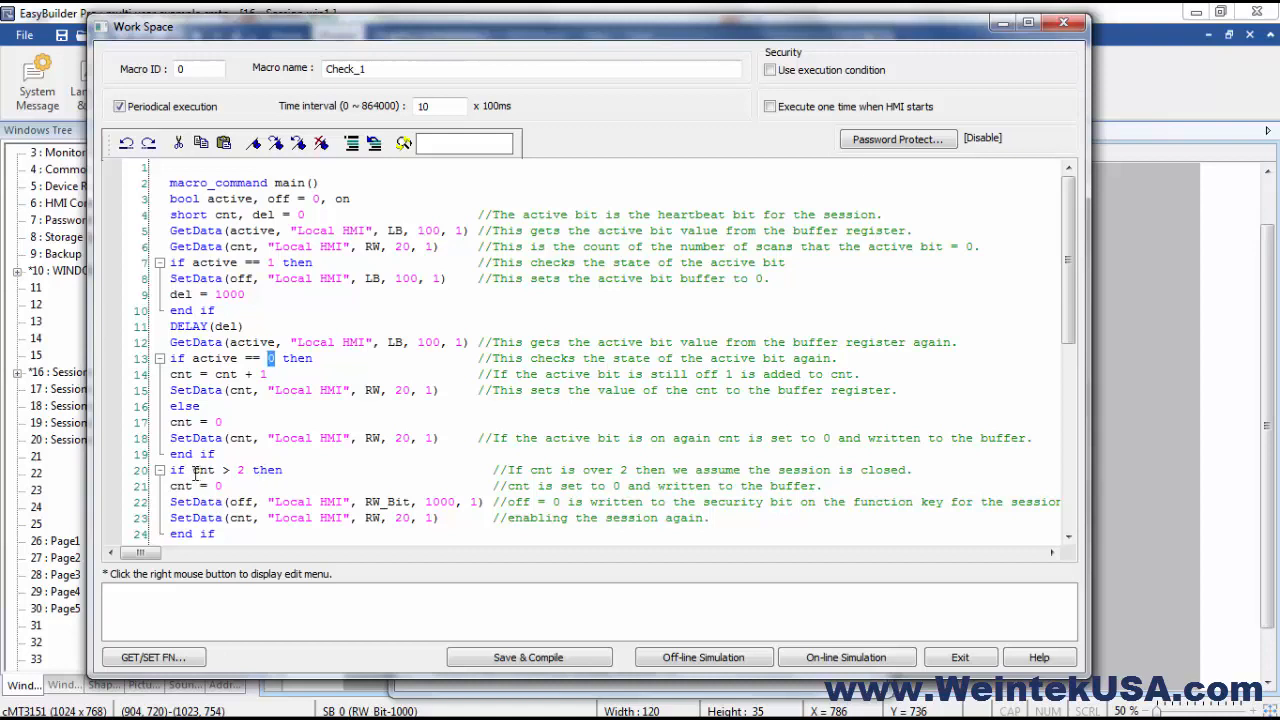
pyautogui.doubleClick(203, 470)
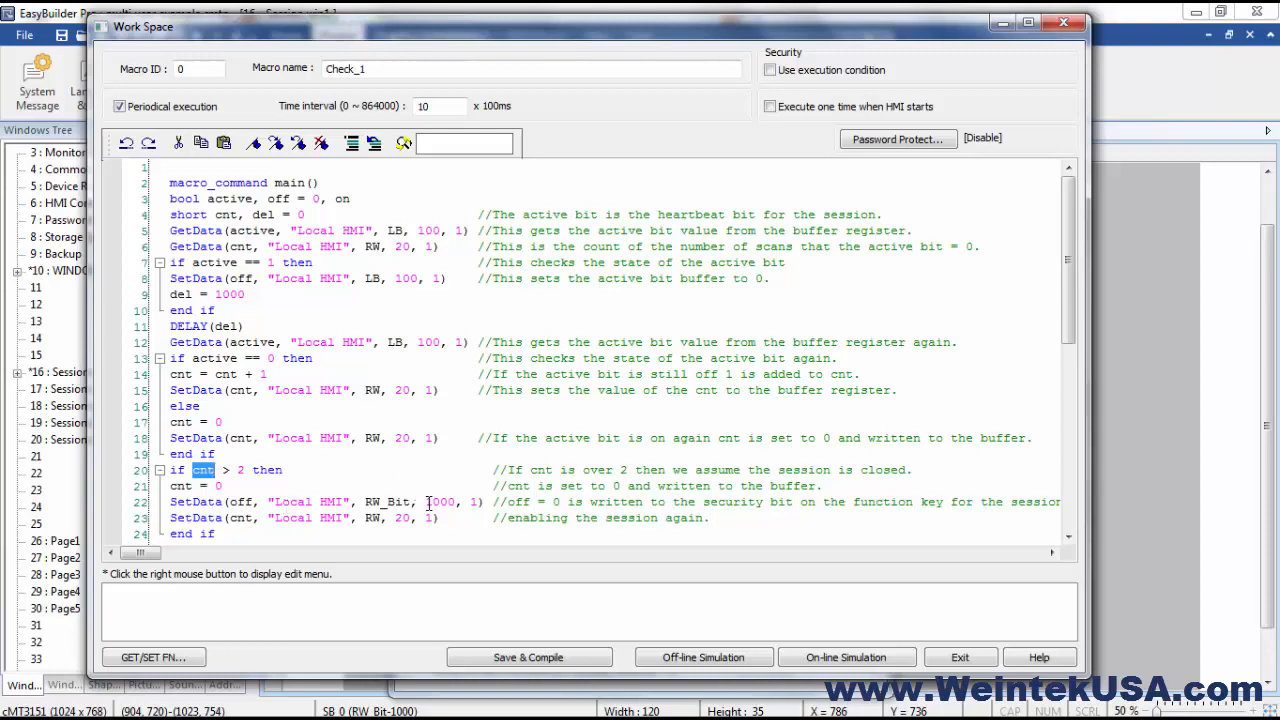
pyautogui.doubleClick(438, 501)
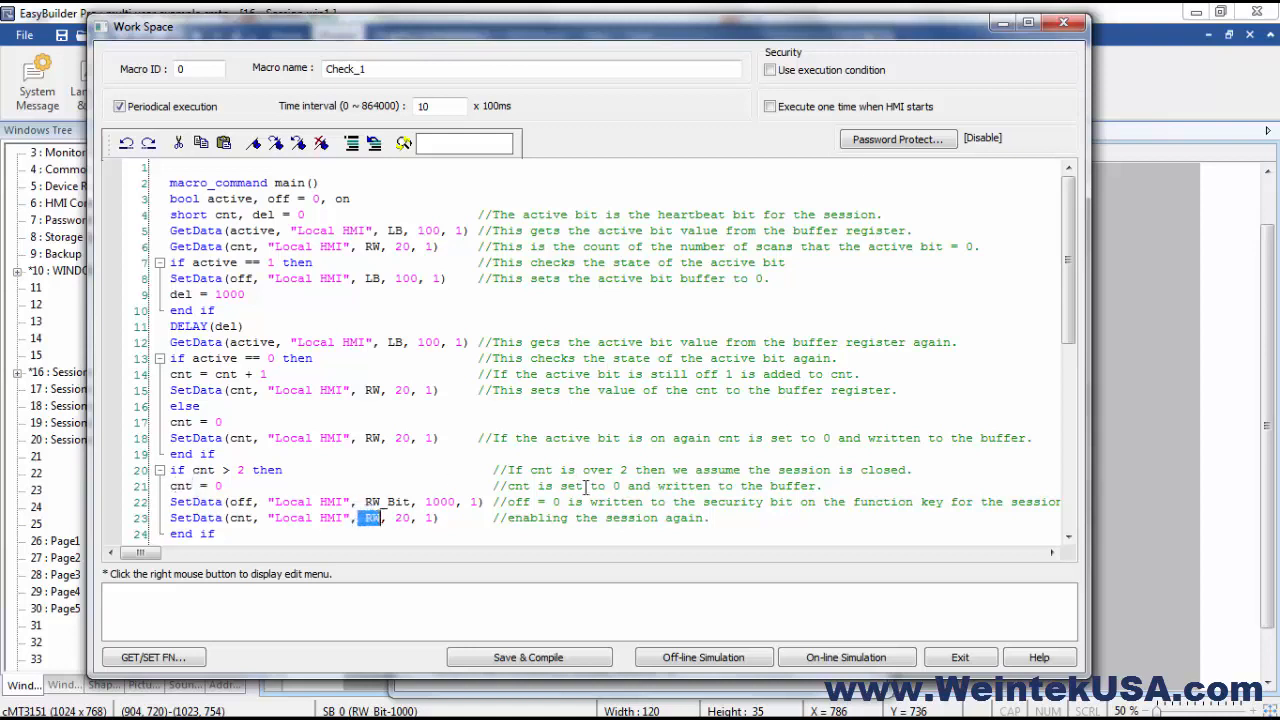
pyautogui.moveTo(560, 555)
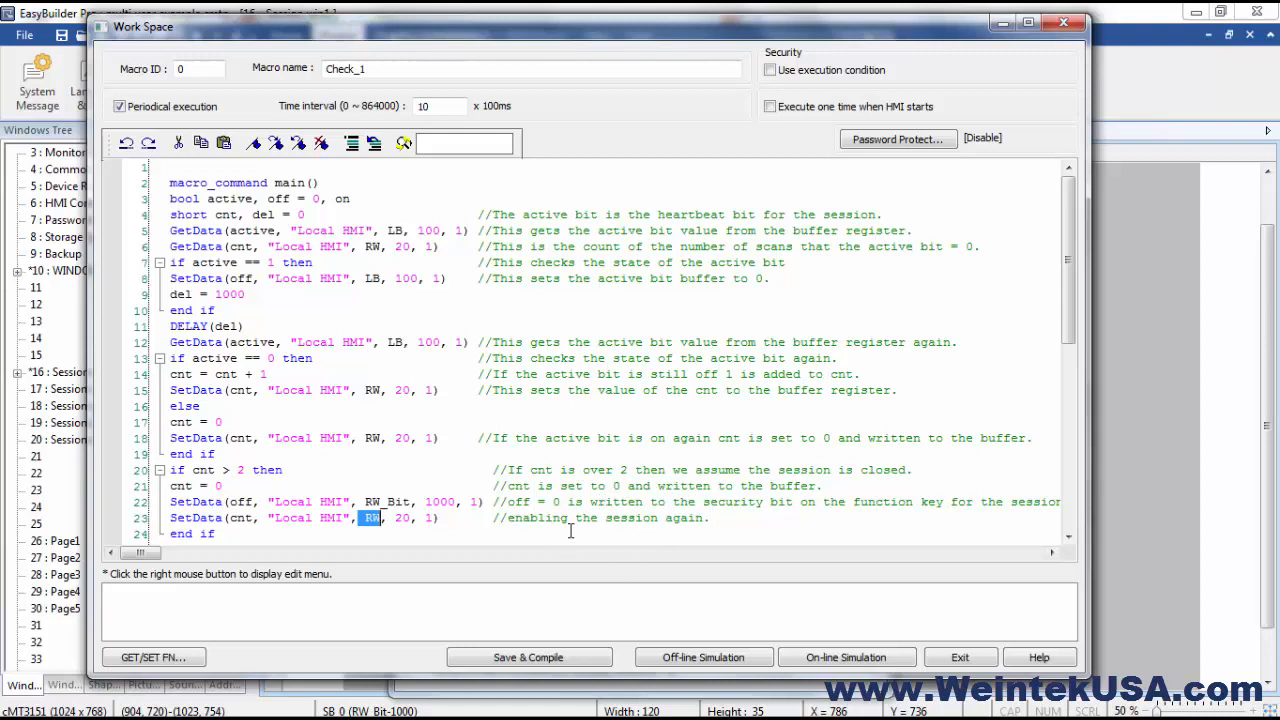
pyautogui.moveTo(765, 497)
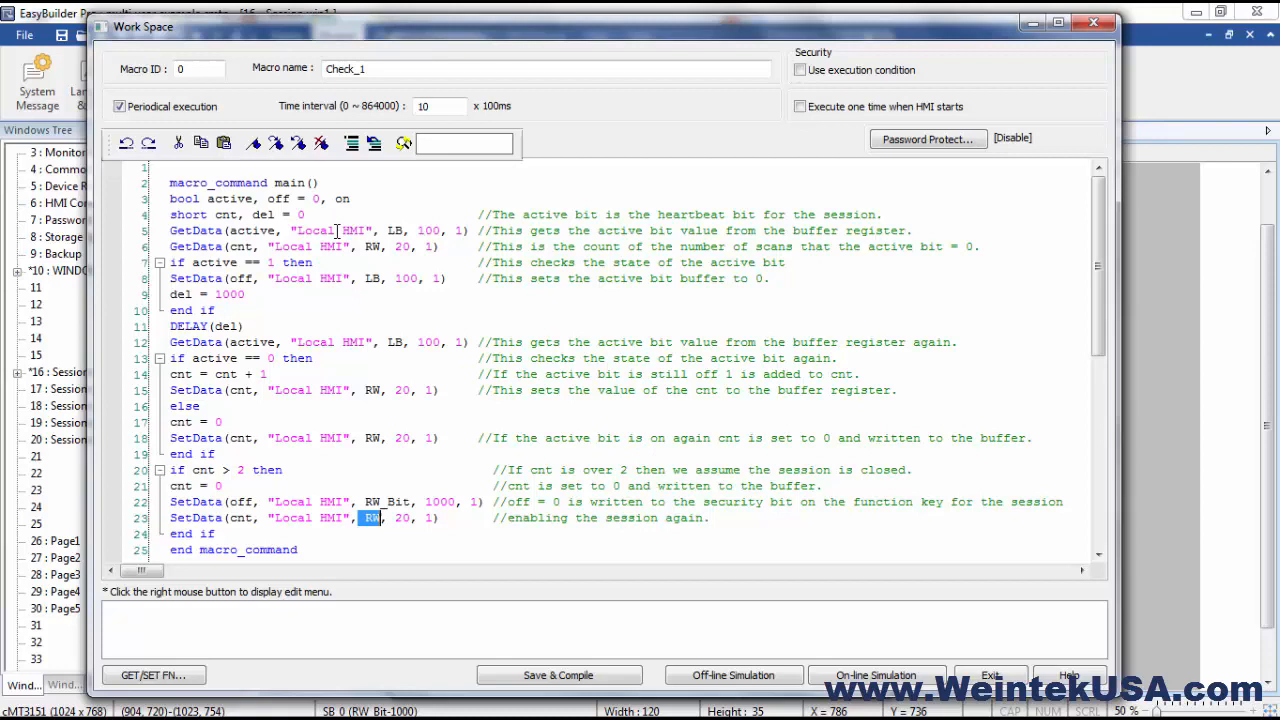
pyautogui.moveTo(441, 539)
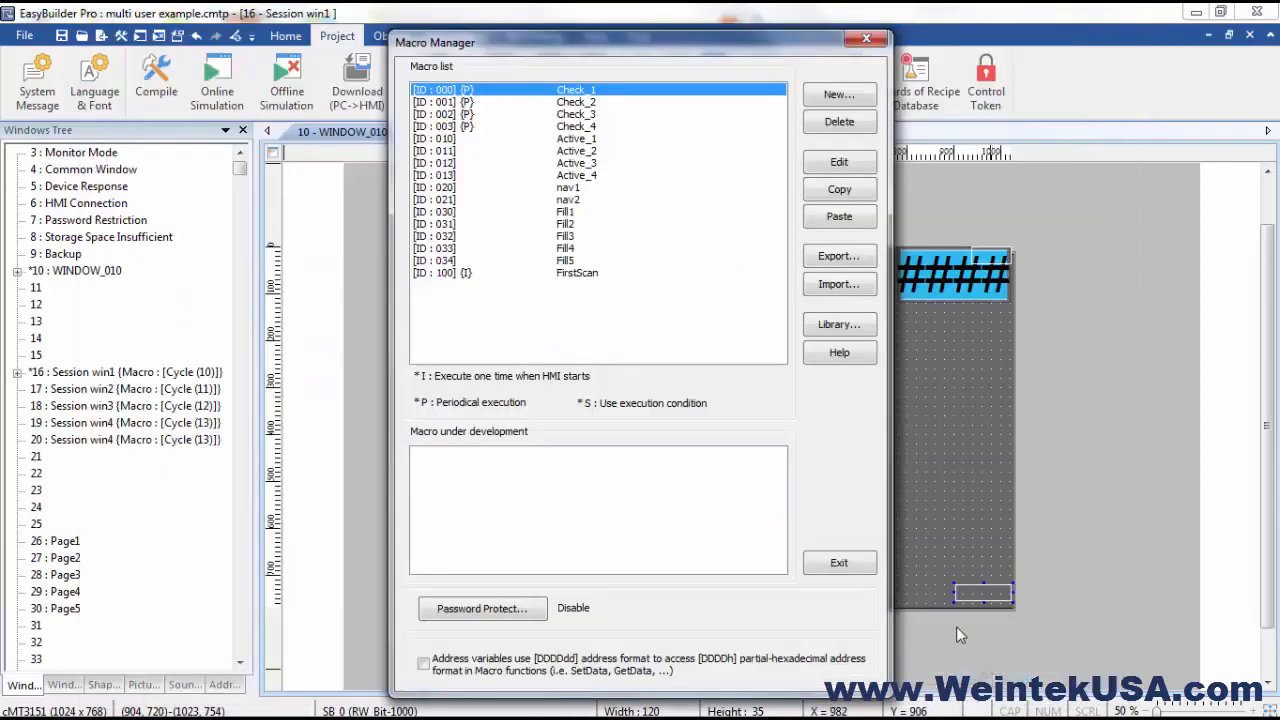
pyautogui.moveTo(570, 285)
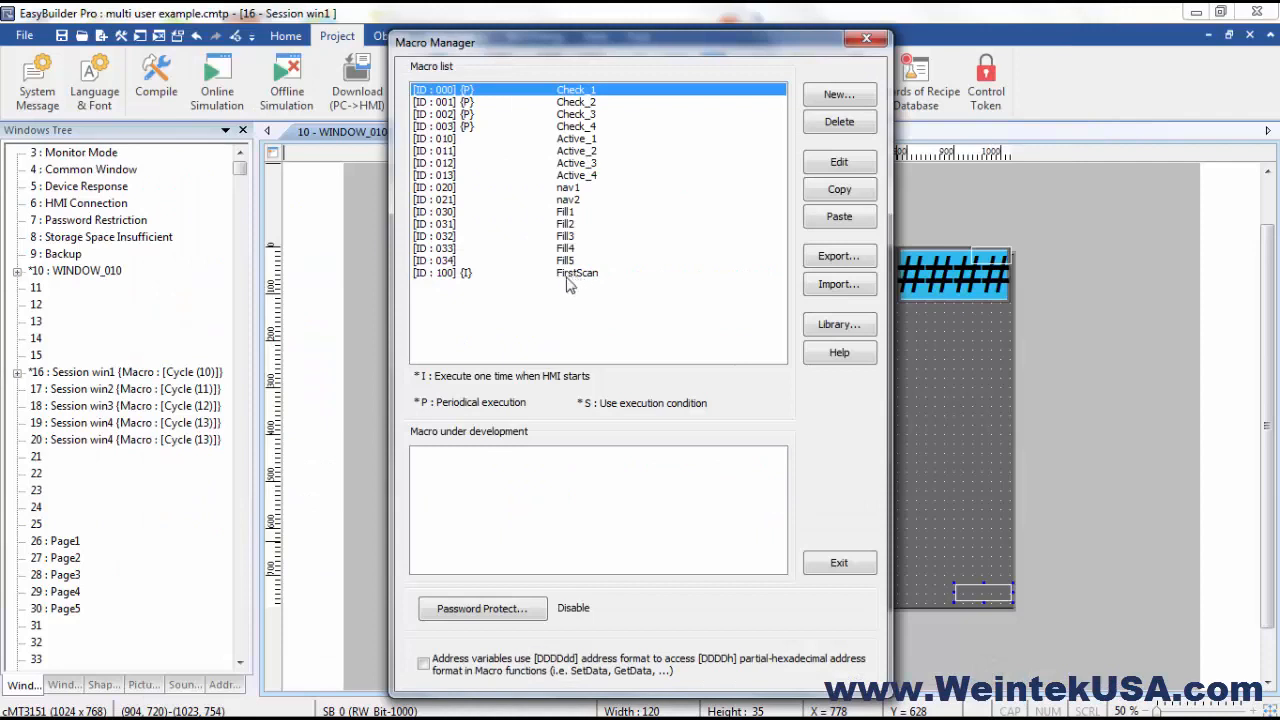
pyautogui.moveTo(571, 280)
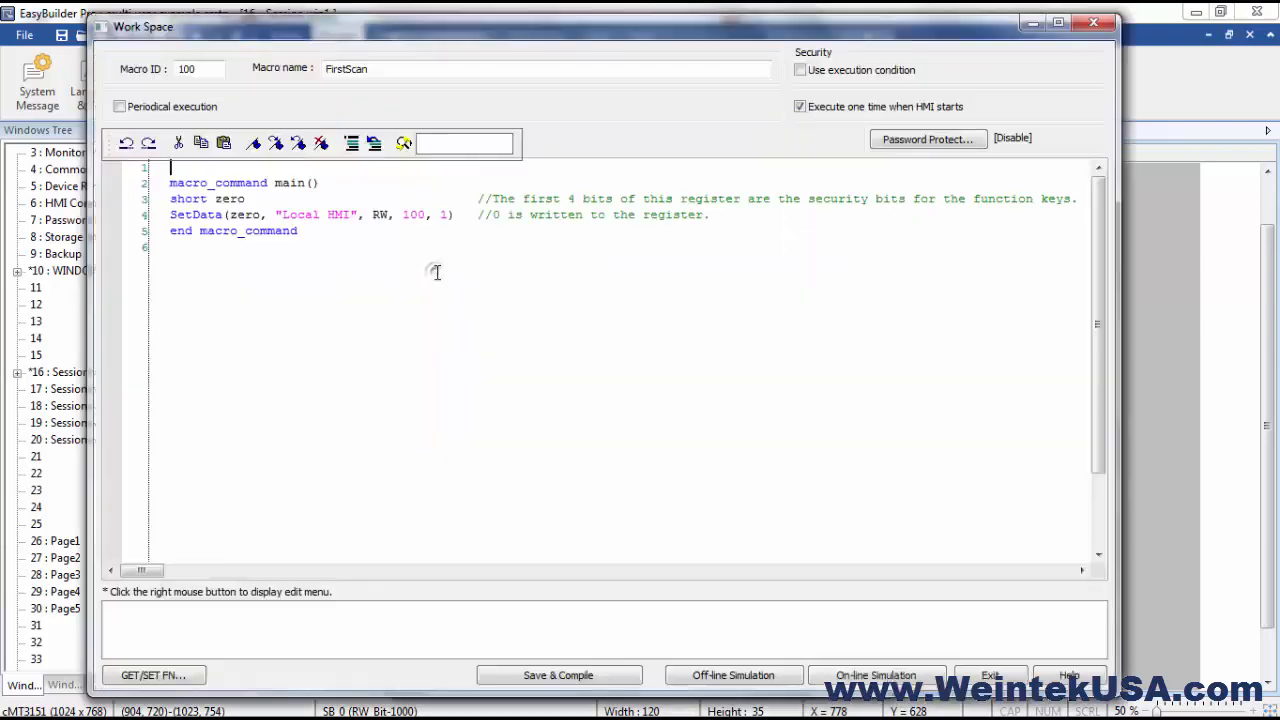
pyautogui.moveTo(338, 280)
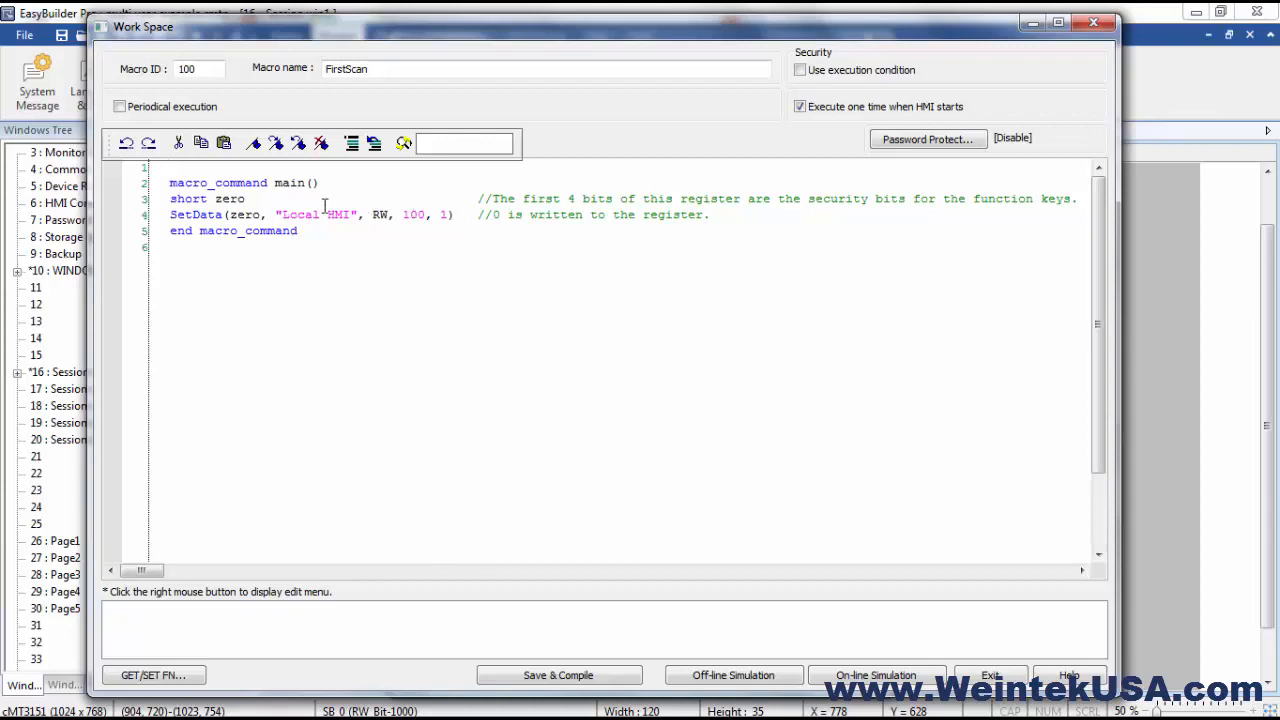
# Append '= 0' to FirstScan's zero declaration, then close the macro editor windows.
pyautogui.click(252, 198)
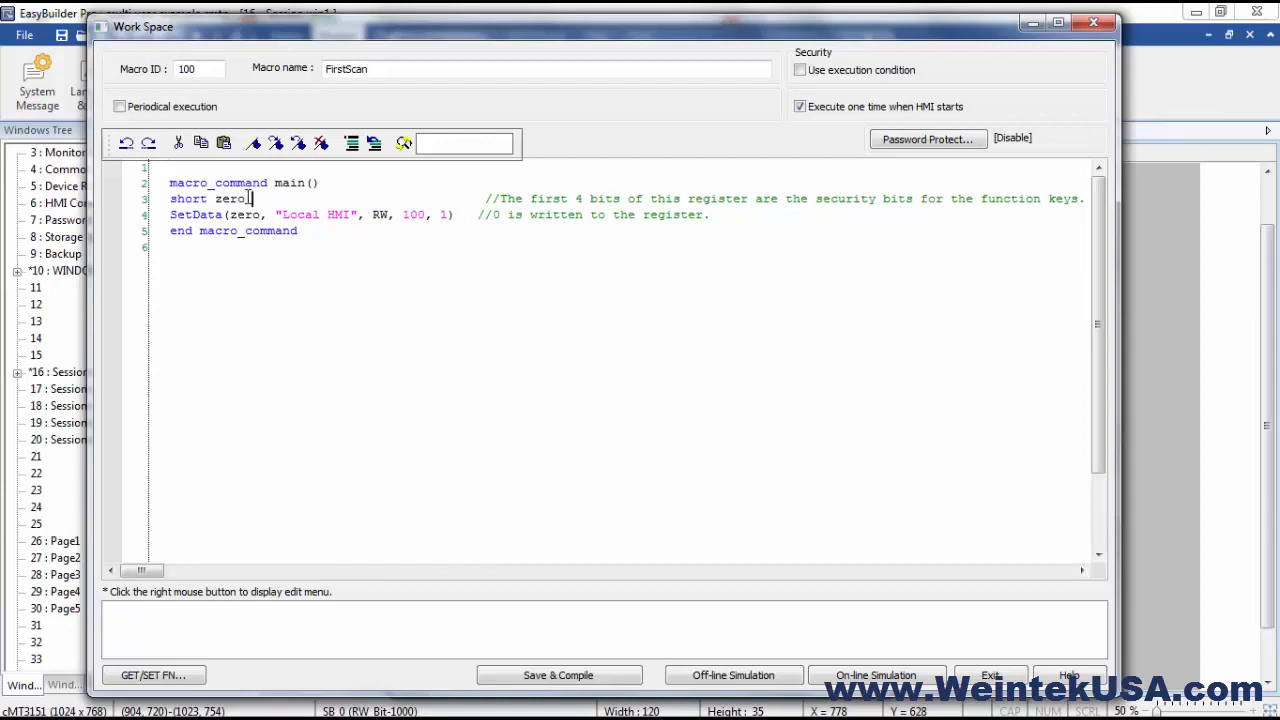
pyautogui.write('= 0')
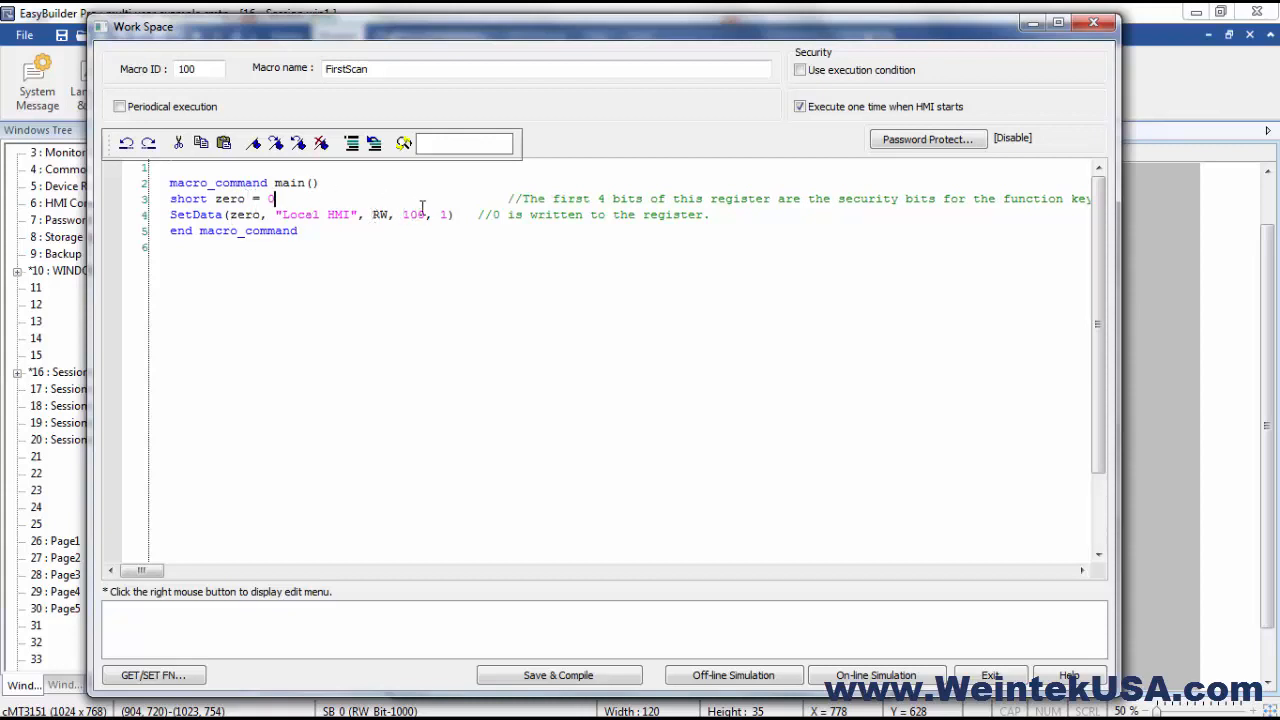
pyautogui.doubleClick(413, 214)
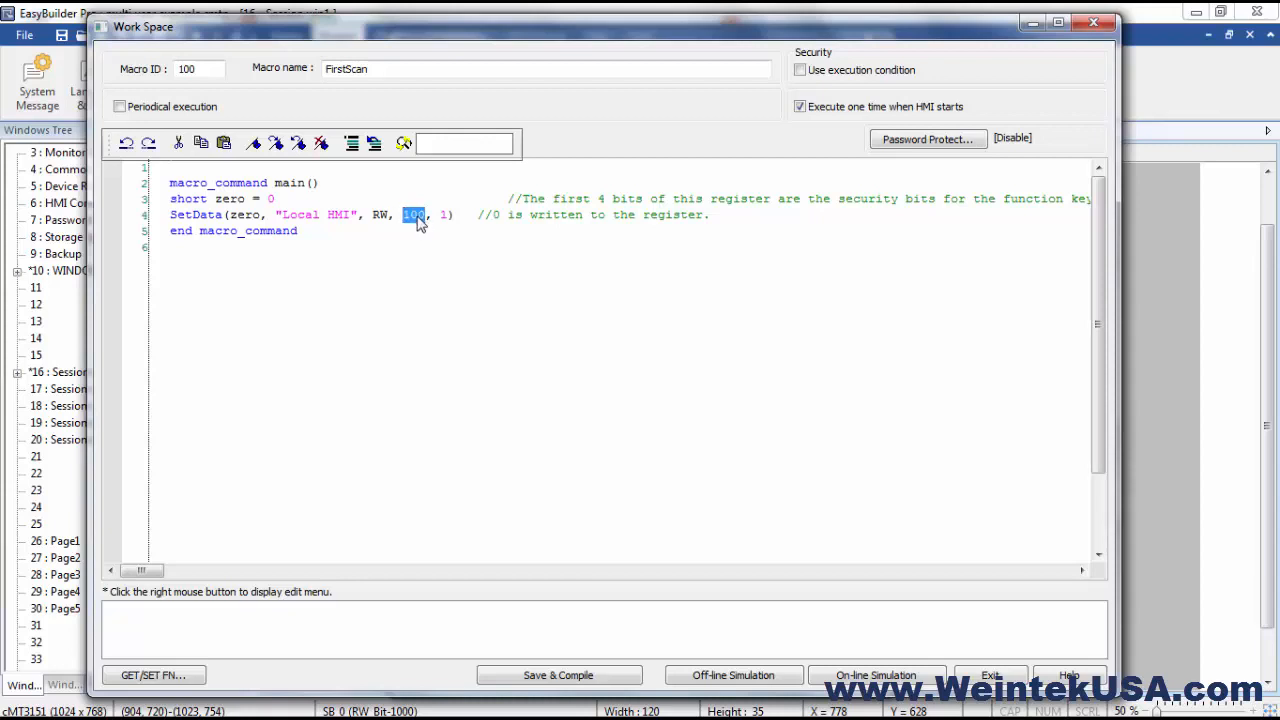
pyautogui.click(414, 214)
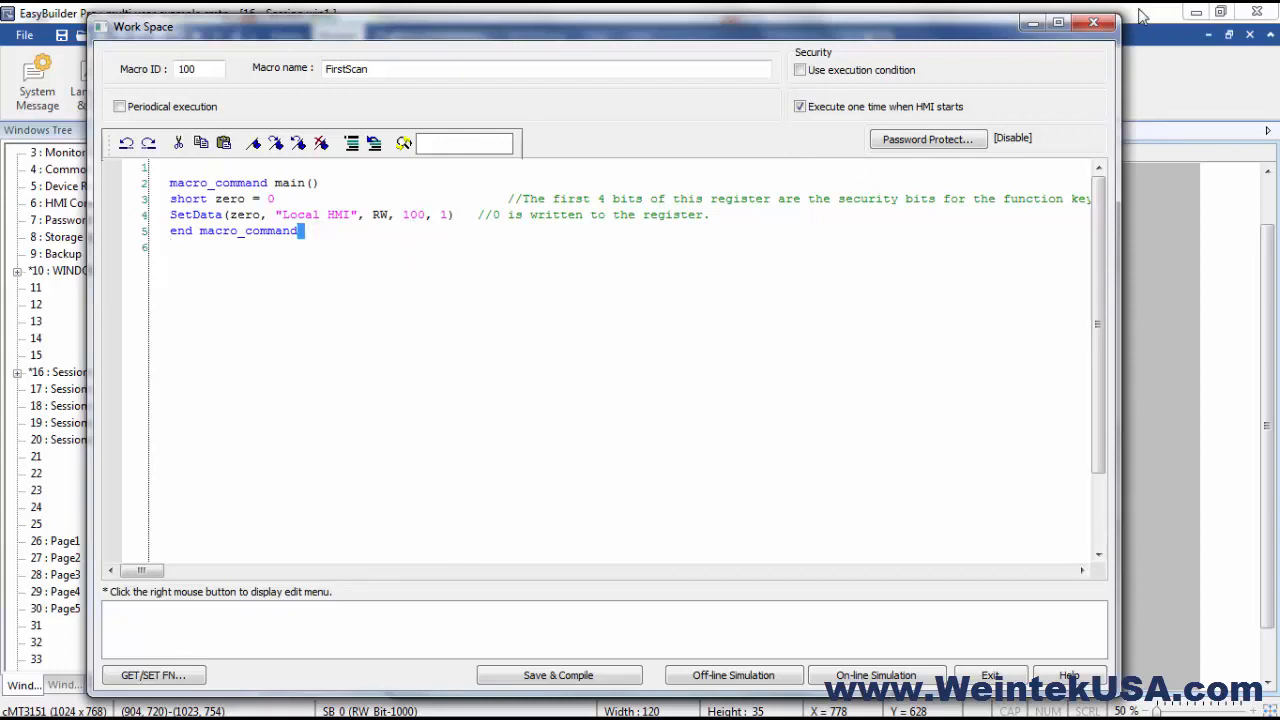
pyautogui.click(1093, 22)
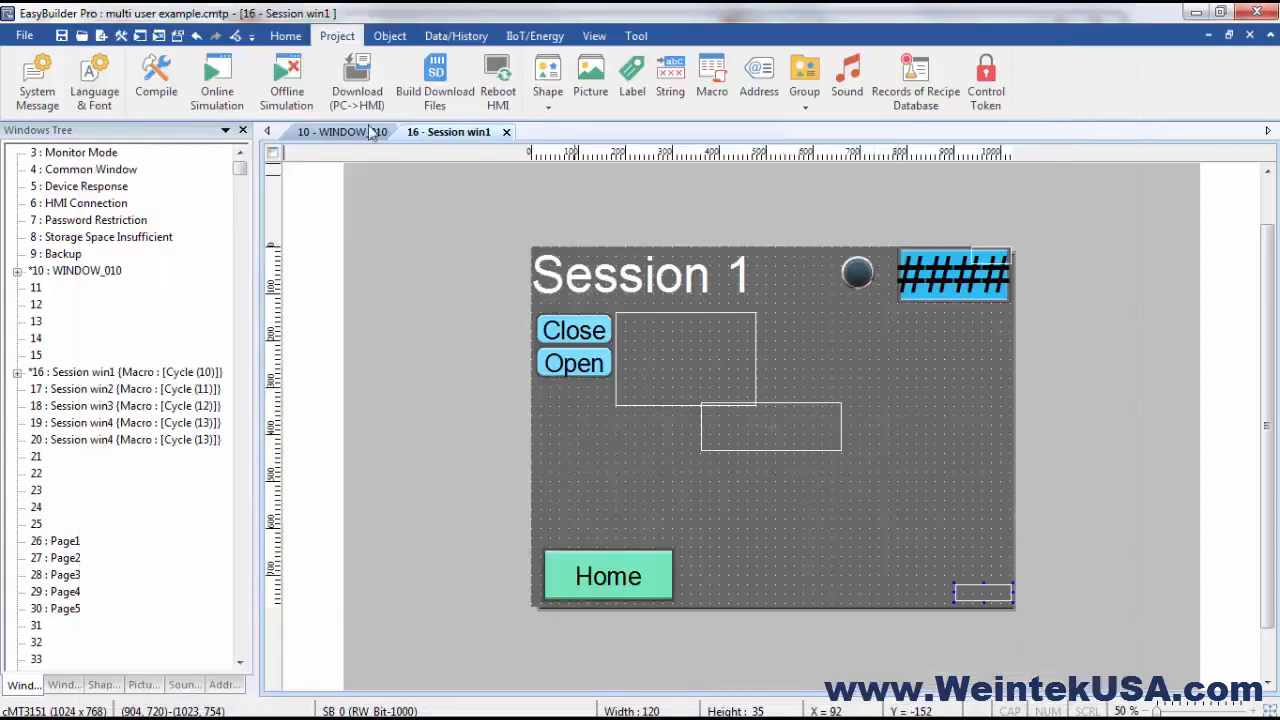
# From the WINDOW_010 Start window, download the project to the HMI at 192.168.0.2.
pyautogui.click(343, 131)
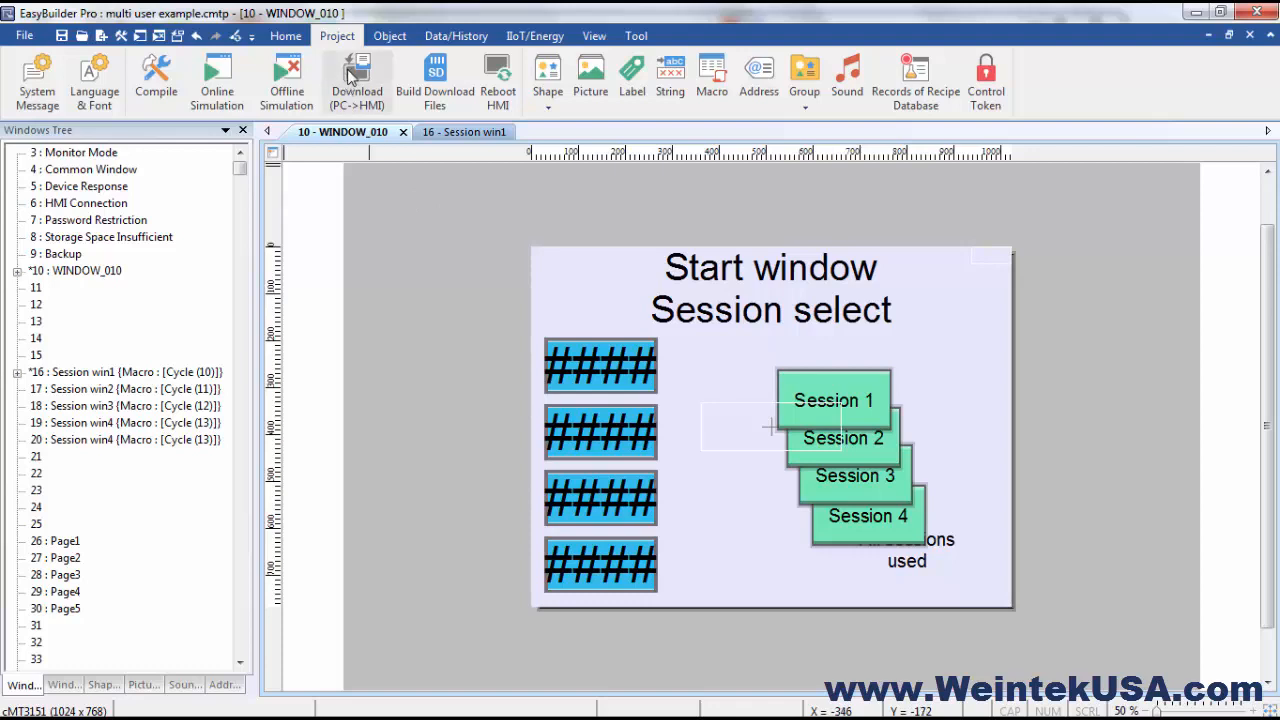
pyautogui.click(155, 80)
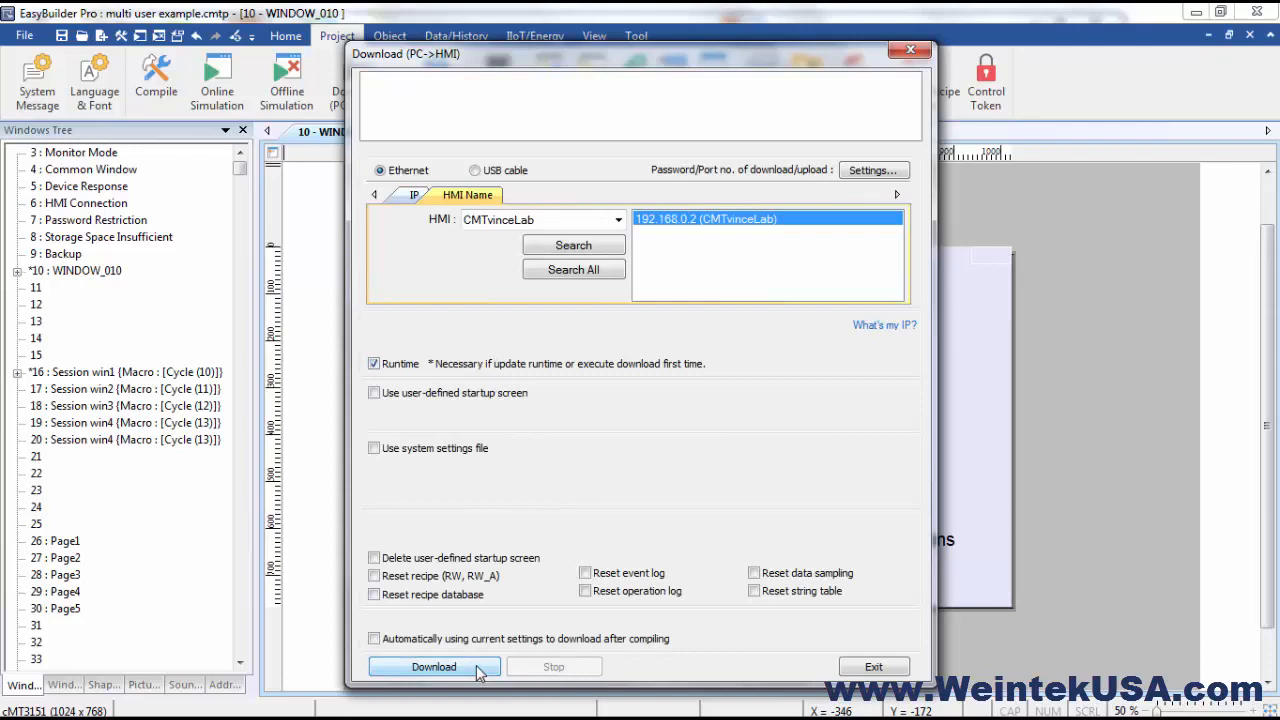
pyautogui.click(433, 666)
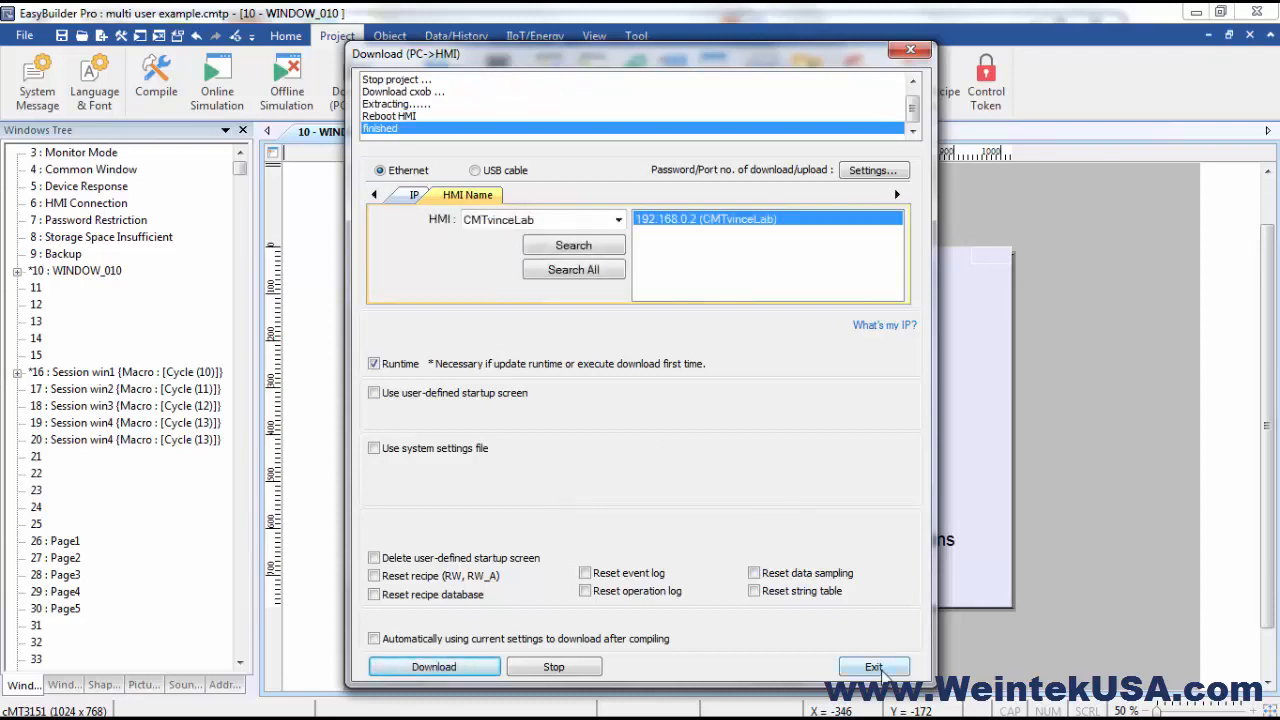
pyautogui.click(873, 667)
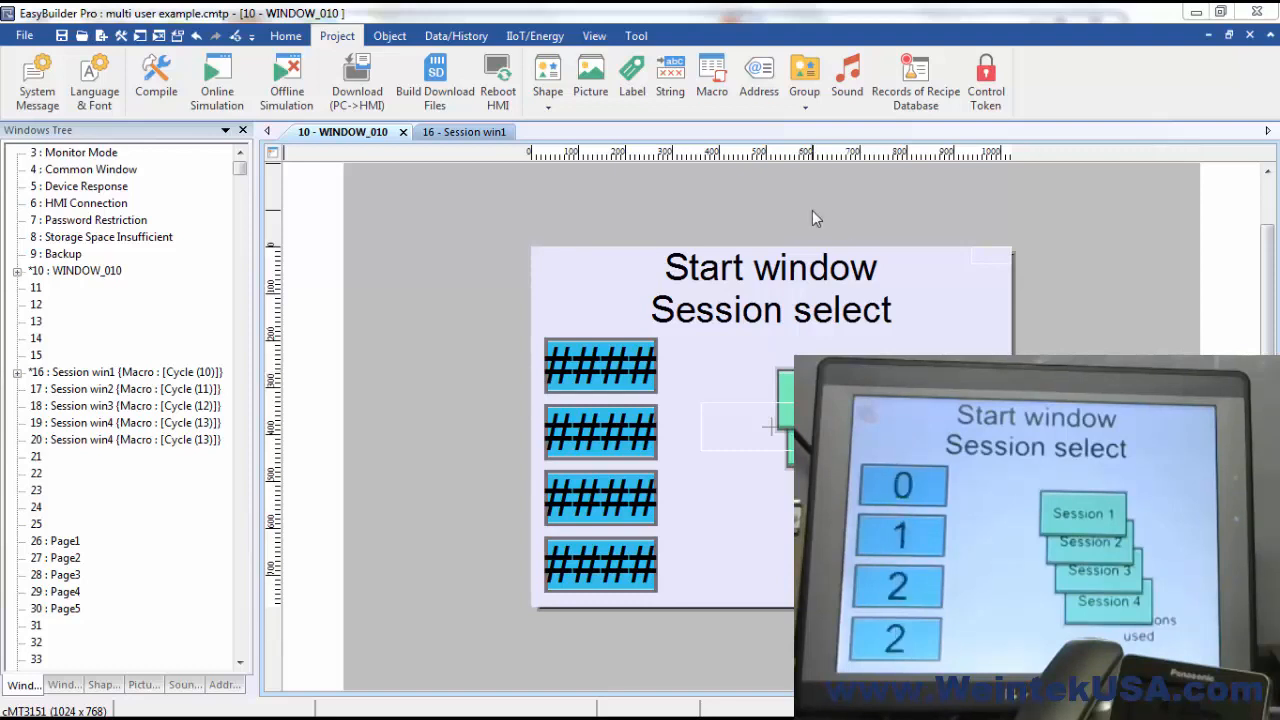
# Launch cMT Viewer, mirroring the HMI's Start window with session counts 0, 1, 2, 2.
pyautogui.click(636, 35)
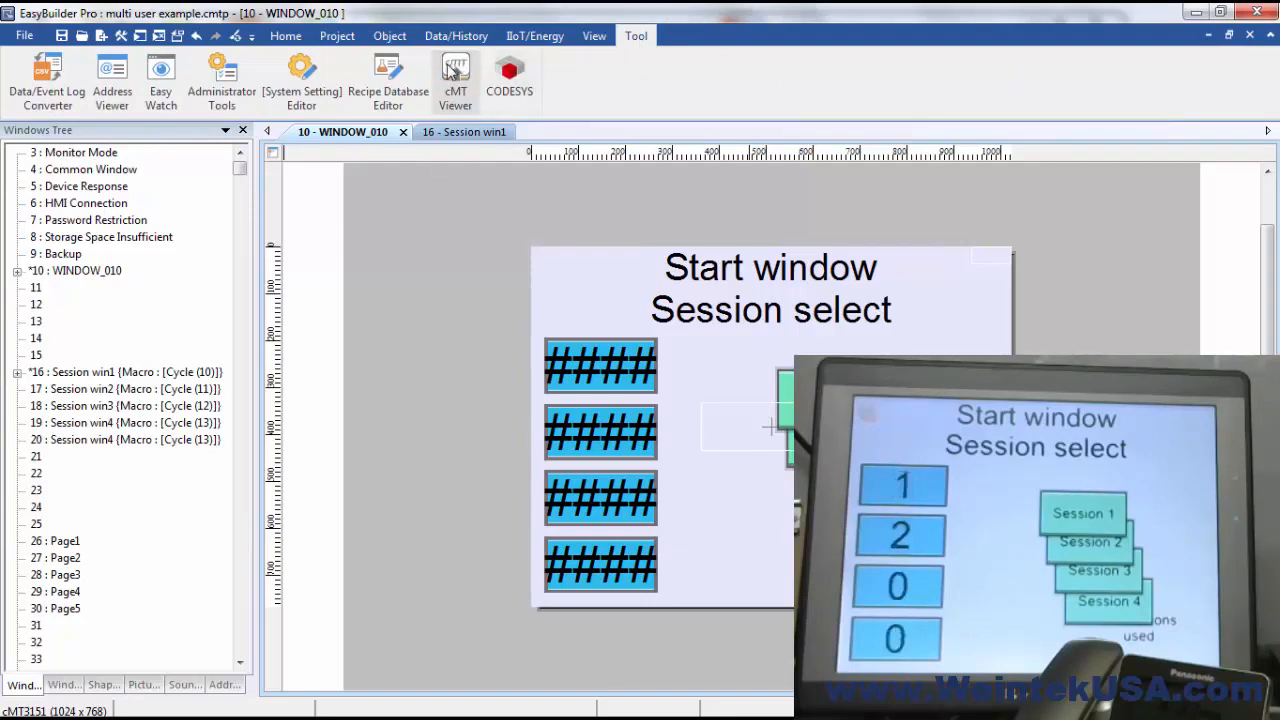
pyautogui.click(455, 75)
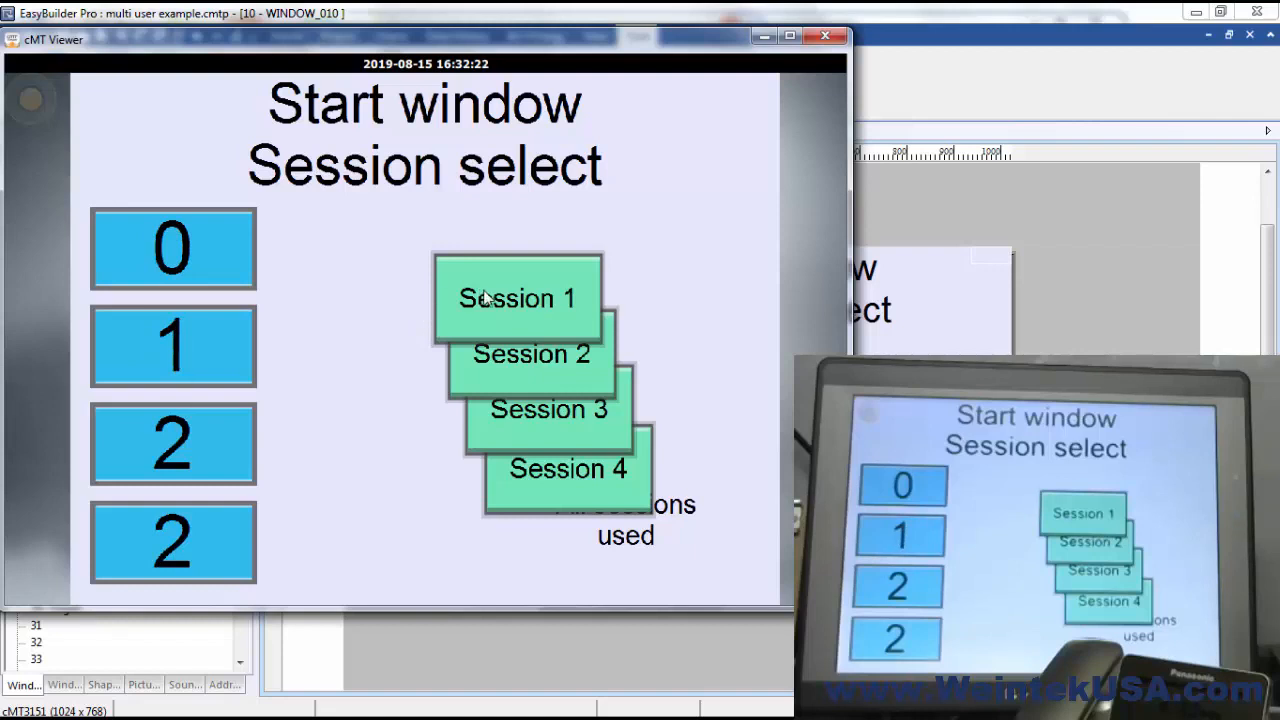
# In cMT Viewer, enter Session 1, trigger Open, then return Home to the Start window.
pyautogui.click(517, 298)
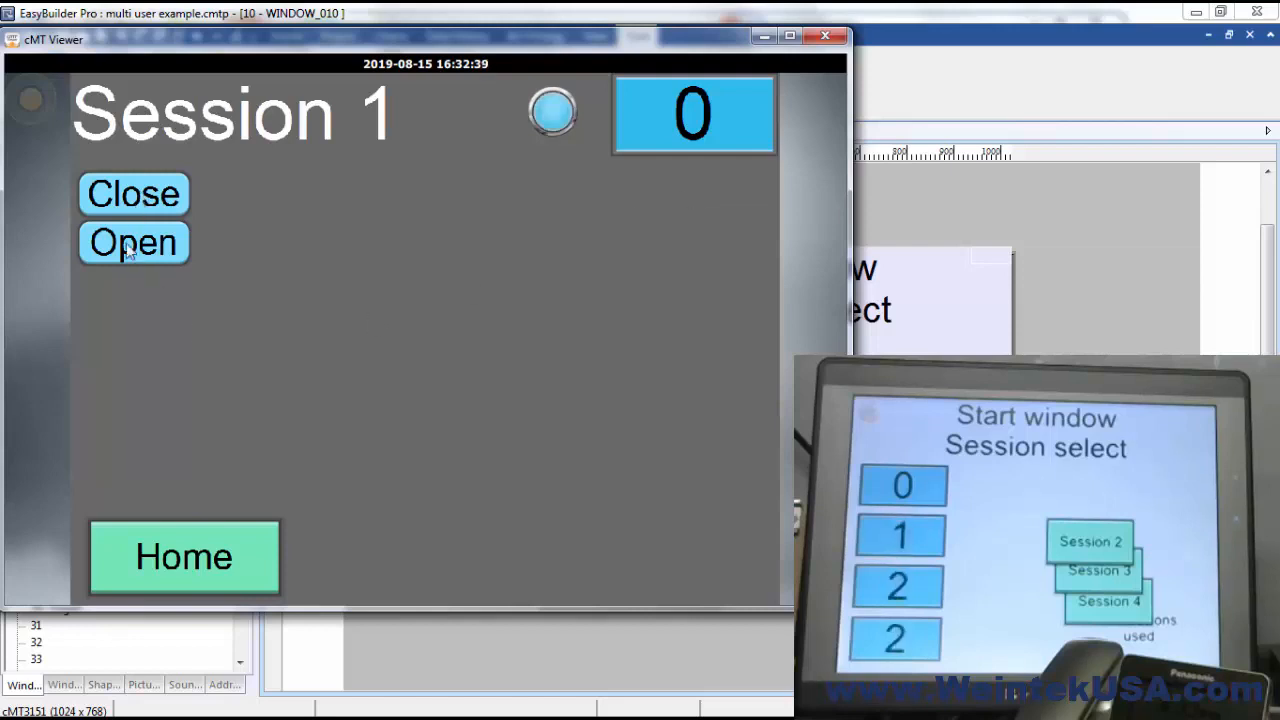
pyautogui.click(133, 242)
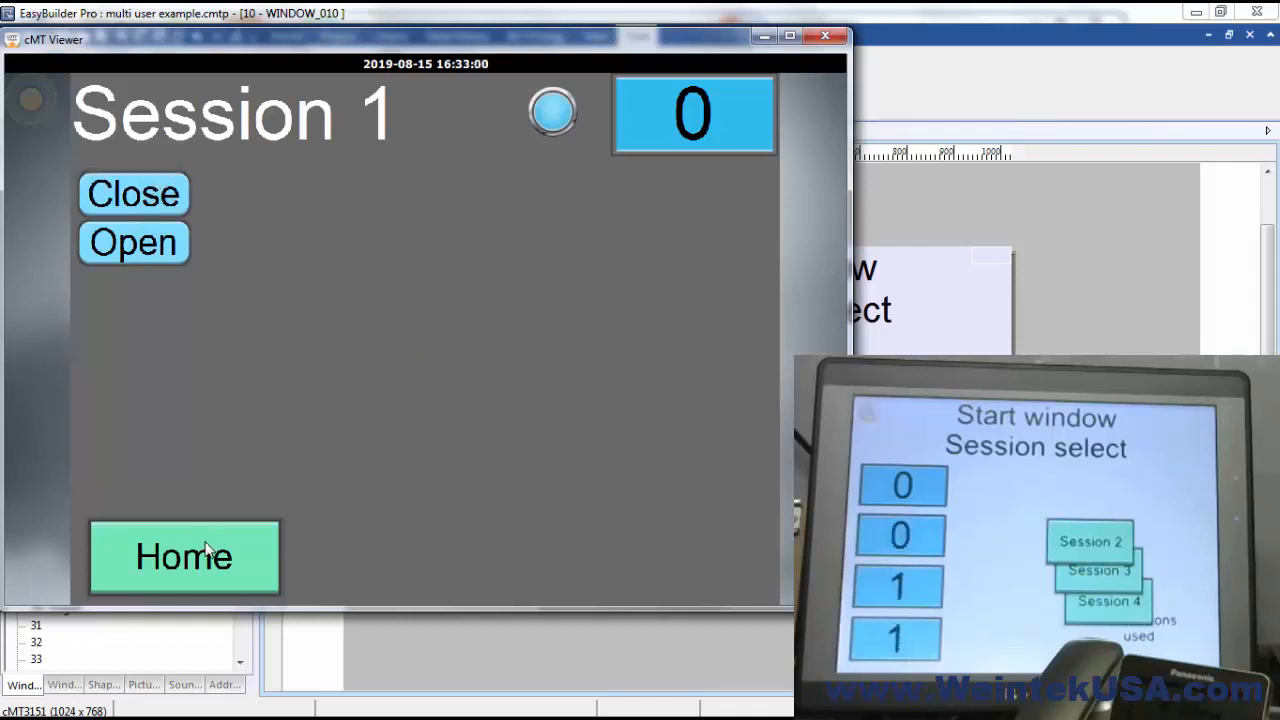
pyautogui.click(184, 556)
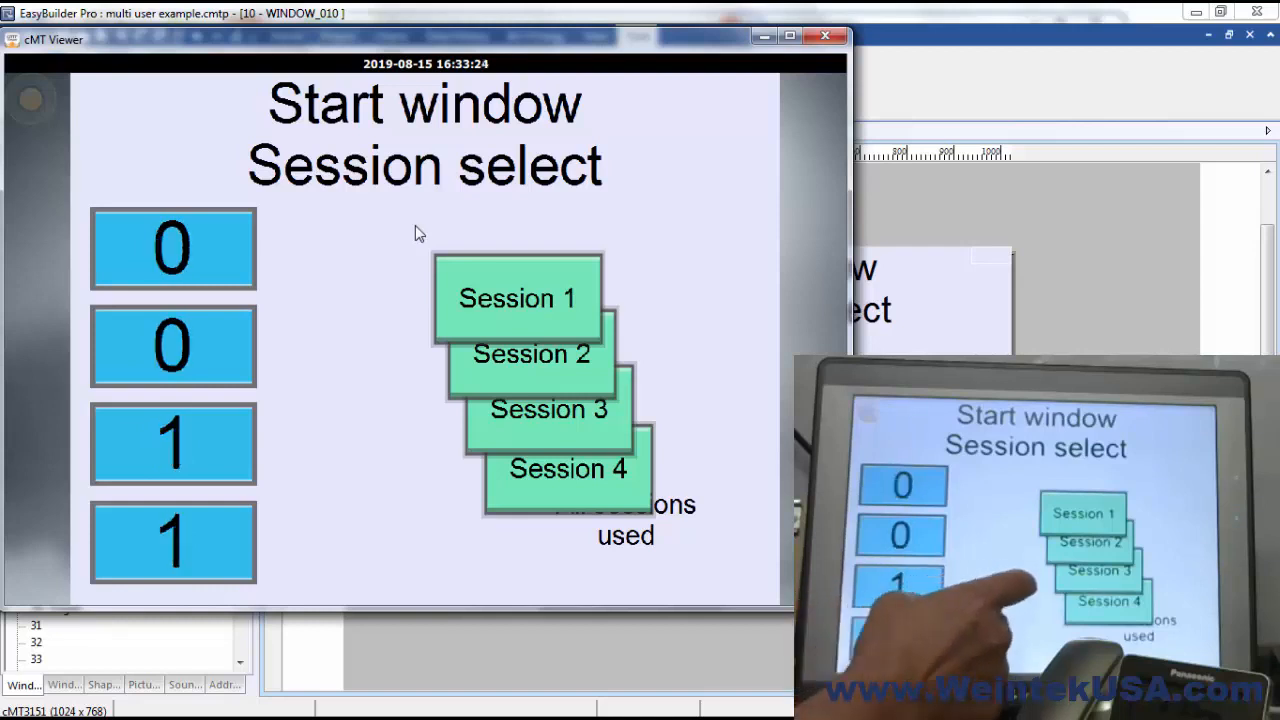
# Enter Session 2 from the cMT Viewer Start window, then close the viewer.
pyautogui.click(548, 409)
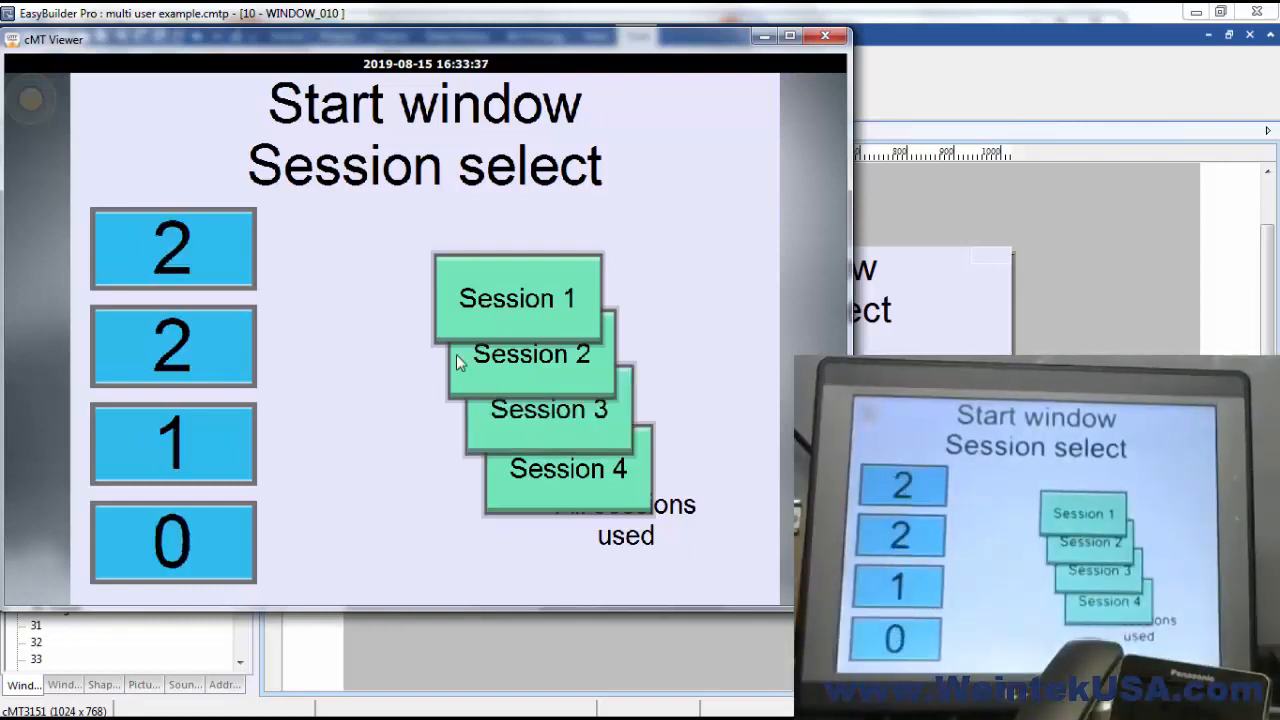
pyautogui.click(531, 354)
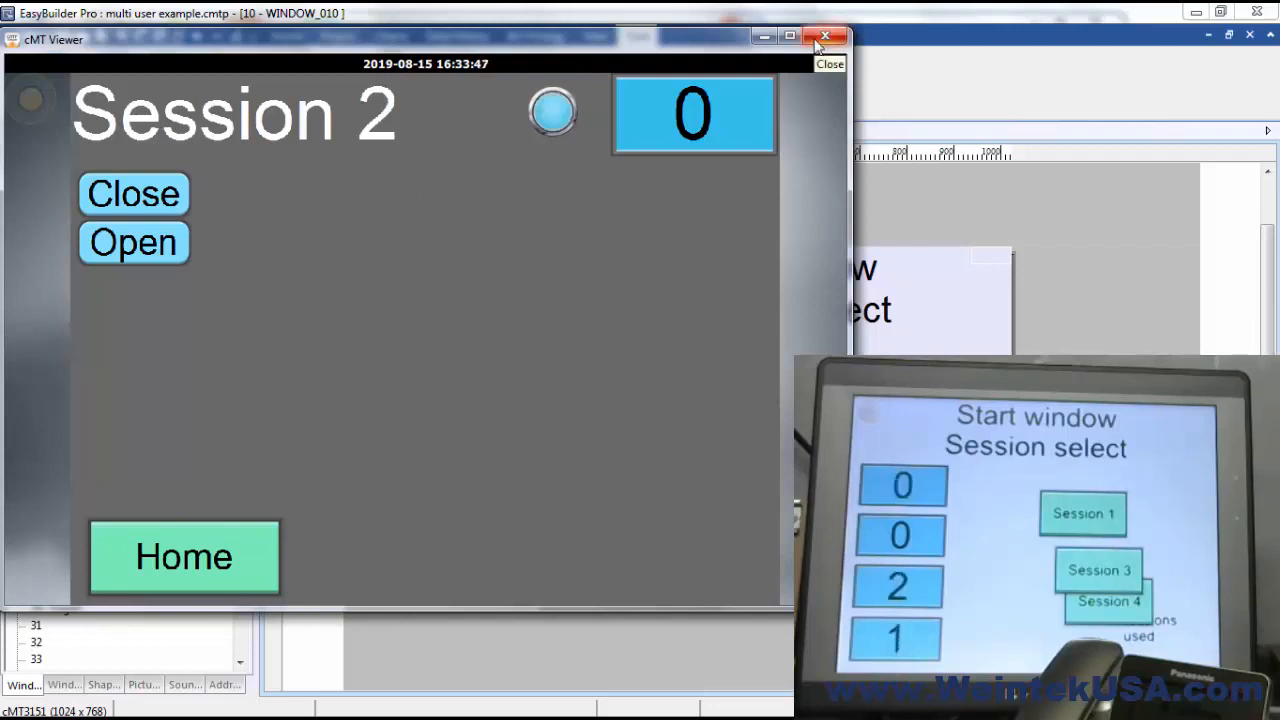
pyautogui.click(825, 37)
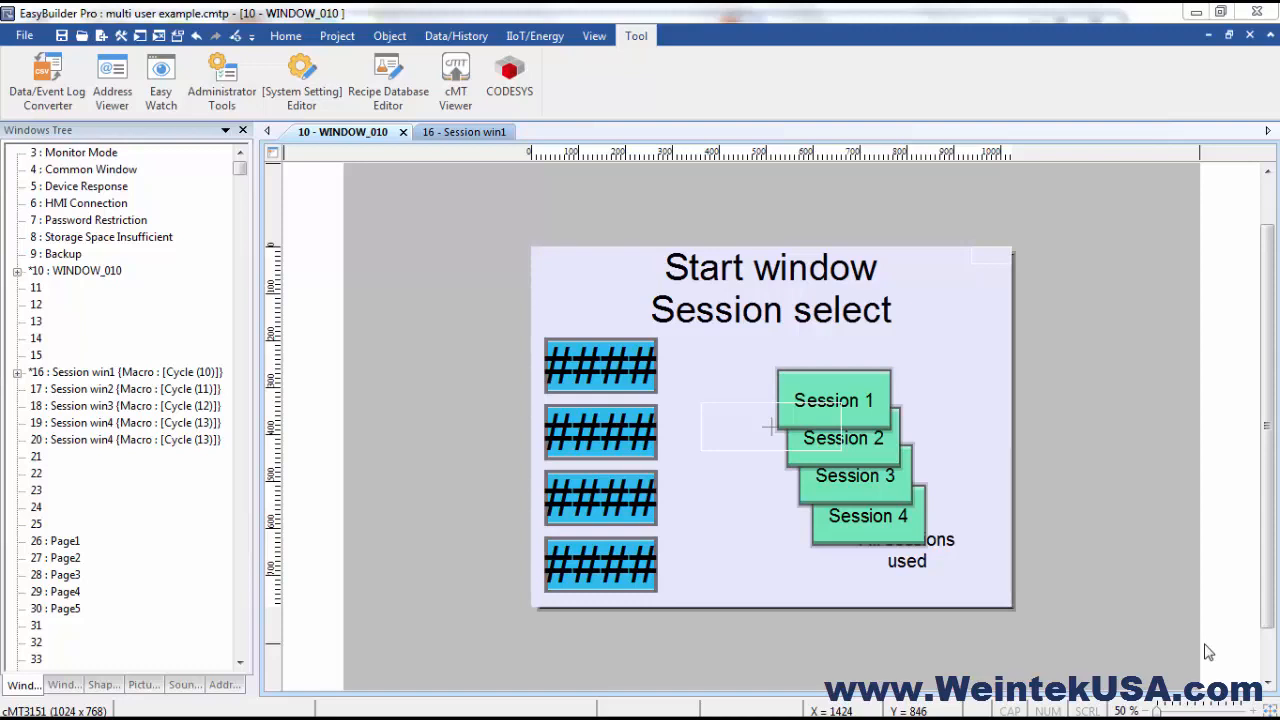
pyautogui.moveTo(980, 545)
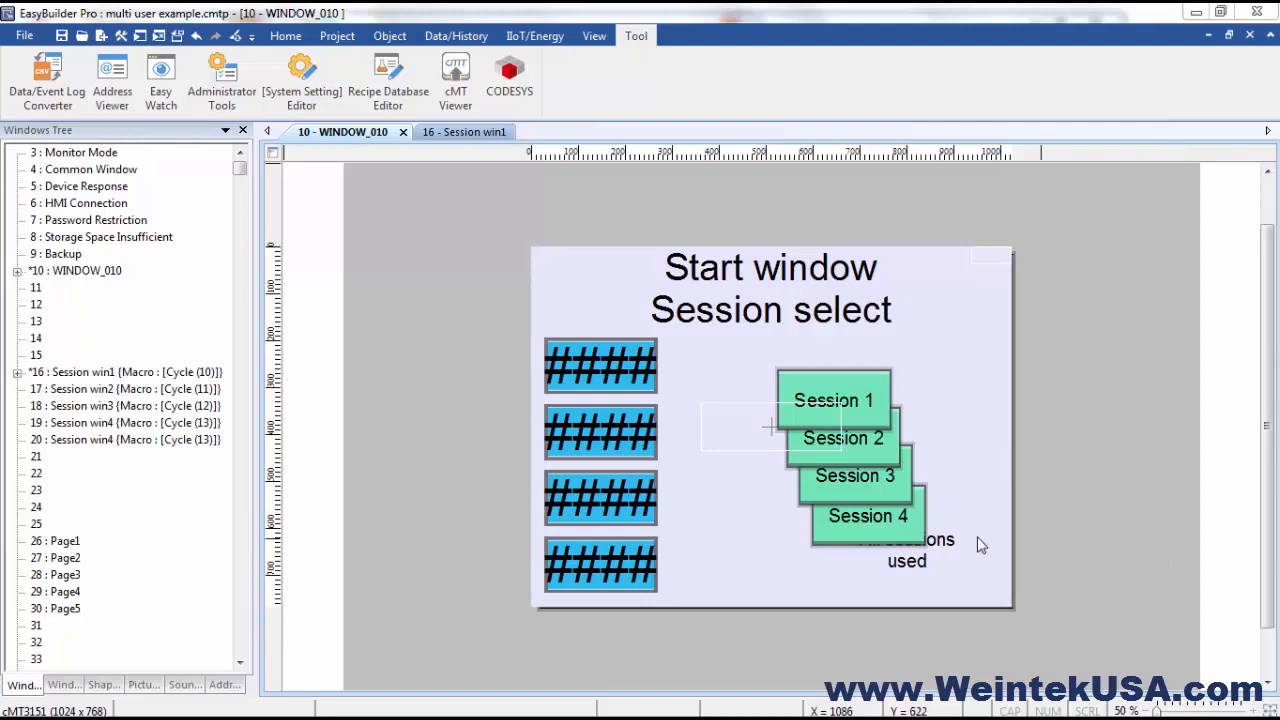
pyautogui.moveTo(750, 374)
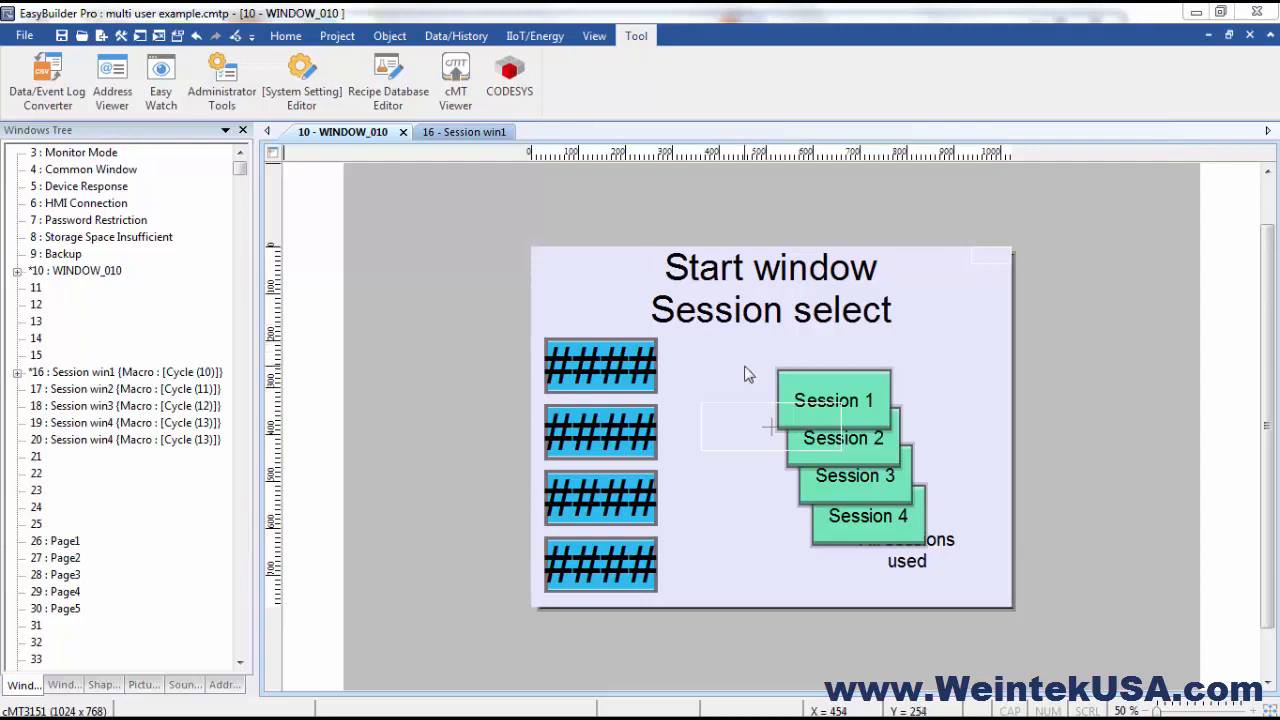
pyautogui.moveTo(807, 631)
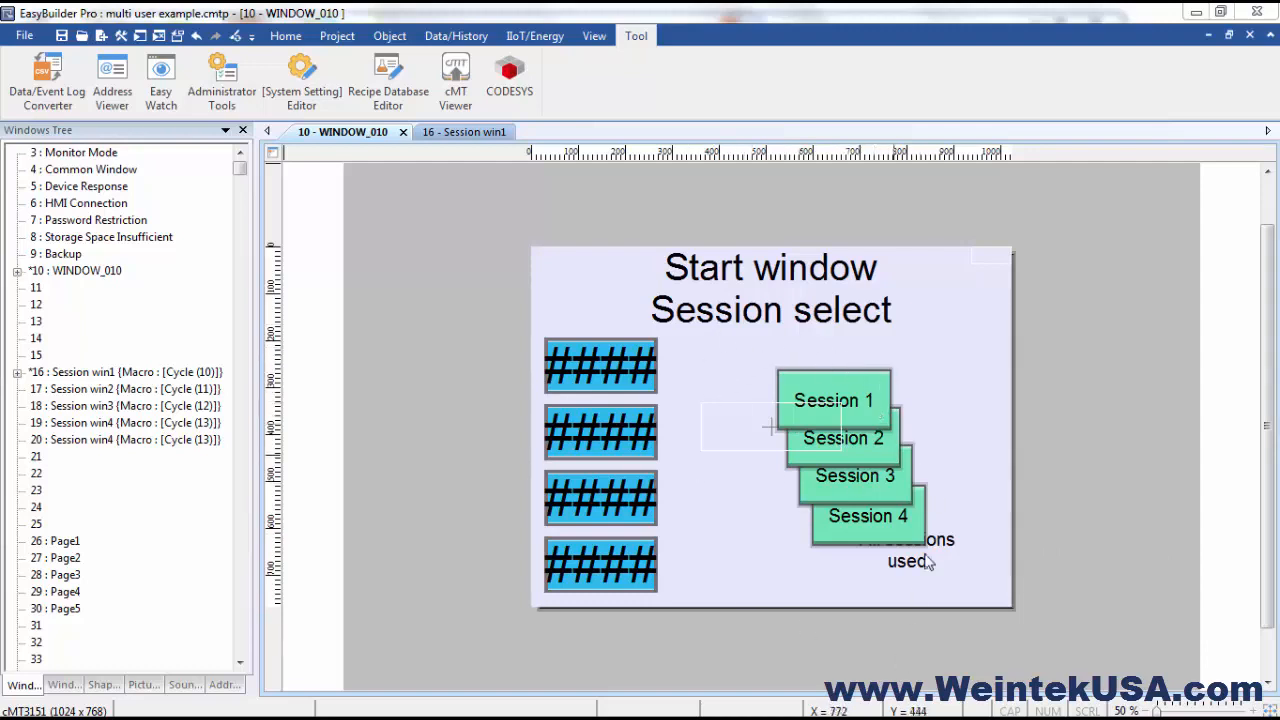
pyautogui.moveTo(763, 387)
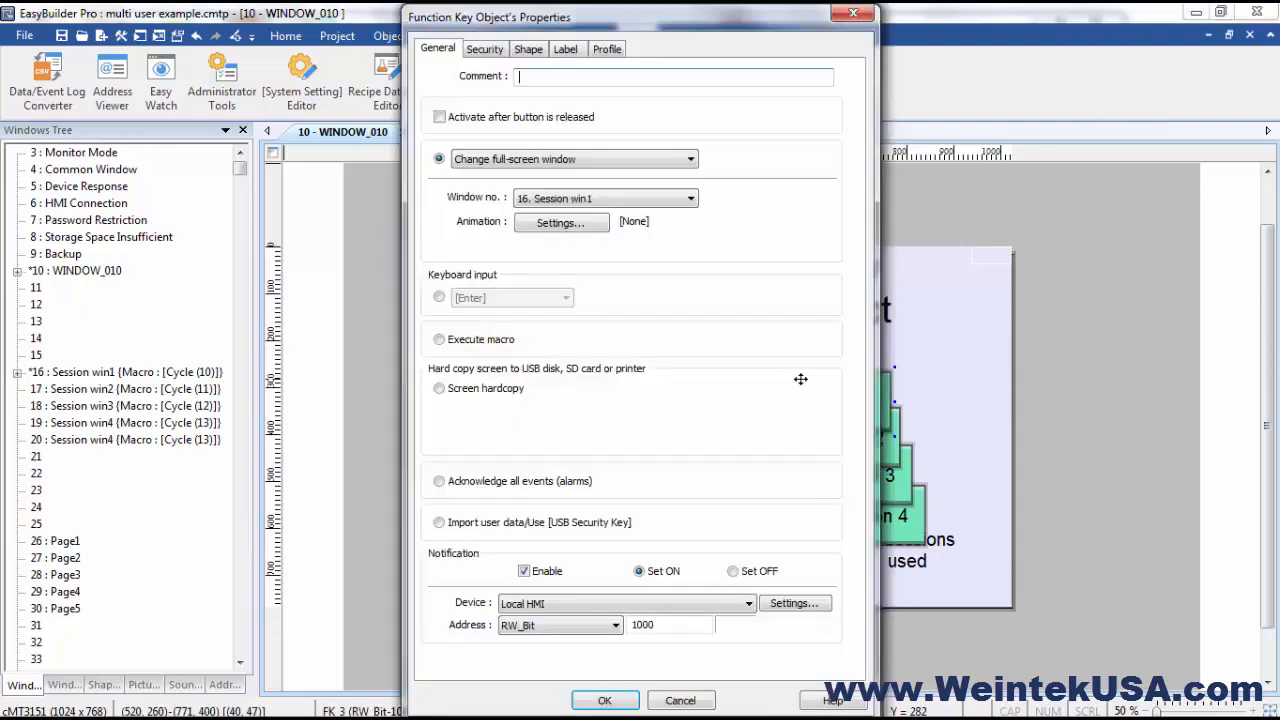
pyautogui.click(485, 48)
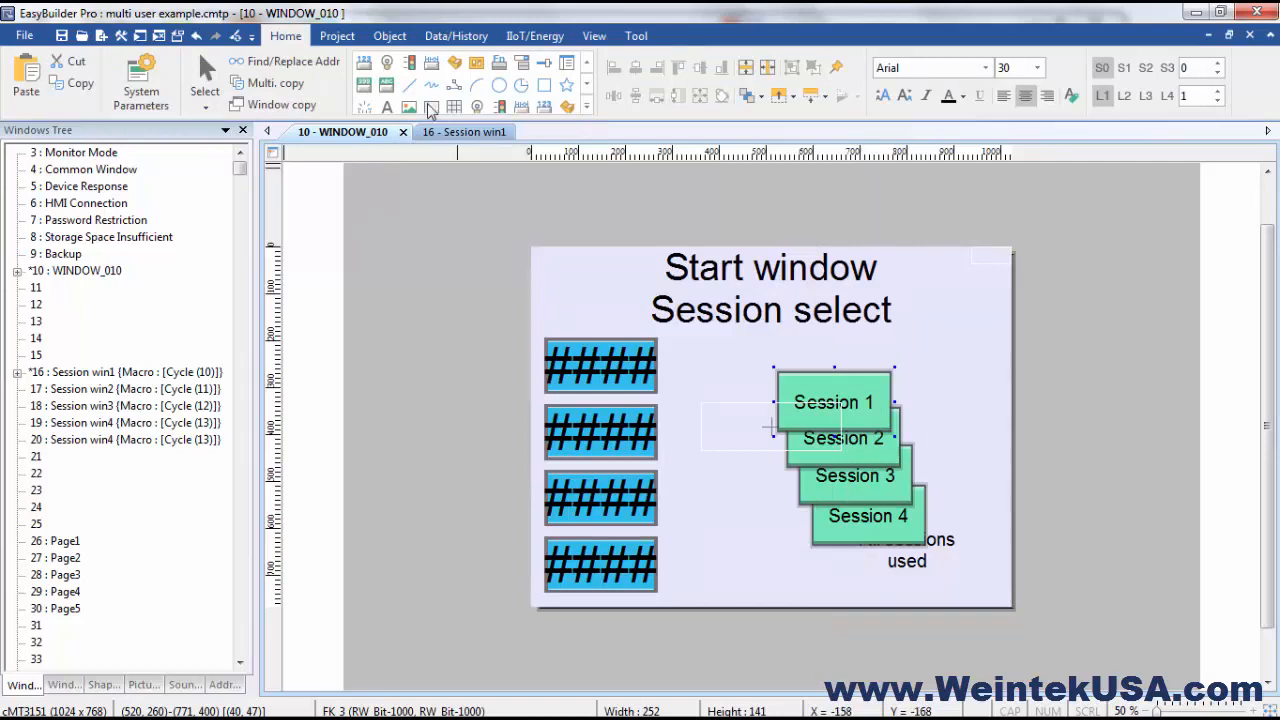
# Create a new combo button with a Change Window action that switches to the chosen window.
pyautogui.click(389, 35)
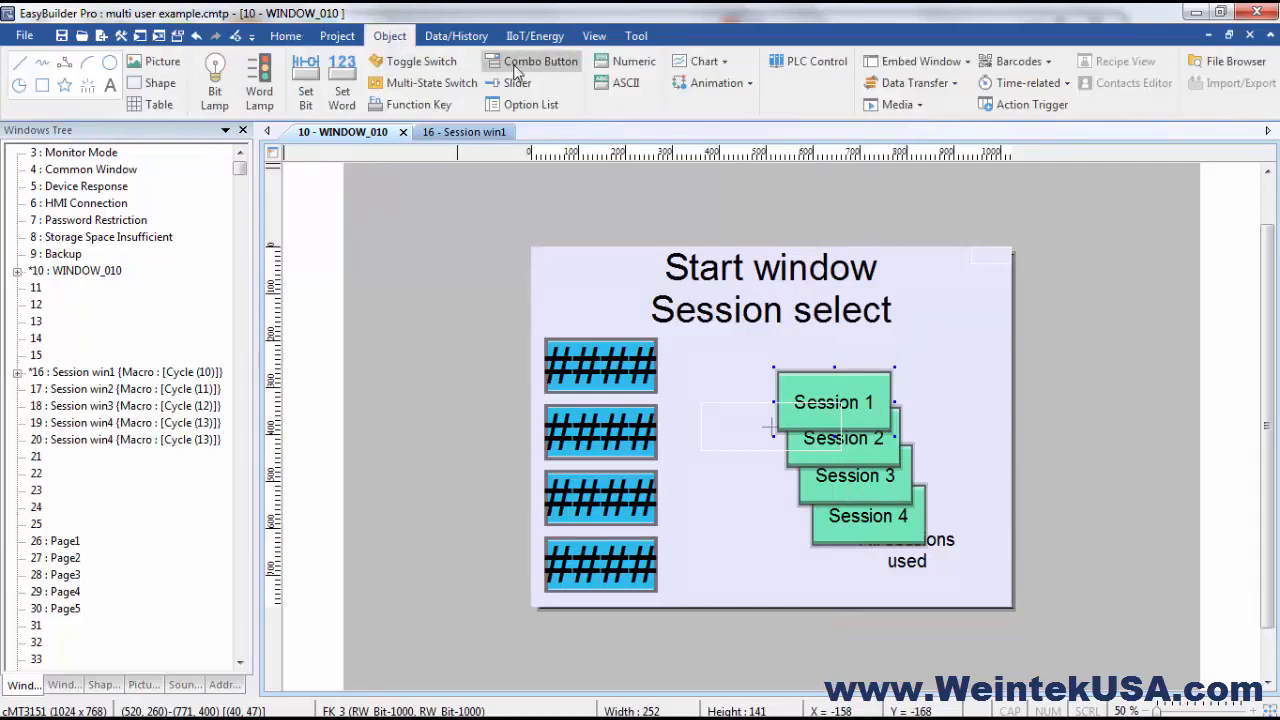
pyautogui.click(533, 61)
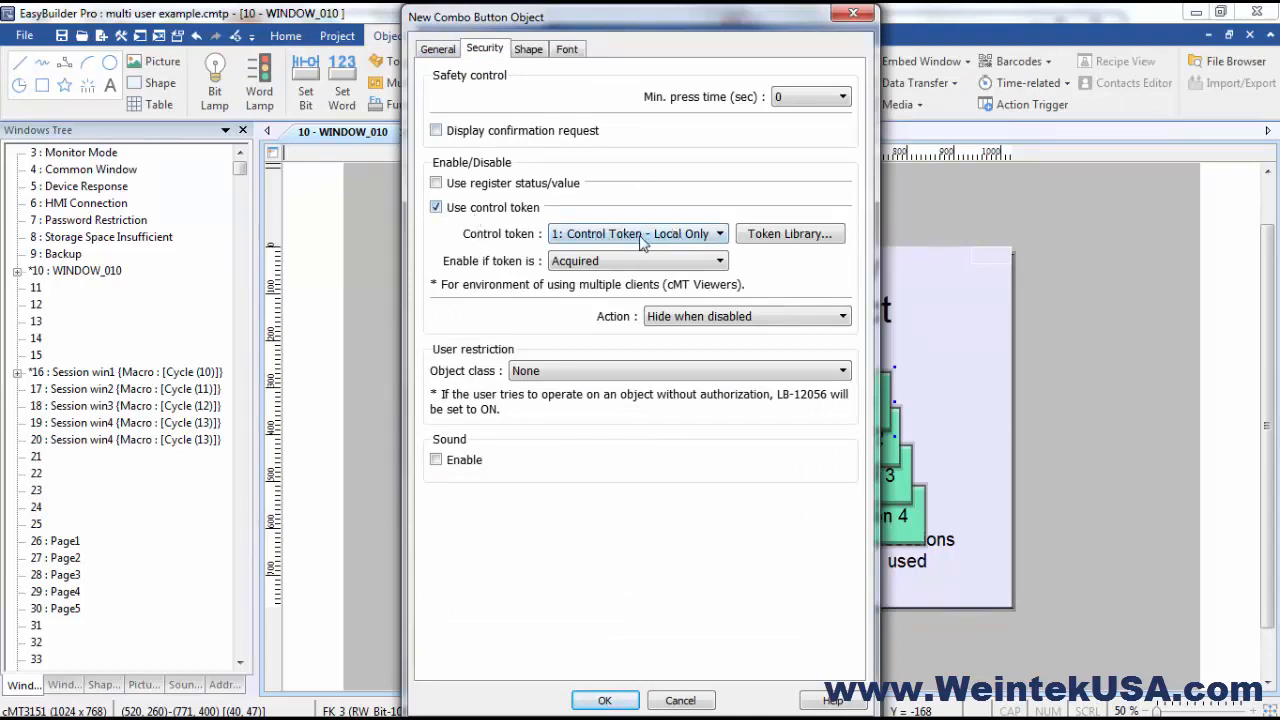
pyautogui.click(437, 48)
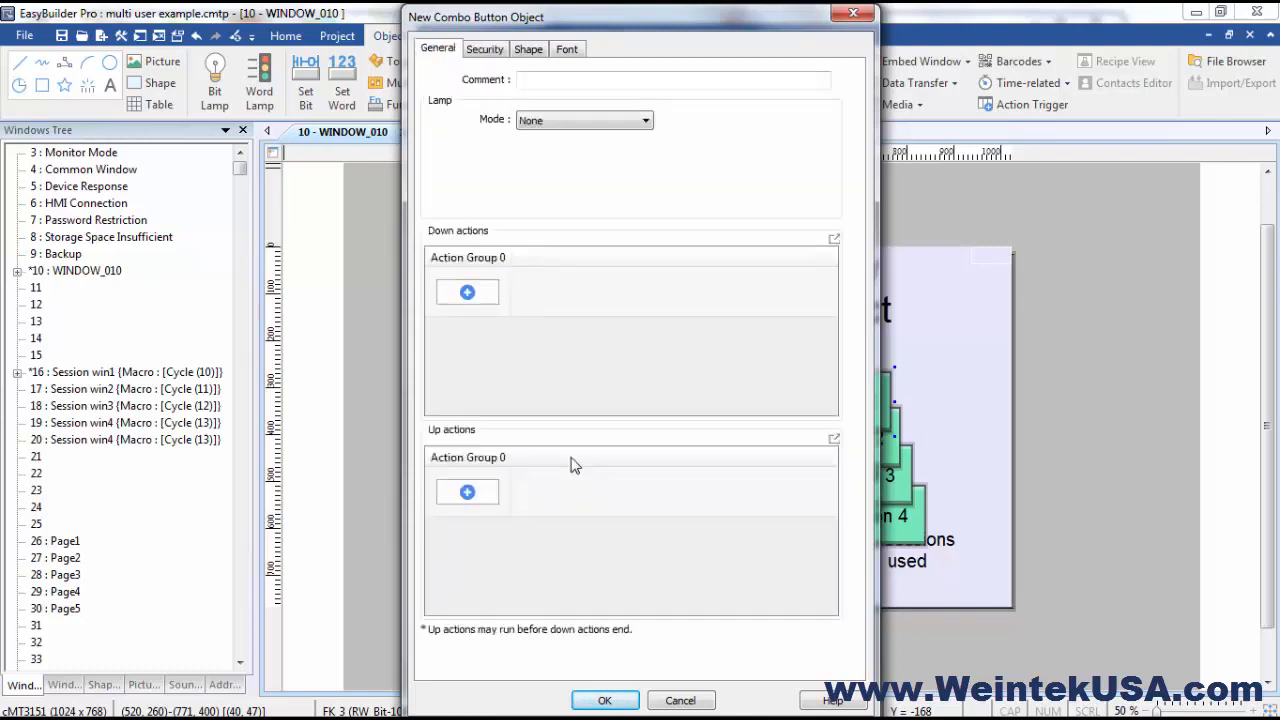
pyautogui.moveTo(546, 533)
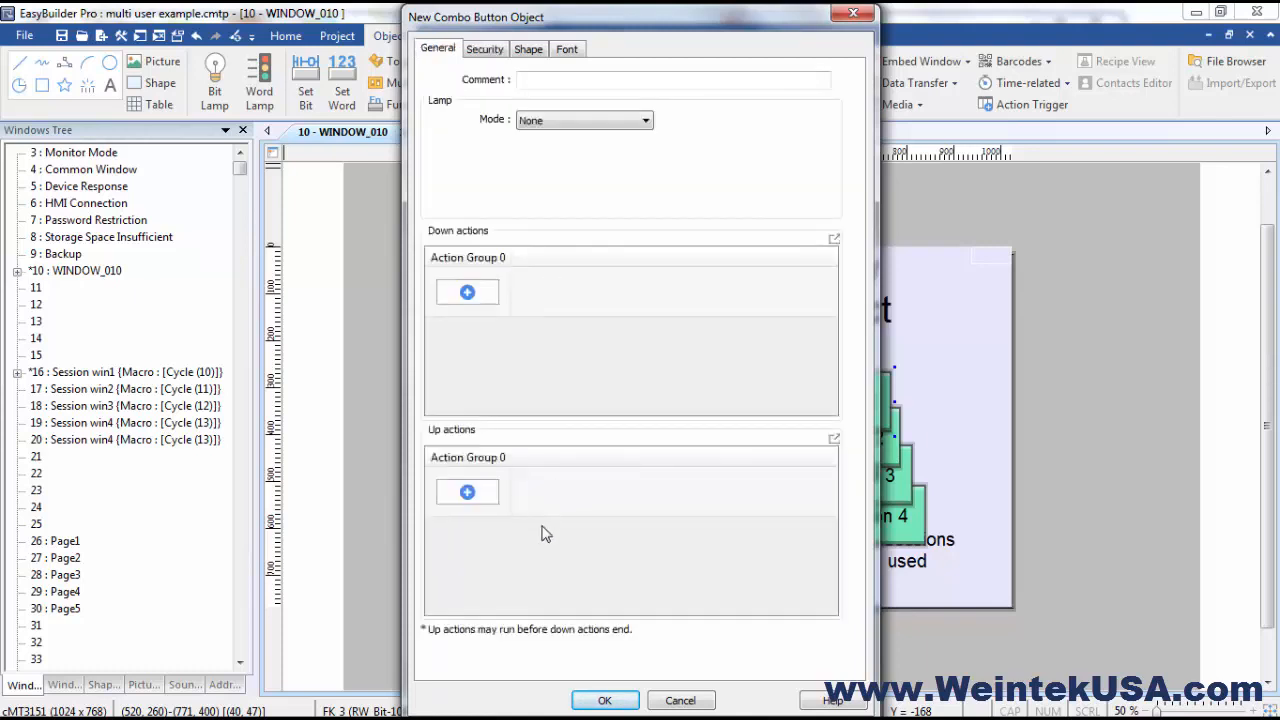
pyautogui.click(466, 491)
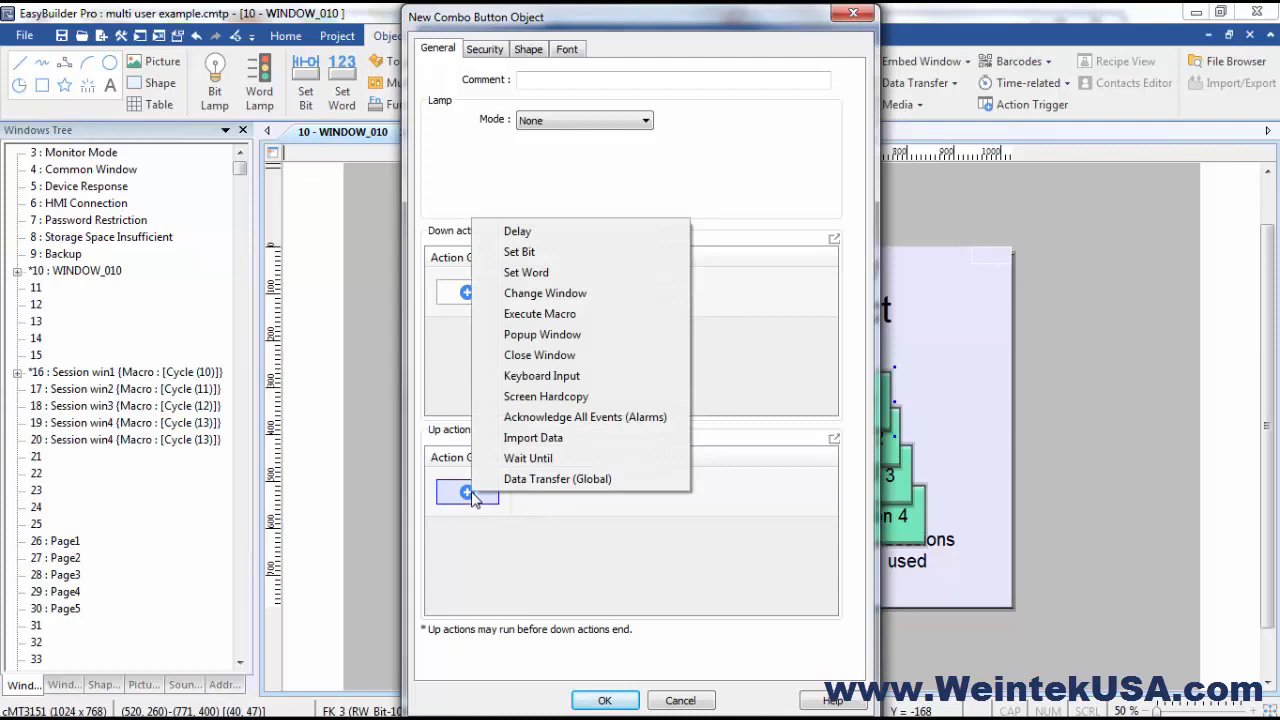
pyautogui.moveTo(593, 293)
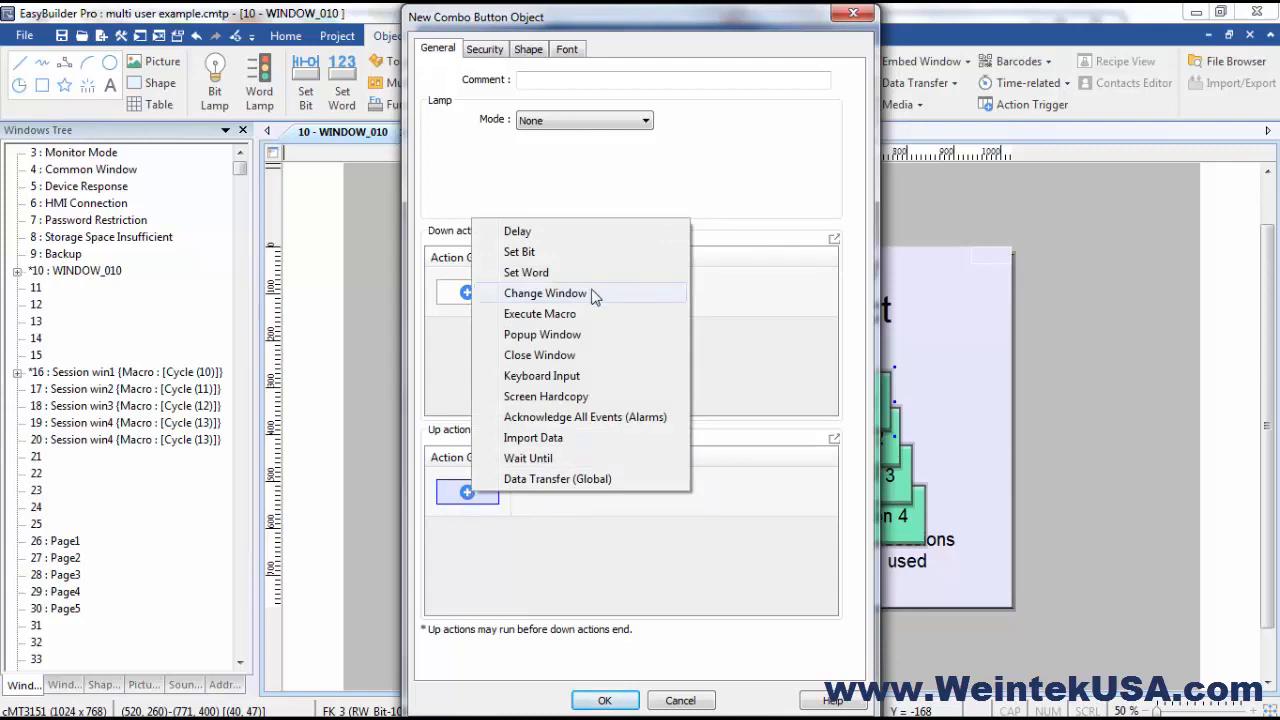
pyautogui.click(545, 293)
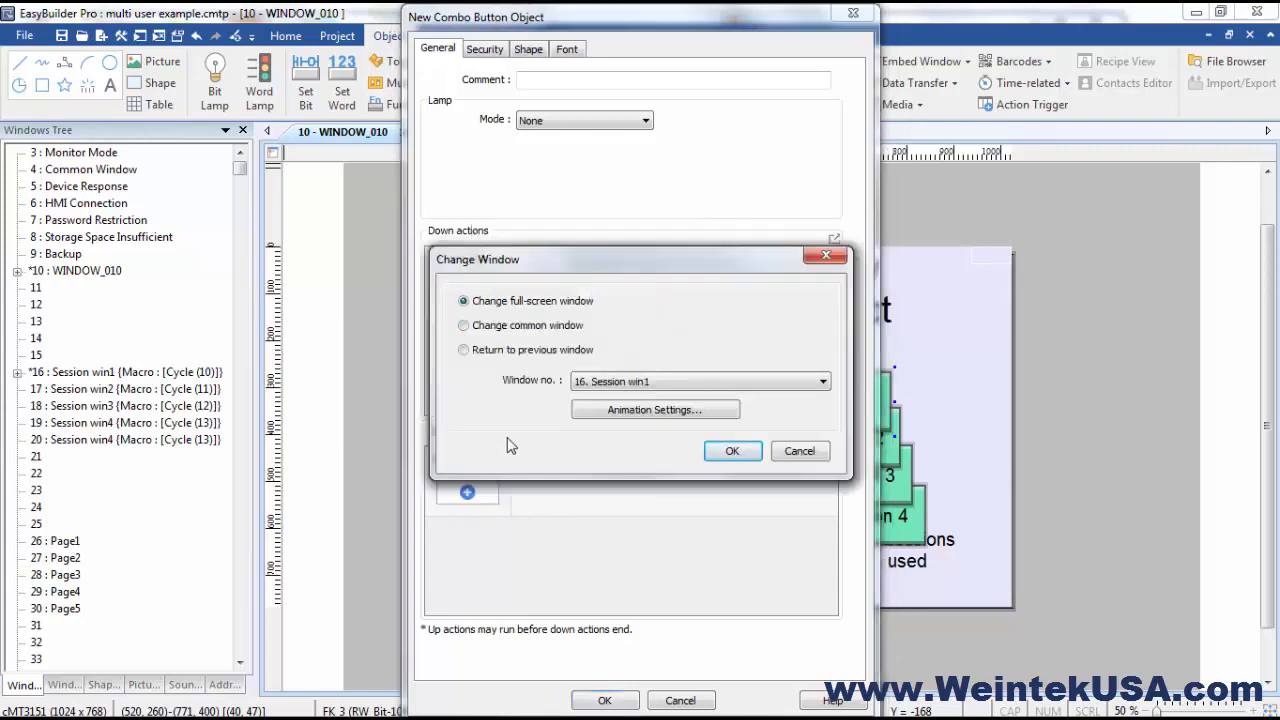
pyautogui.click(822, 381)
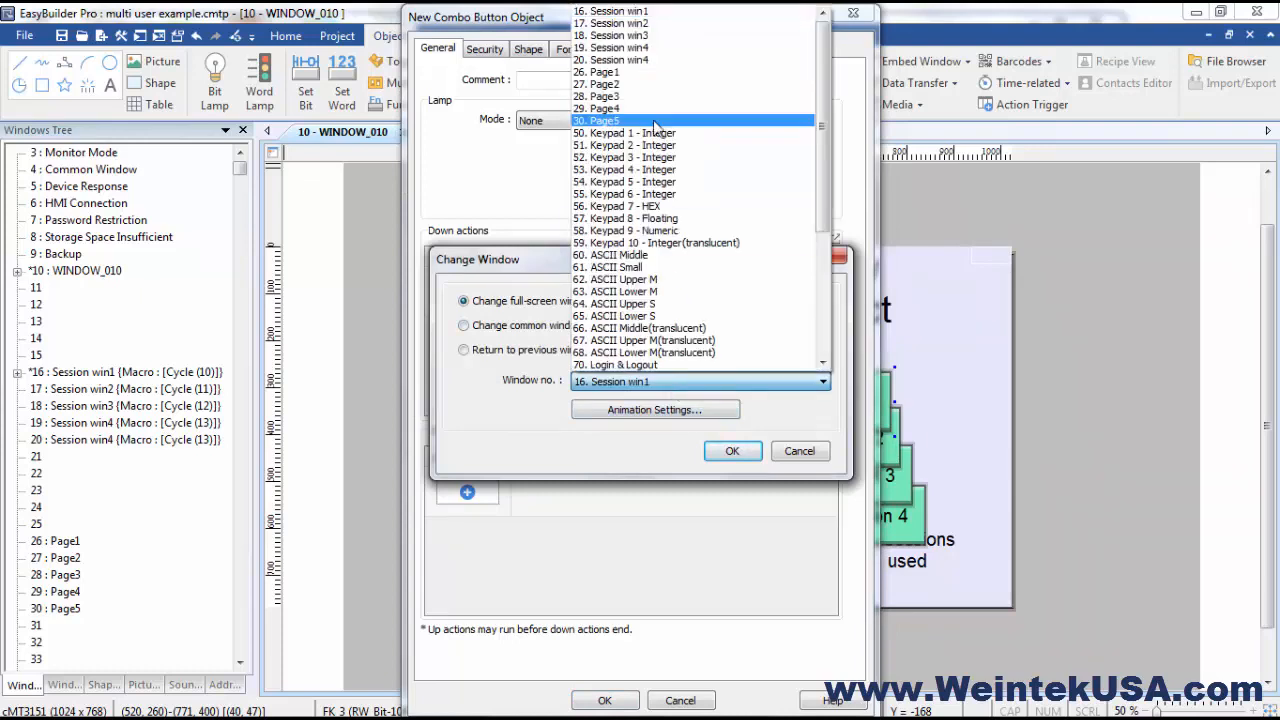
pyautogui.click(732, 451)
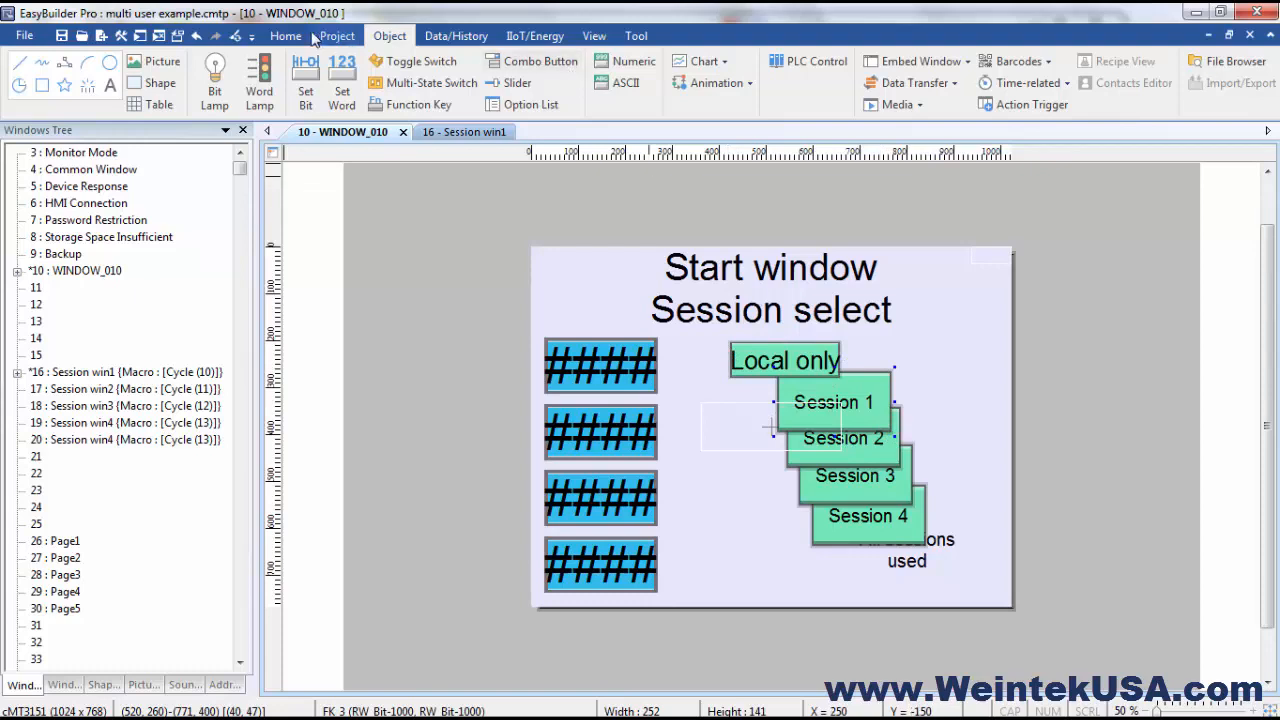
# Shift the Local only combo button to the right edge of the Start window.
pyautogui.click(286, 35)
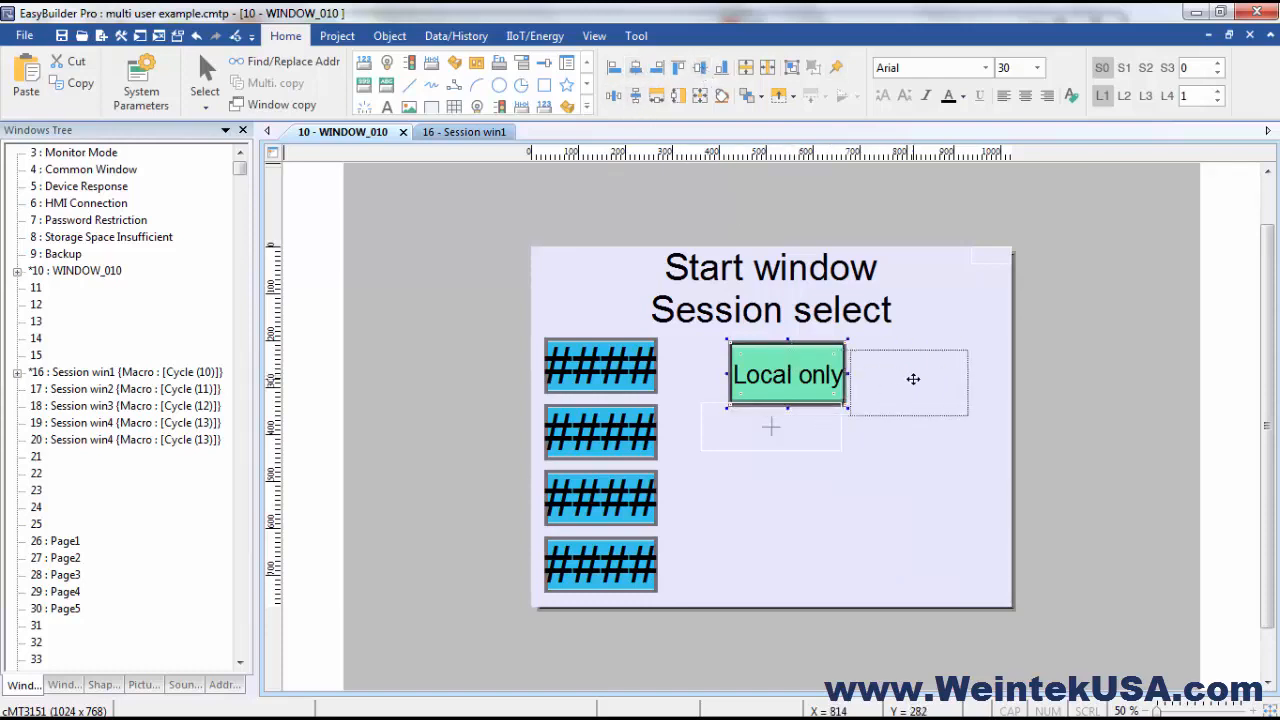
pyautogui.click(337, 36)
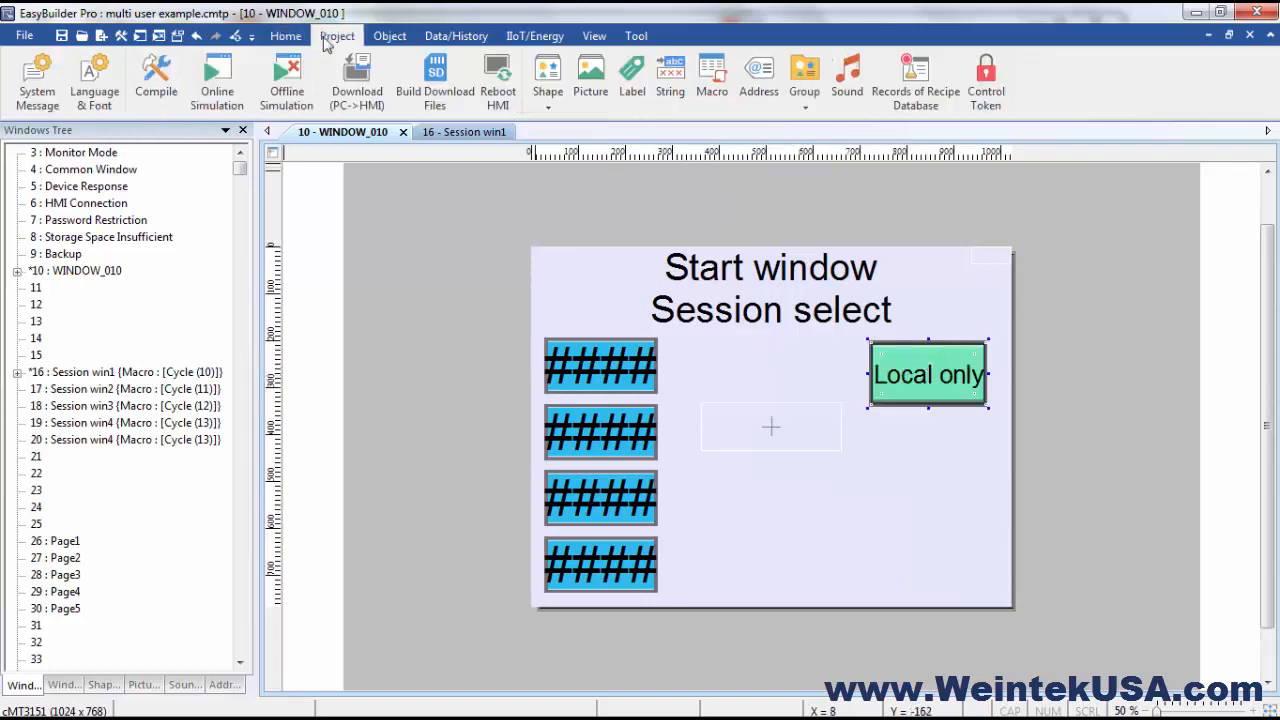
# Download the revised project from PC to the HMI, then exit the download window.
pyautogui.click(356, 80)
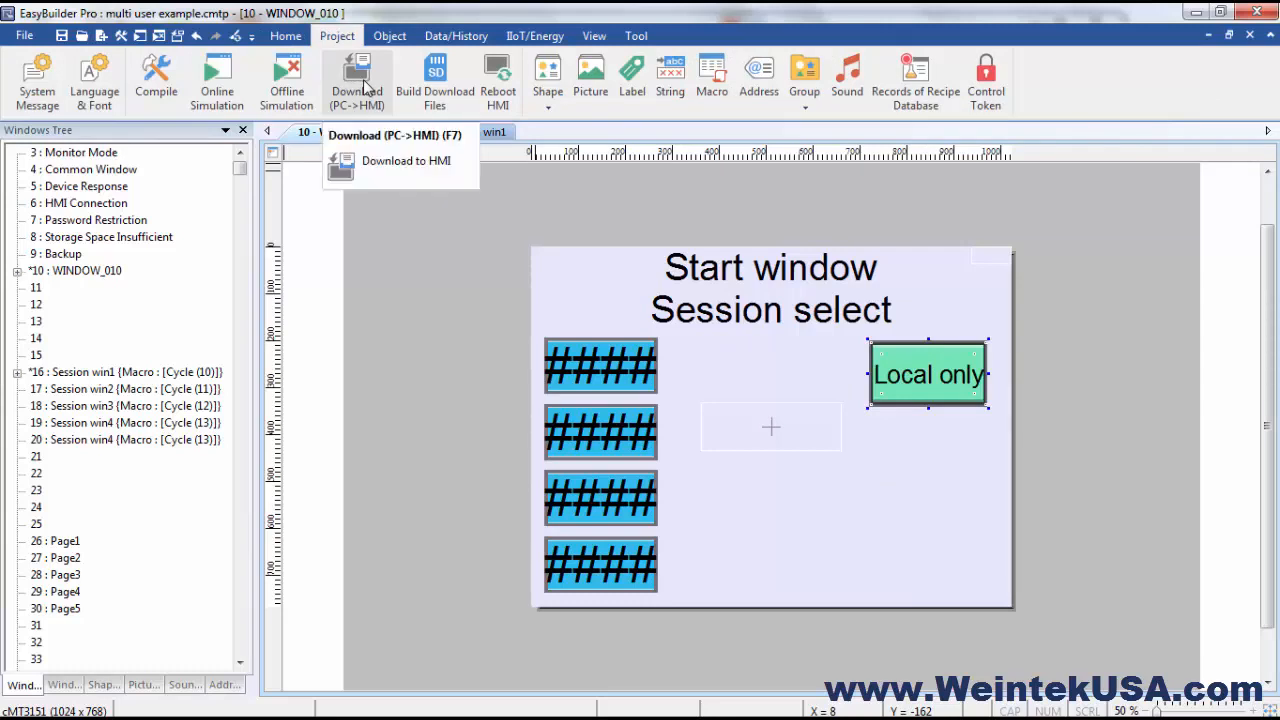
pyautogui.click(155, 80)
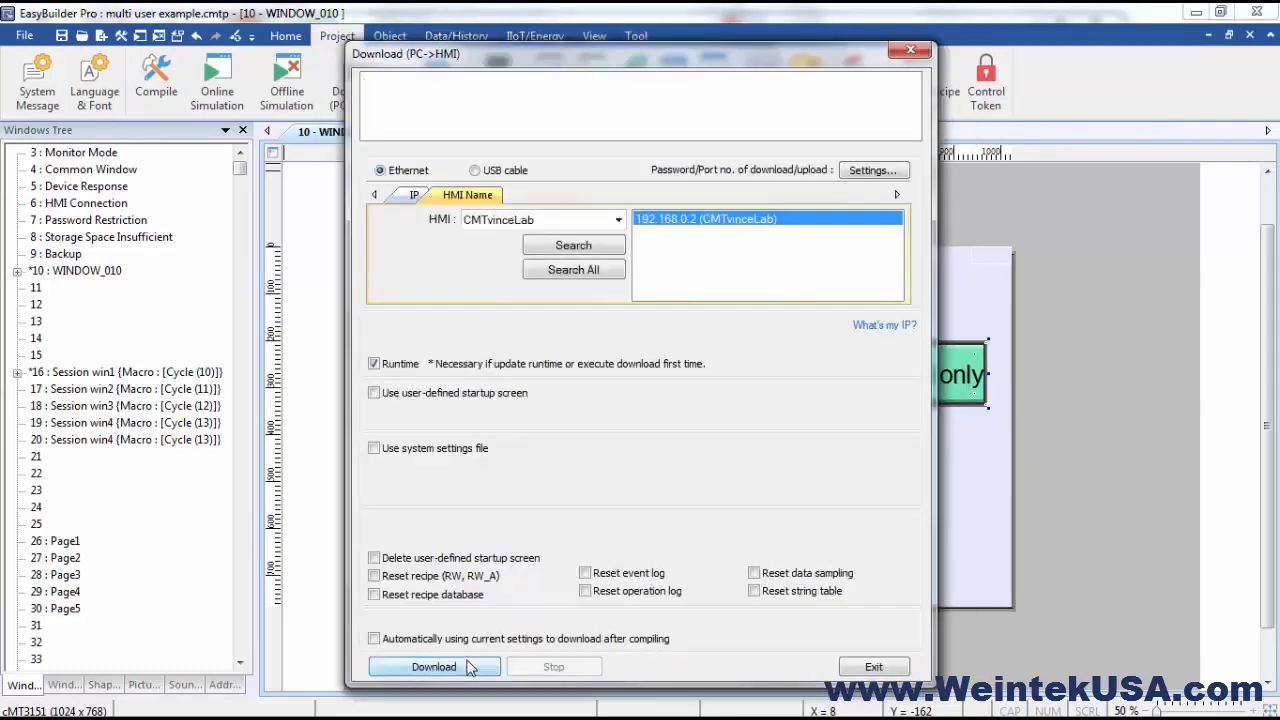
pyautogui.click(433, 666)
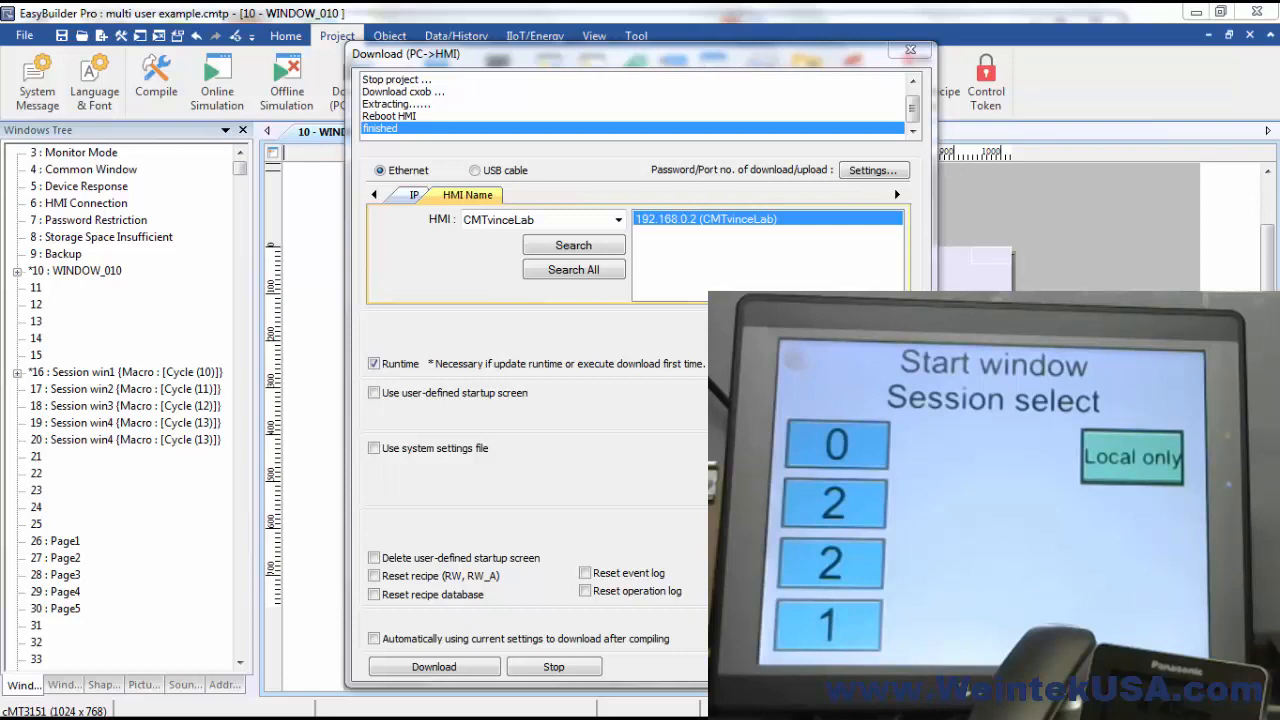
pyautogui.click(909, 50)
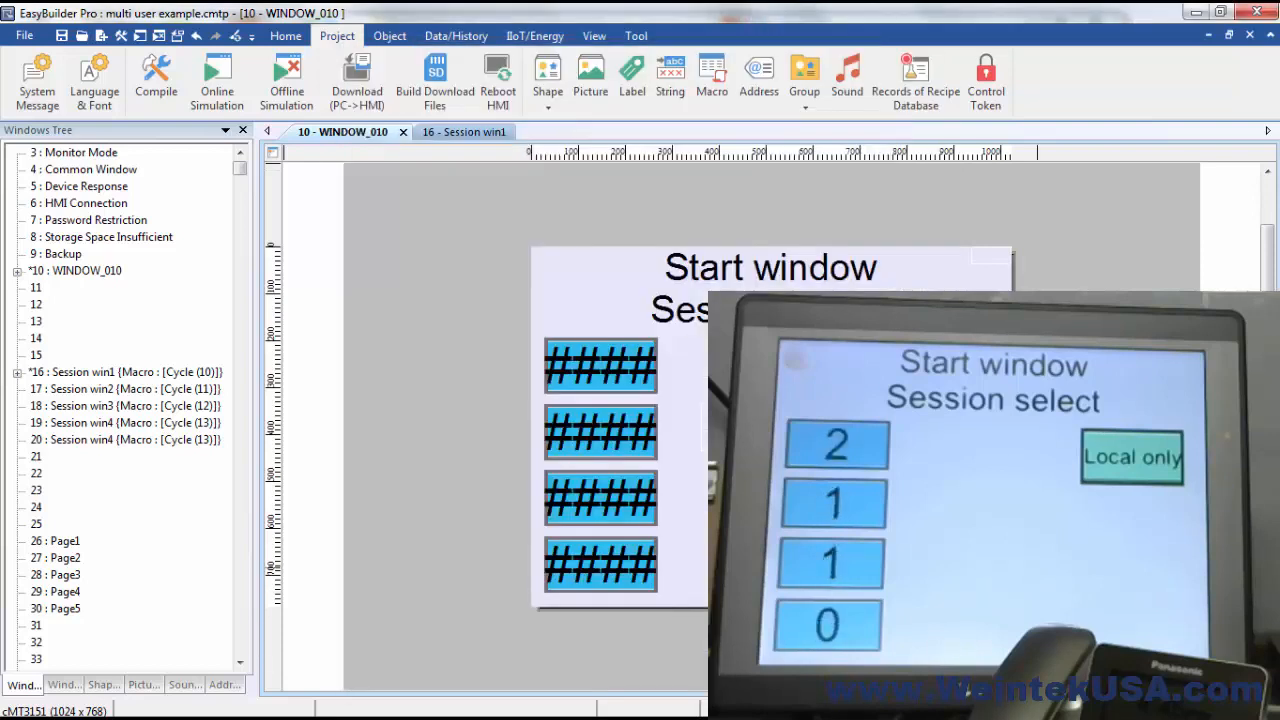